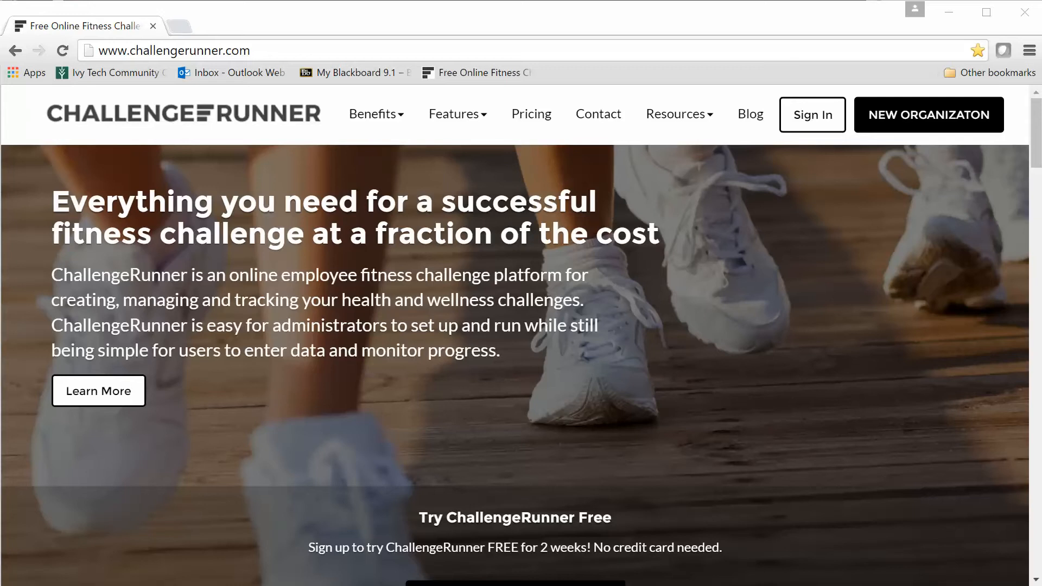
# Sign in with the admin email and password to reach the Administration page.
pyautogui.click(811, 115)
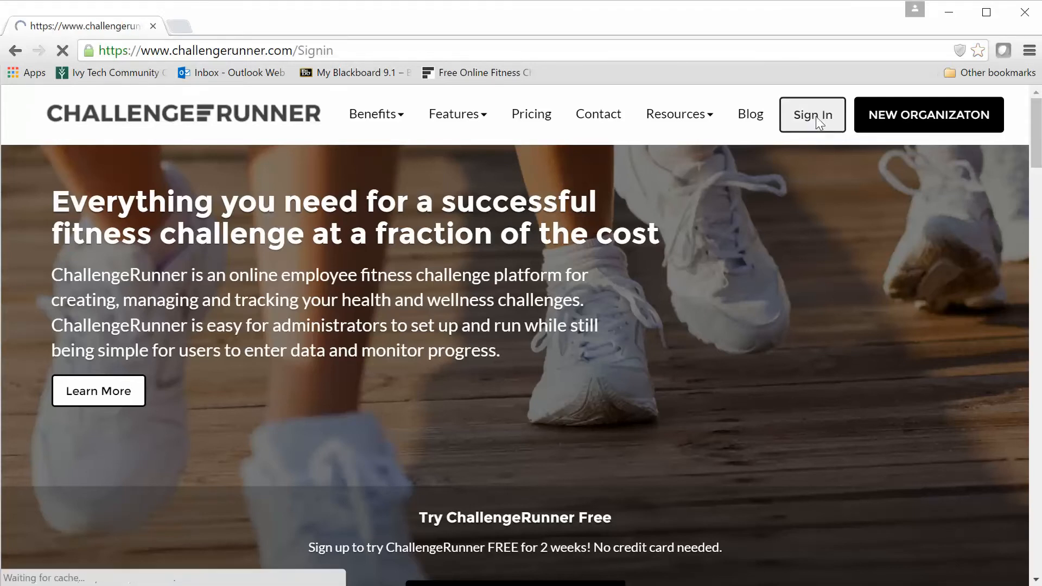
pyautogui.click(811, 114)
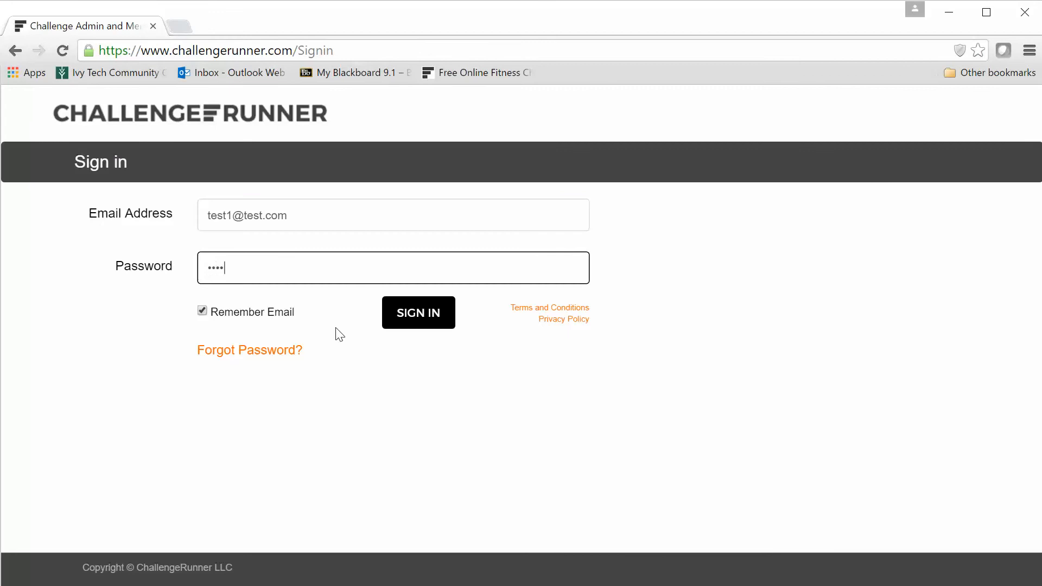
pyautogui.click(418, 312)
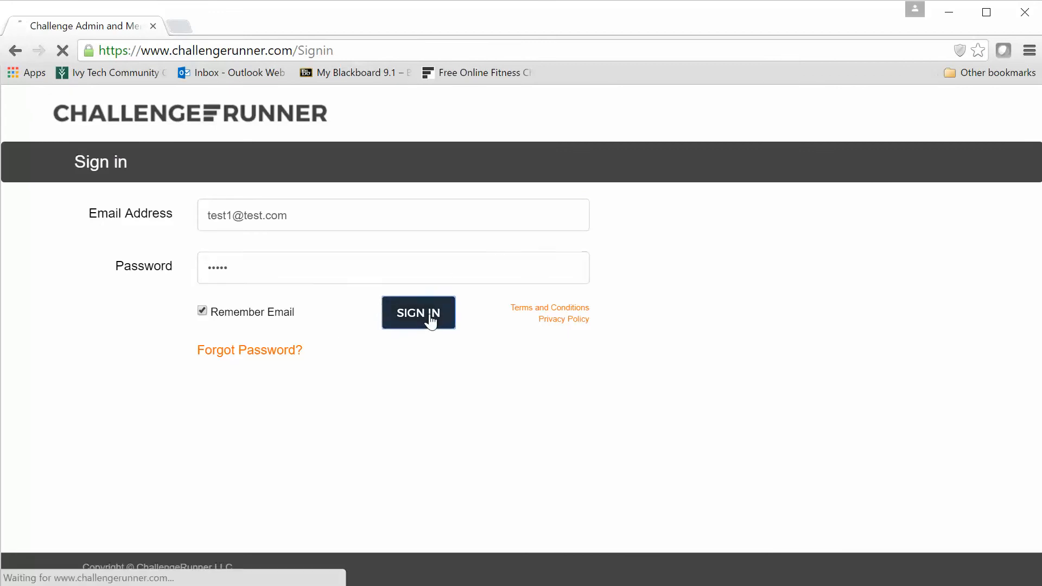
pyautogui.click(418, 313)
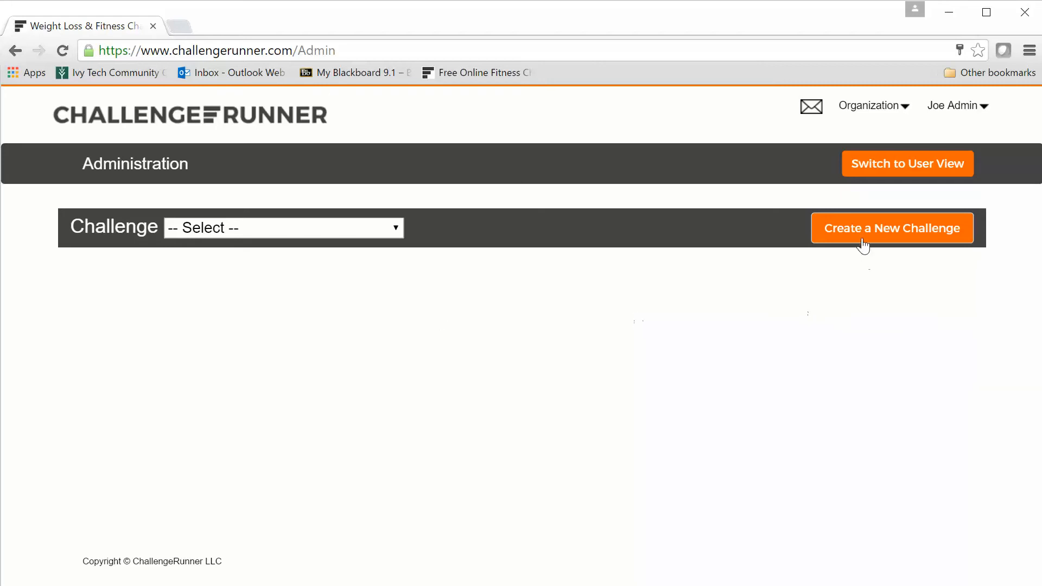
pyautogui.moveTo(467, 277)
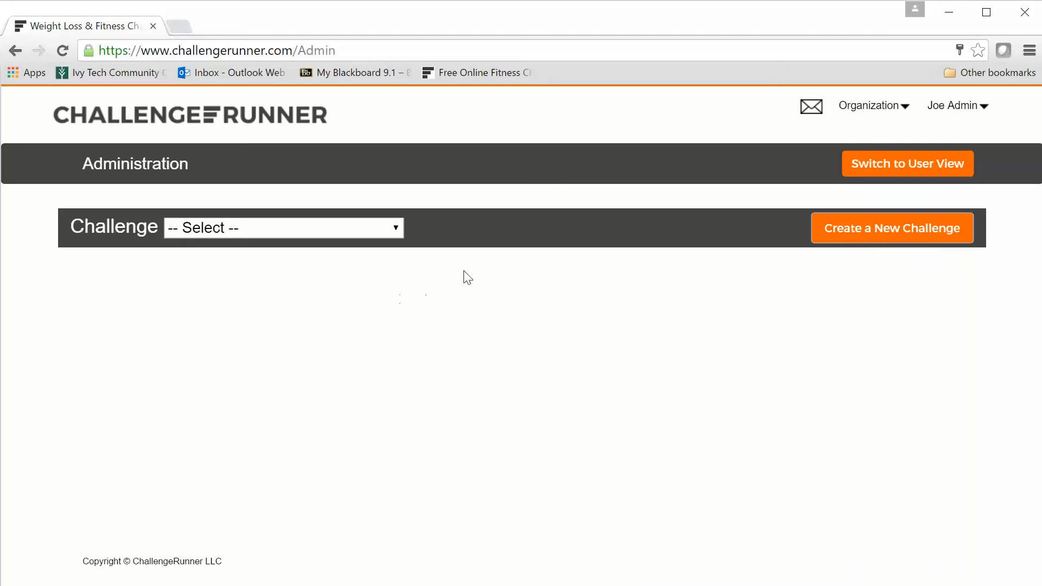
pyautogui.moveTo(774, 270)
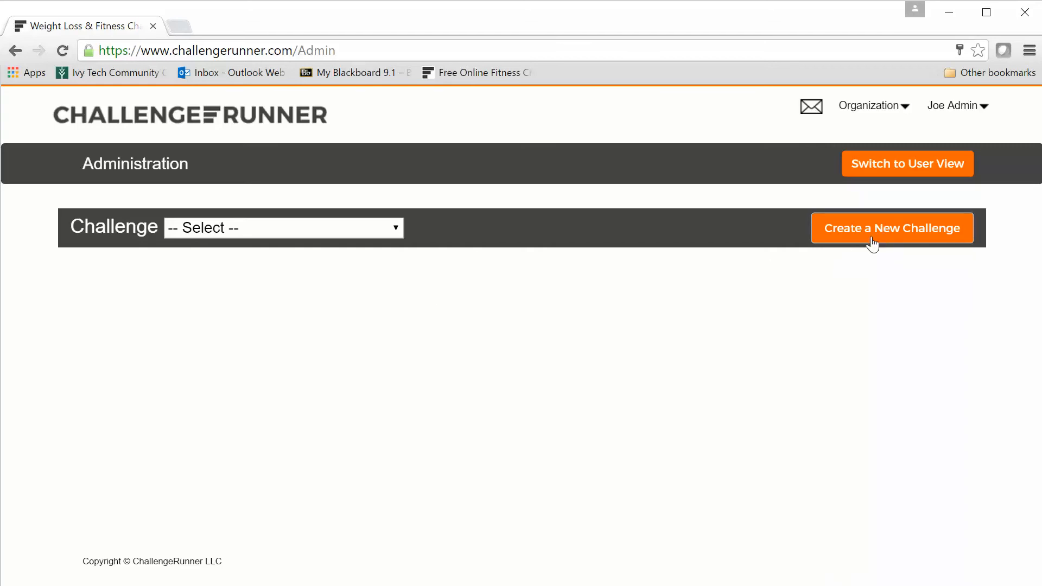
# Launch the Create A New Challenge wizard, keeping 'Build a challenge from the bottom up'.
pyautogui.click(891, 228)
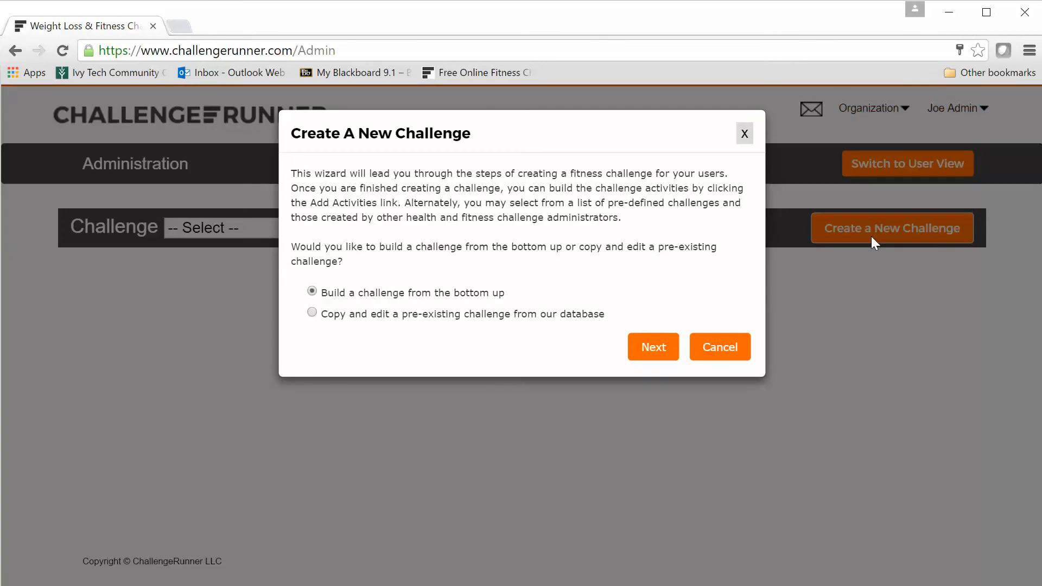
pyautogui.moveTo(473, 195)
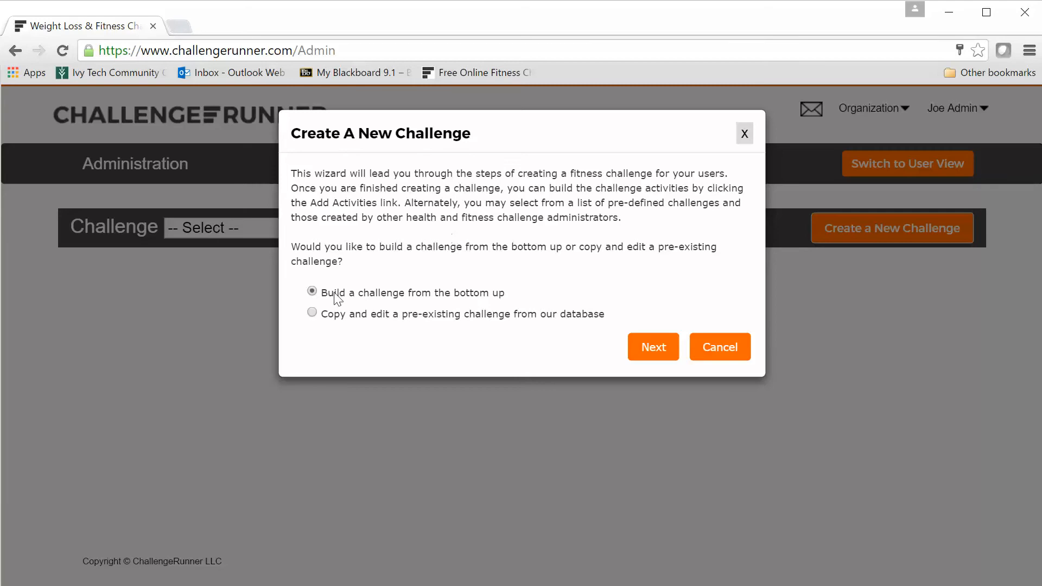
pyautogui.moveTo(432, 297)
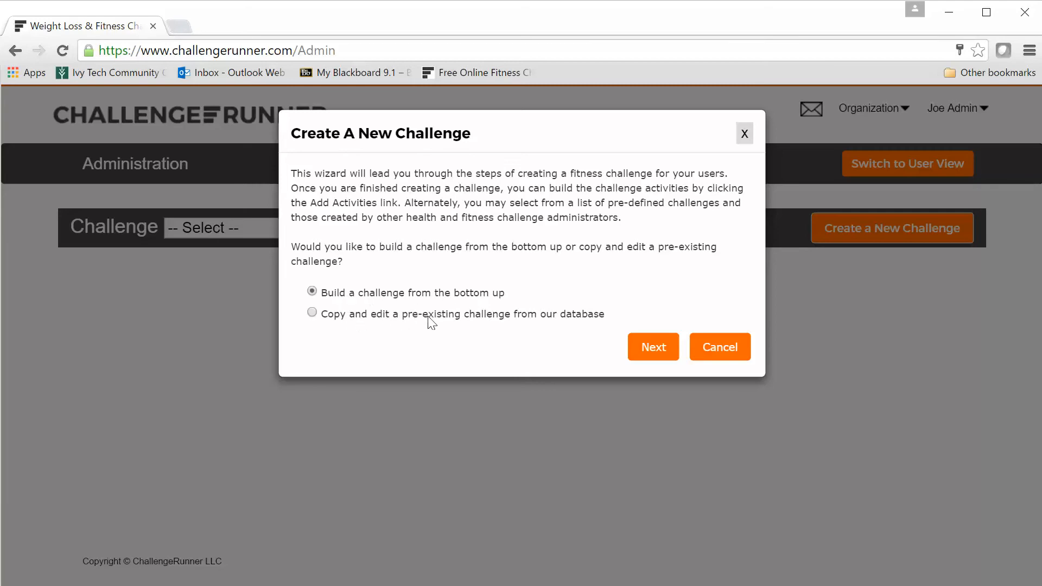
pyautogui.moveTo(555, 326)
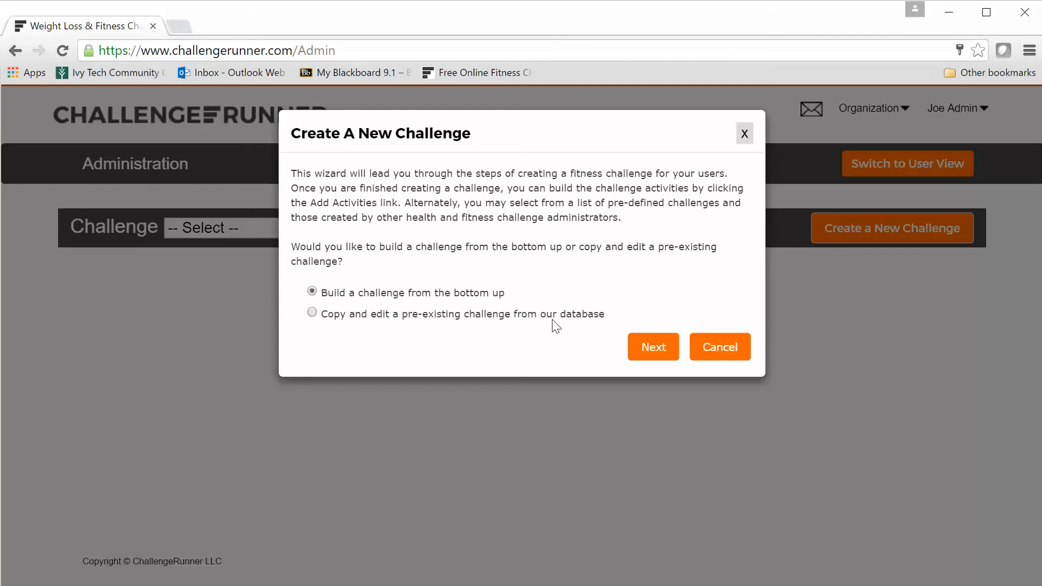
pyautogui.moveTo(338, 264)
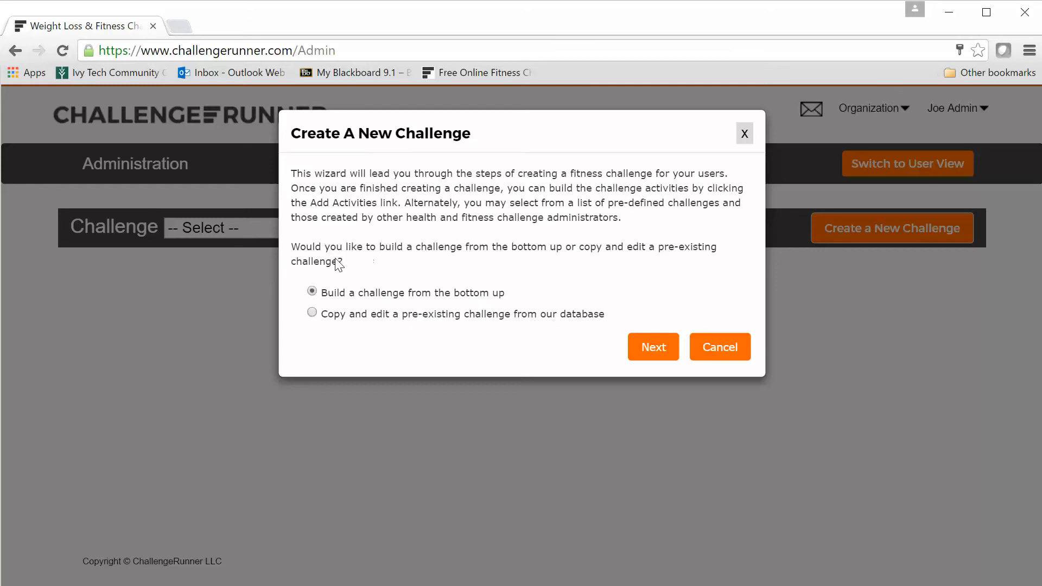
pyautogui.moveTo(415, 297)
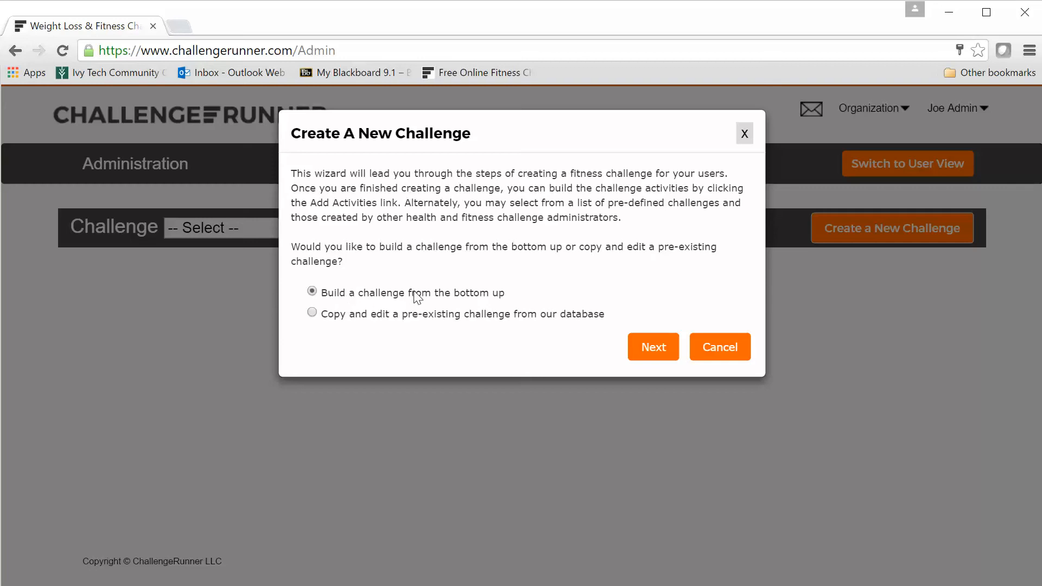
pyautogui.moveTo(500, 326)
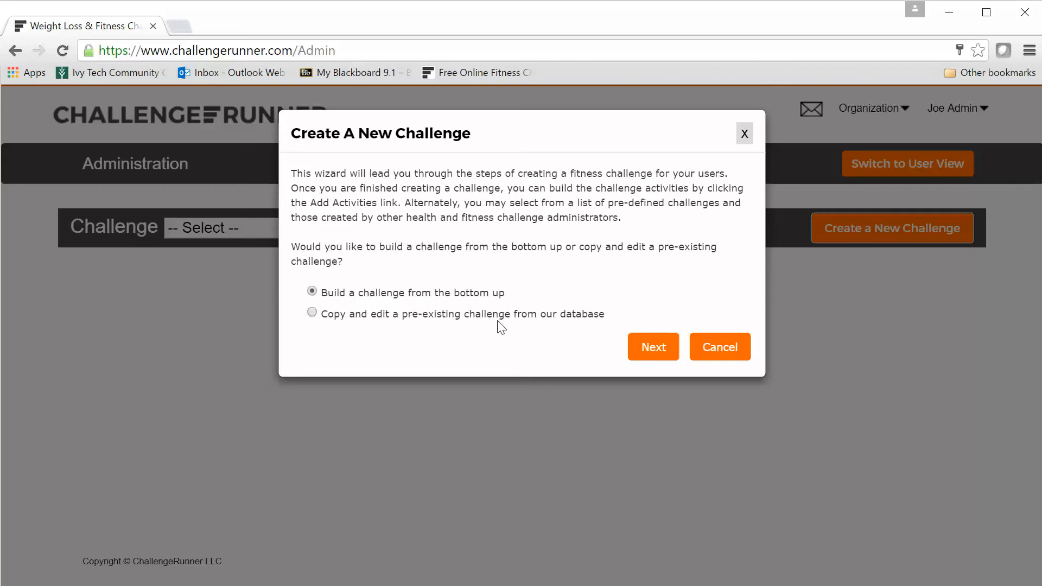
# Advance to the naming step and enter 'Challenge Spring 2016' as the challenge name.
pyautogui.click(652, 346)
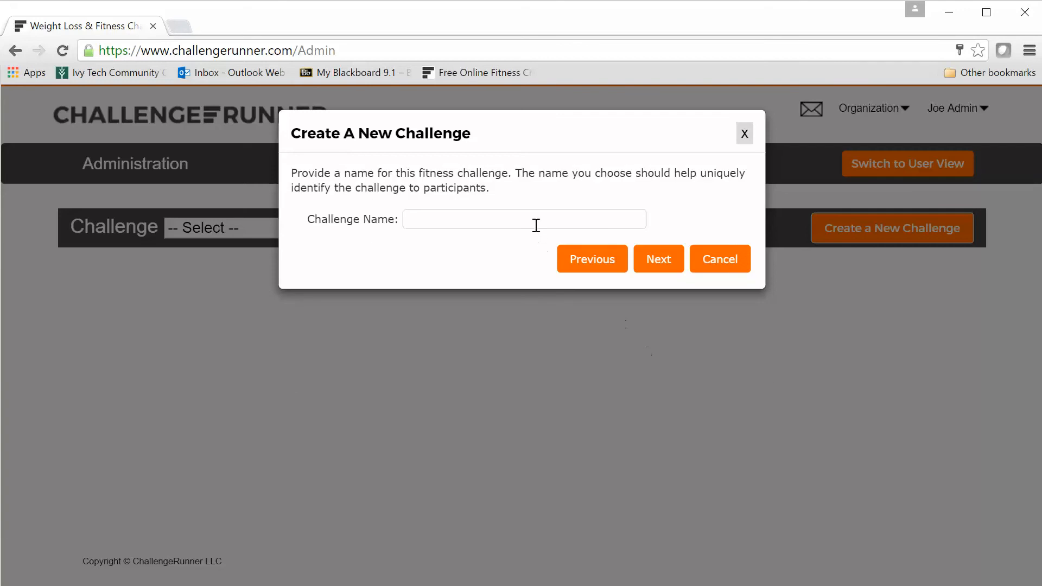
pyautogui.write('Cha')
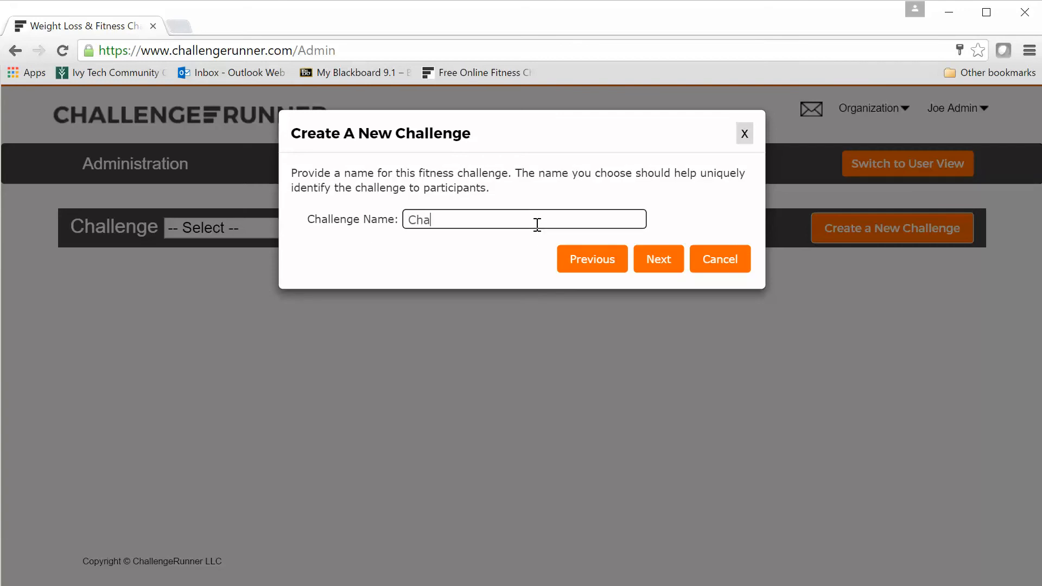
pyautogui.write('llenge')
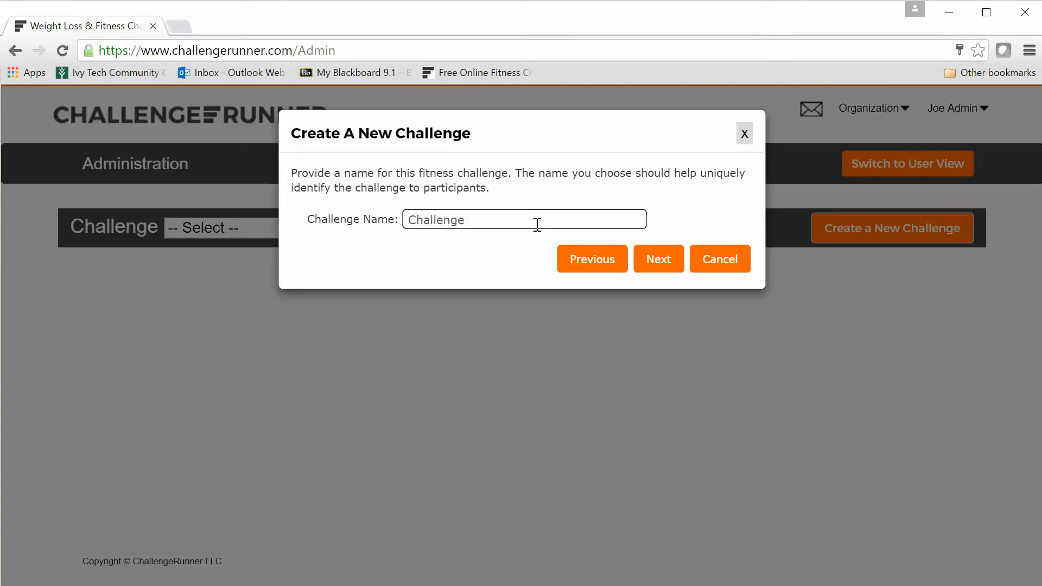
pyautogui.write('Spring 2016')
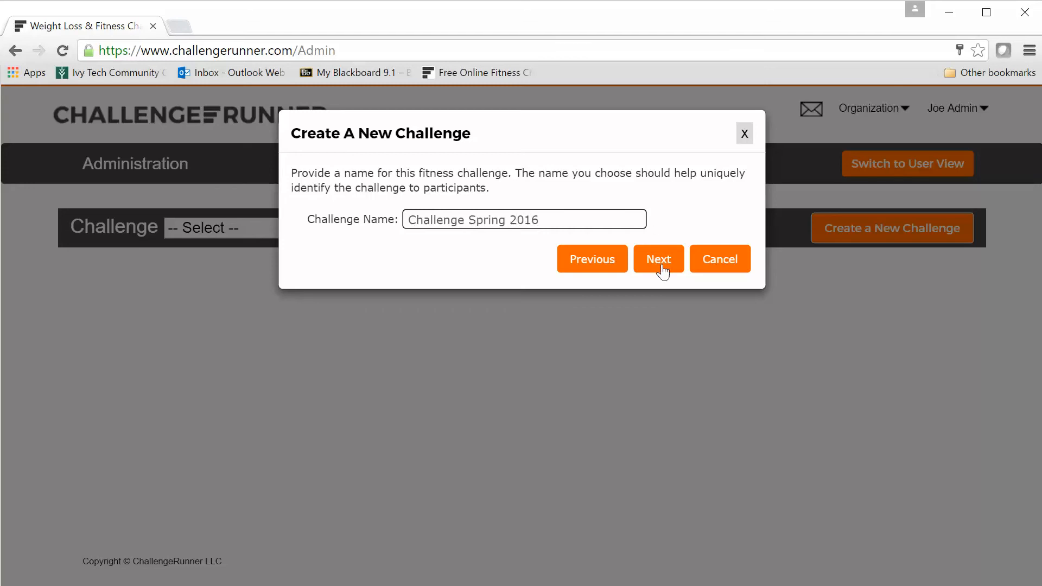
# Enter 'stuff' as the challenge description and continue to the standings display step.
pyautogui.click(657, 258)
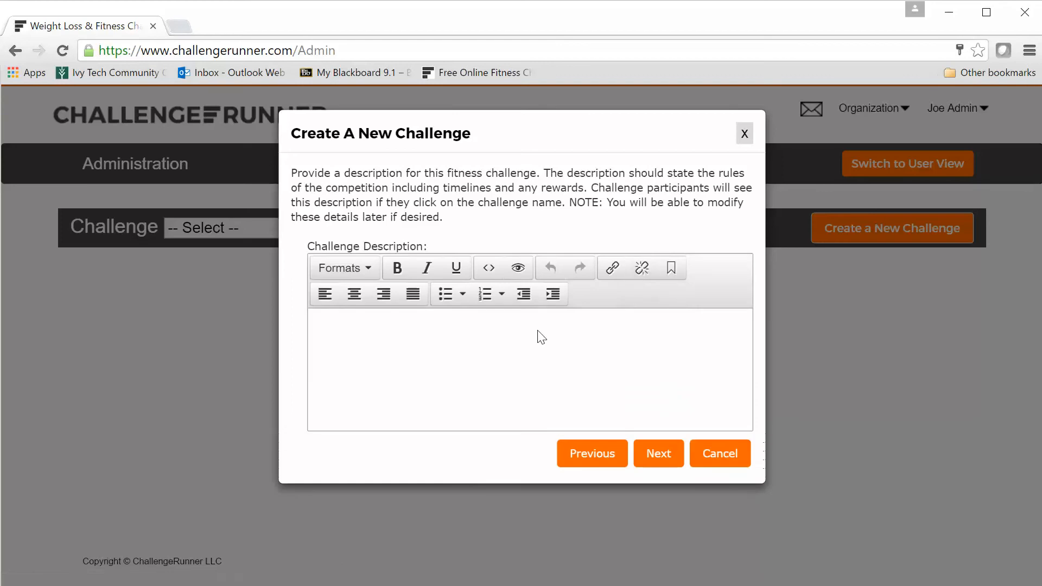
pyautogui.moveTo(501, 361)
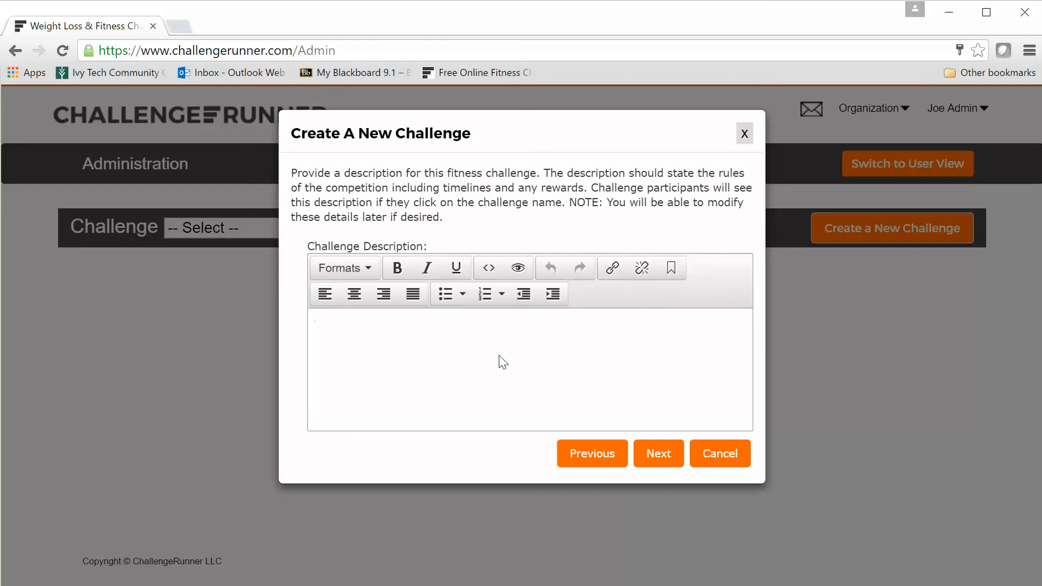
pyautogui.write('stuff')
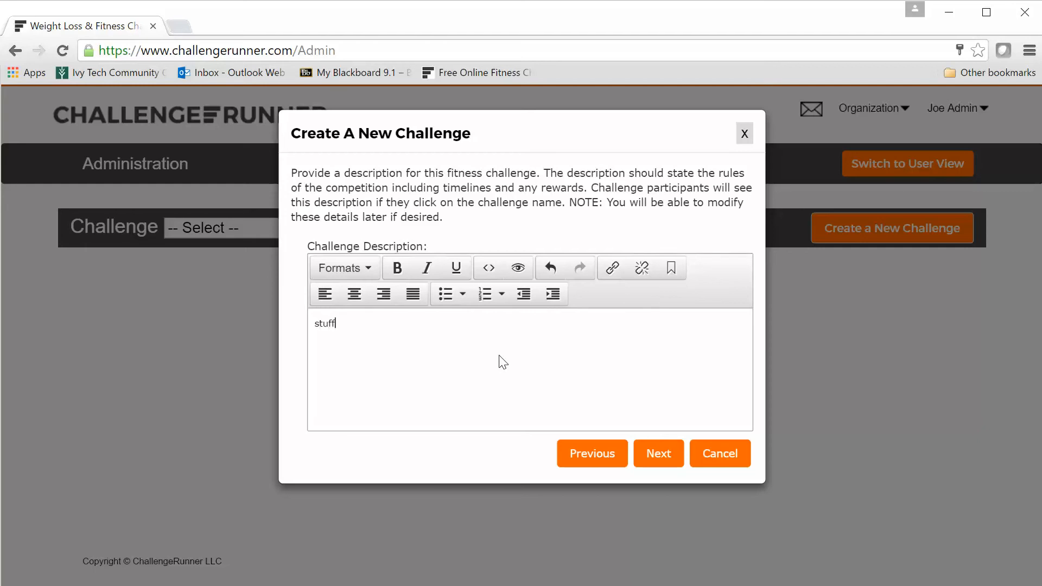
pyautogui.click(658, 453)
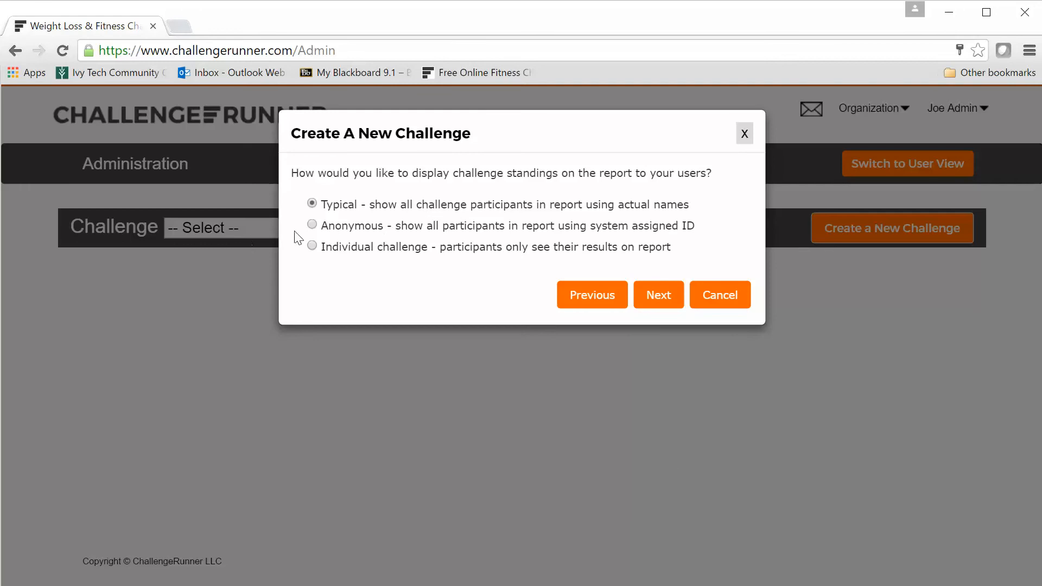
pyautogui.moveTo(312, 239)
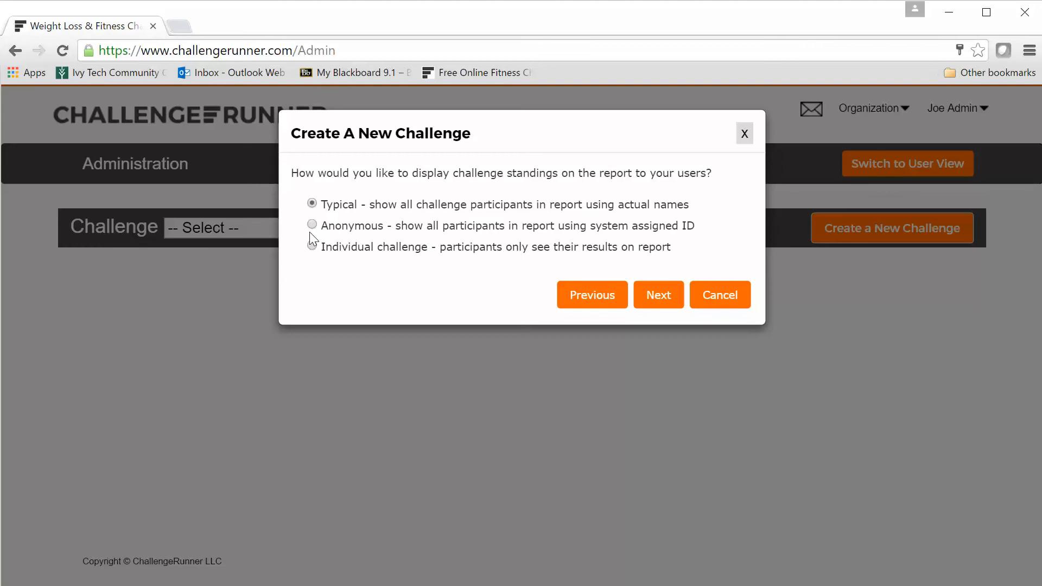
pyautogui.moveTo(352, 254)
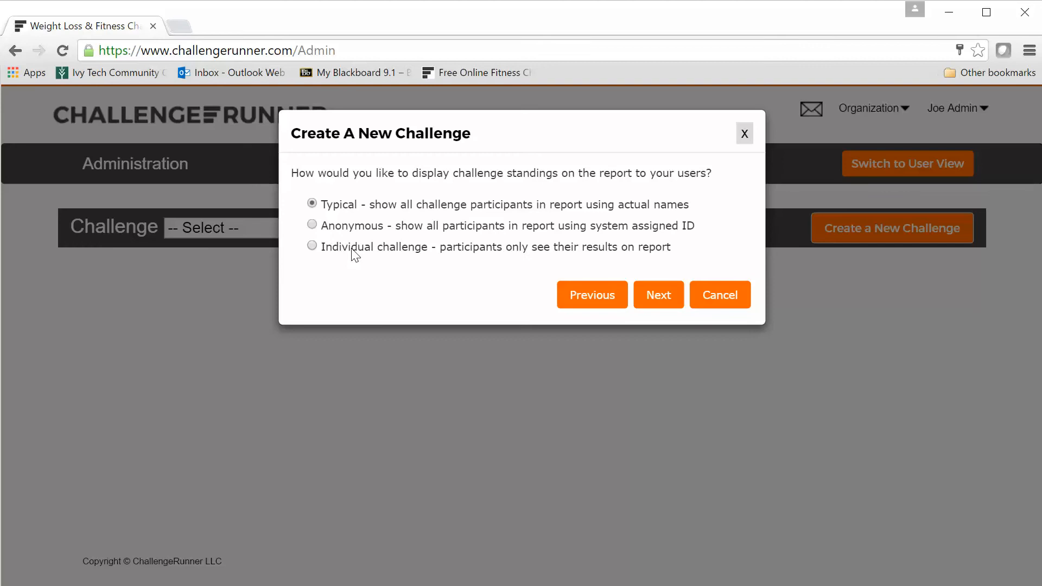
pyautogui.moveTo(364, 220)
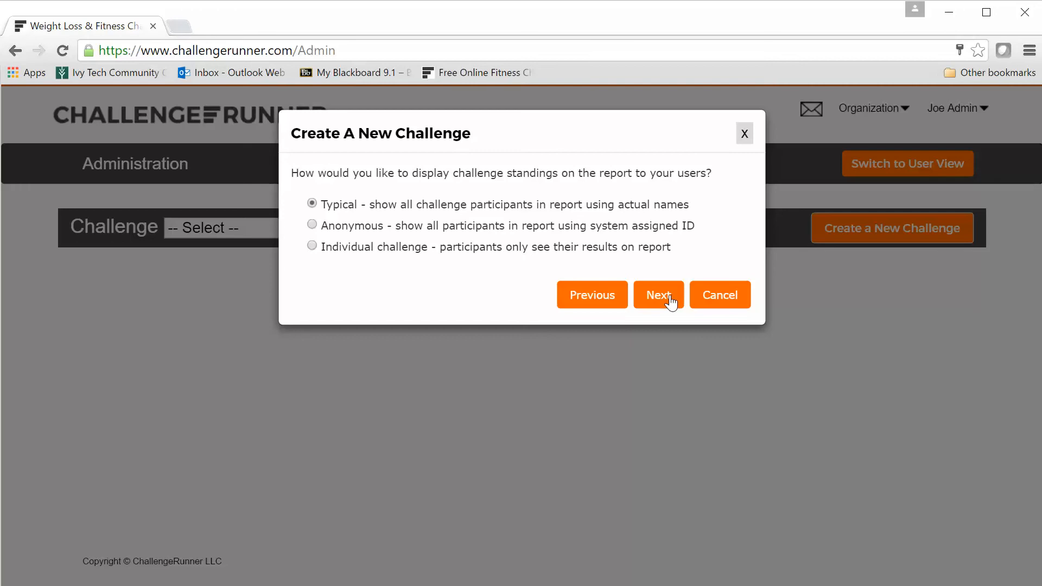
pyautogui.moveTo(620, 278)
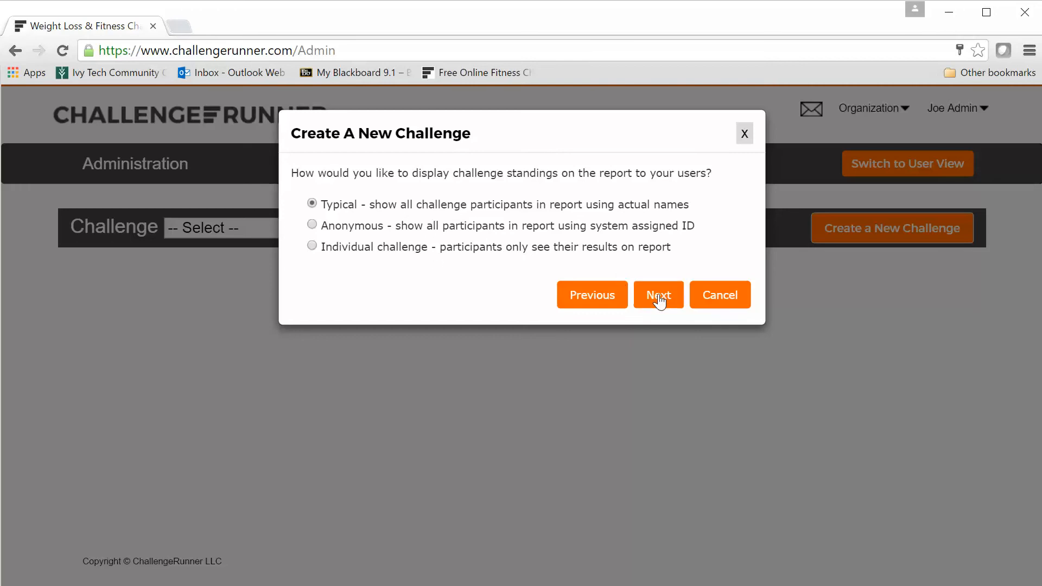
# Keep actual-name standings, decline sharing the template, and finish creating Challenge Spring 2016.
pyautogui.click(657, 294)
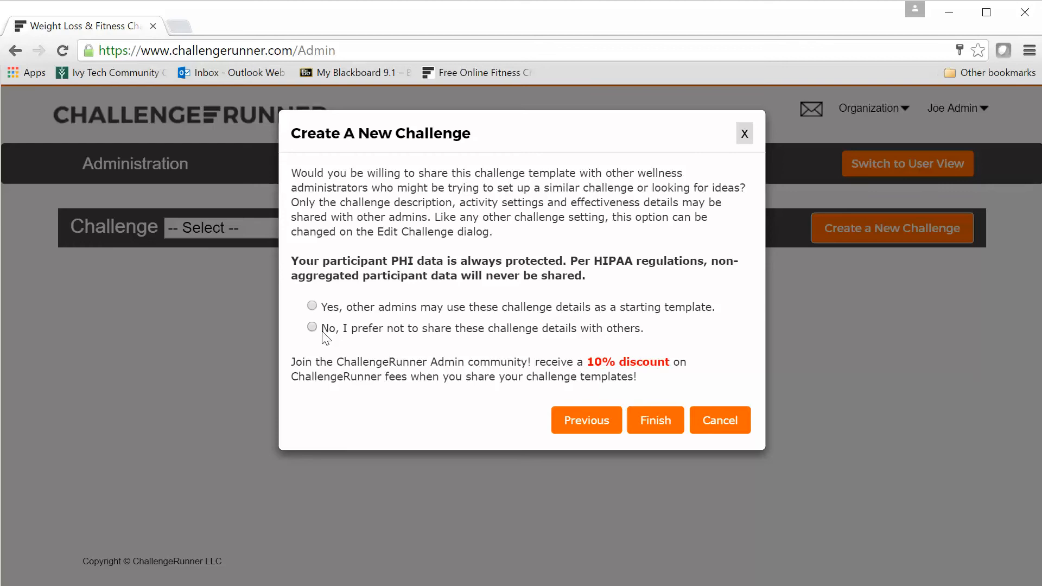
pyautogui.click(311, 326)
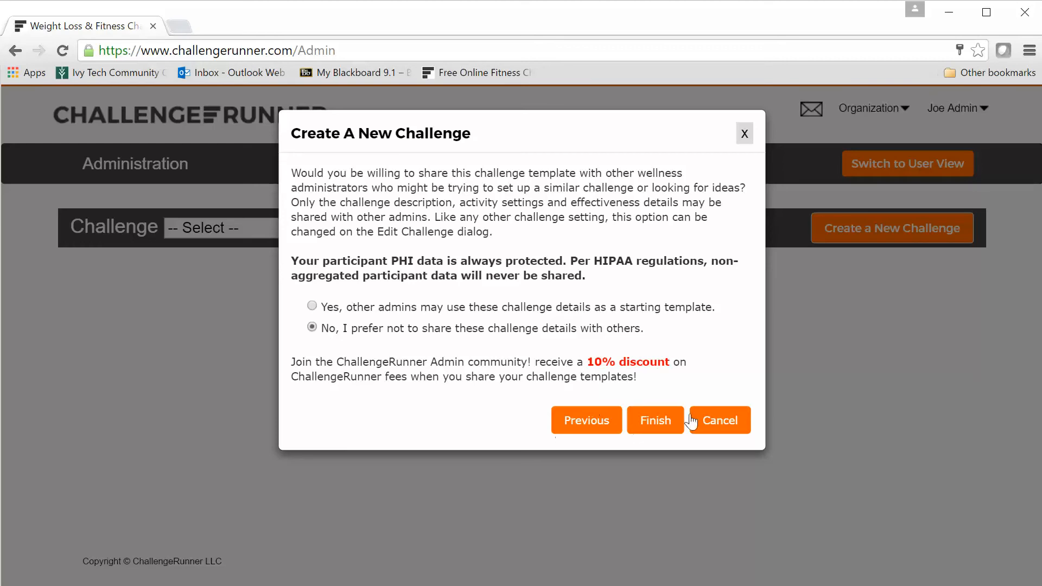
pyautogui.click(654, 420)
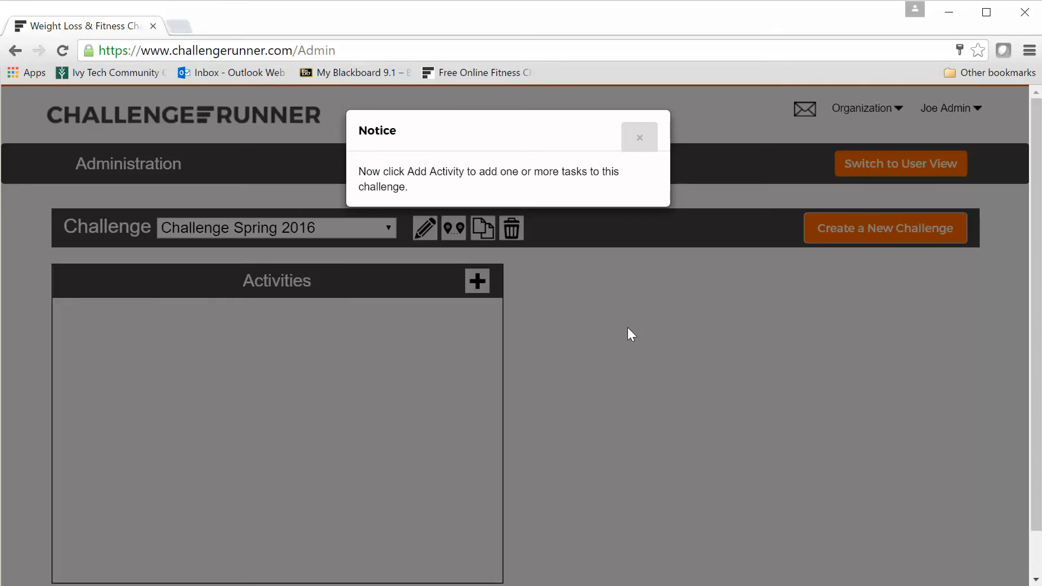
# Close the Notice popup about adding activities to Challenge Spring 2016.
pyautogui.click(638, 137)
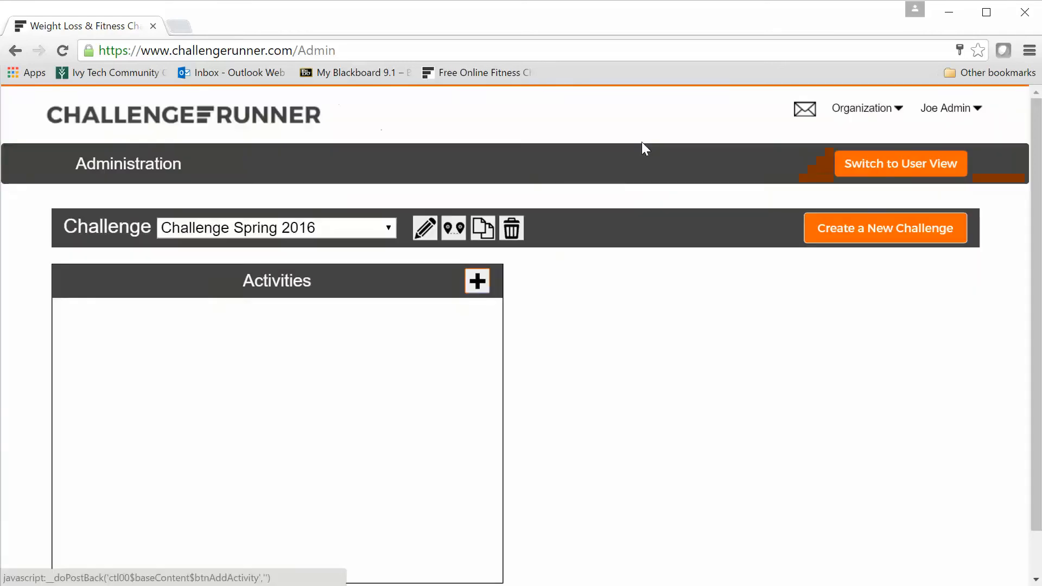
pyautogui.moveTo(476, 281)
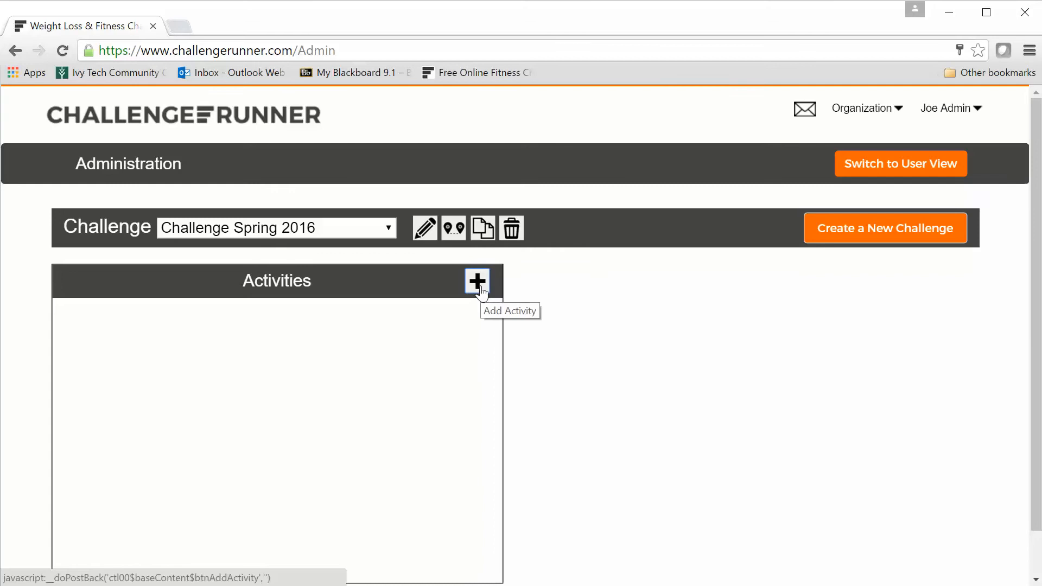
# Add an activity importing Steps Walked data from all six fitness trackers.
pyautogui.click(476, 281)
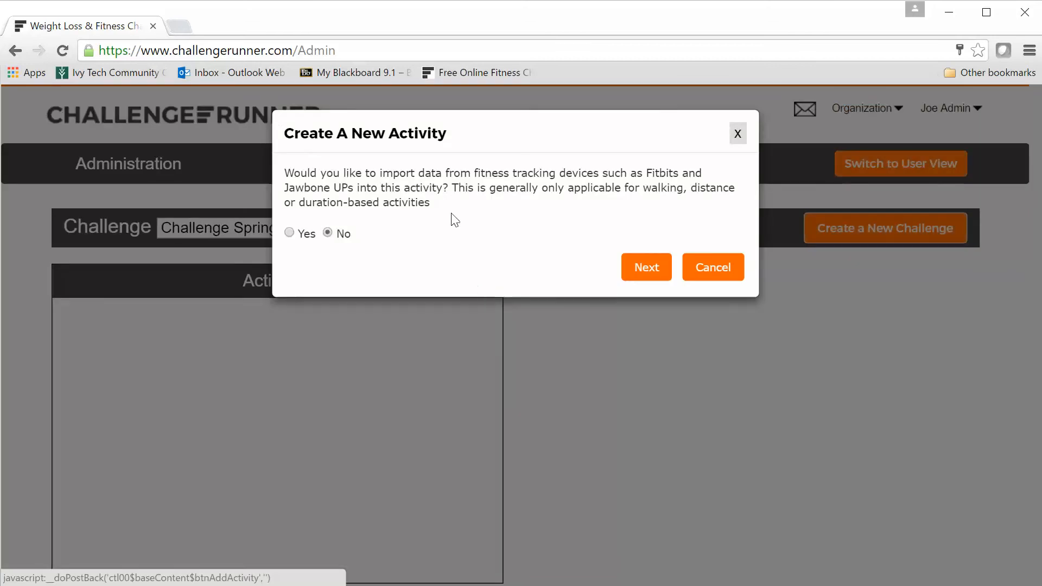
pyautogui.moveTo(425, 184)
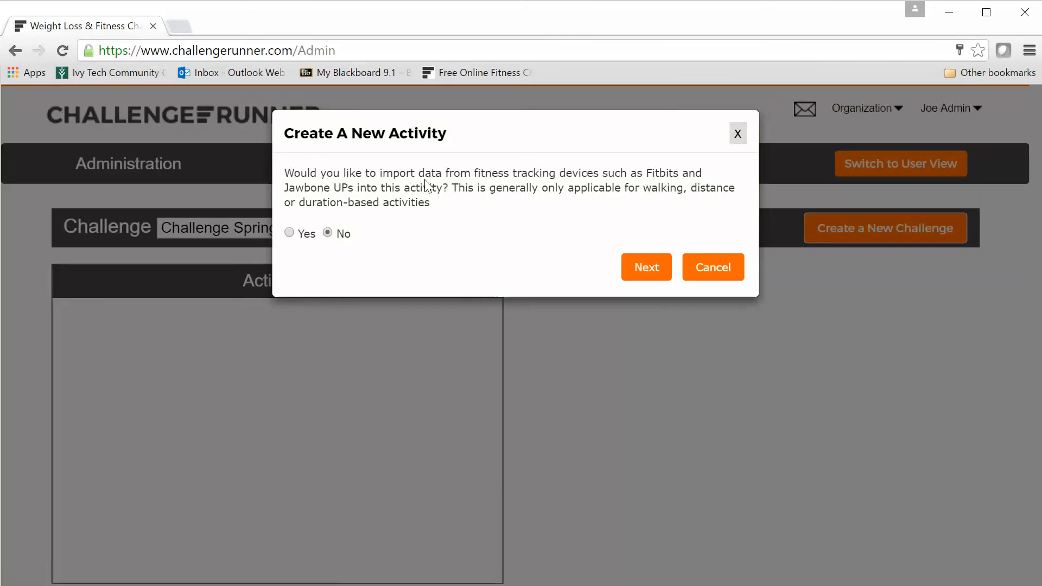
pyautogui.moveTo(308, 241)
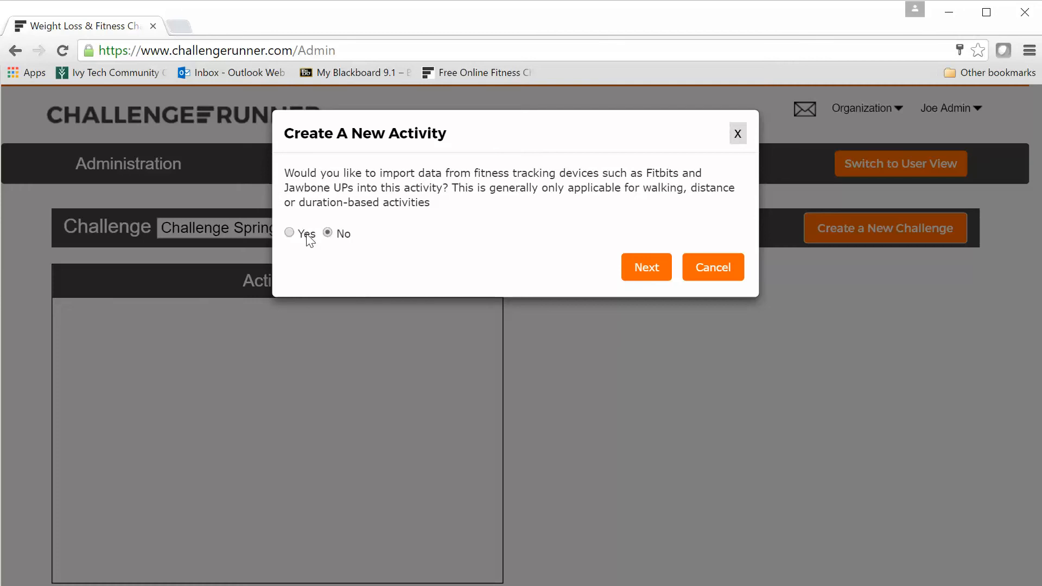
pyautogui.click(289, 233)
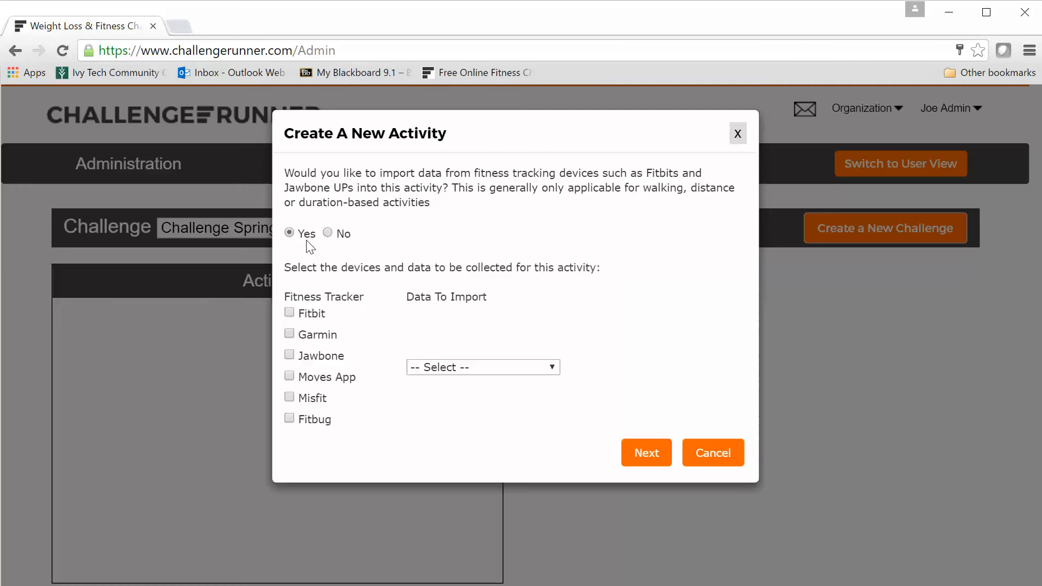
pyautogui.click(290, 334)
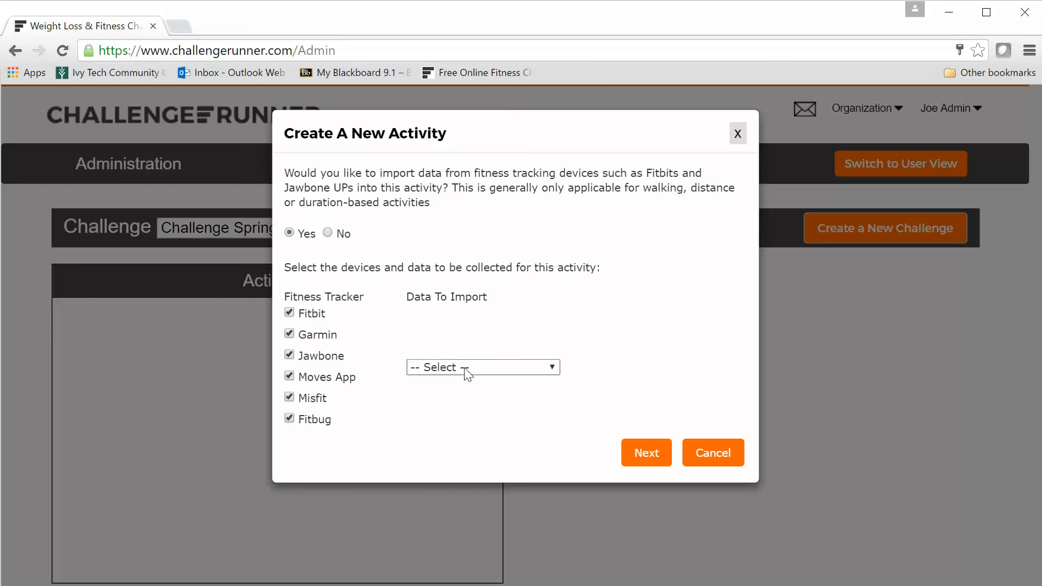
pyautogui.click(482, 367)
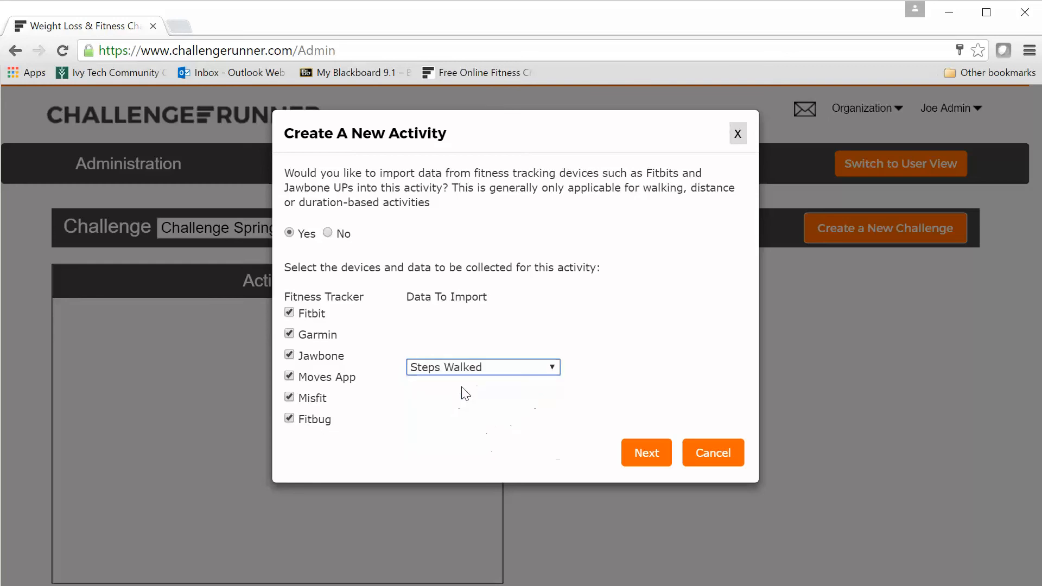
# Advance to the Steps Walked Integer field step and expand its Additional Options.
pyautogui.click(645, 452)
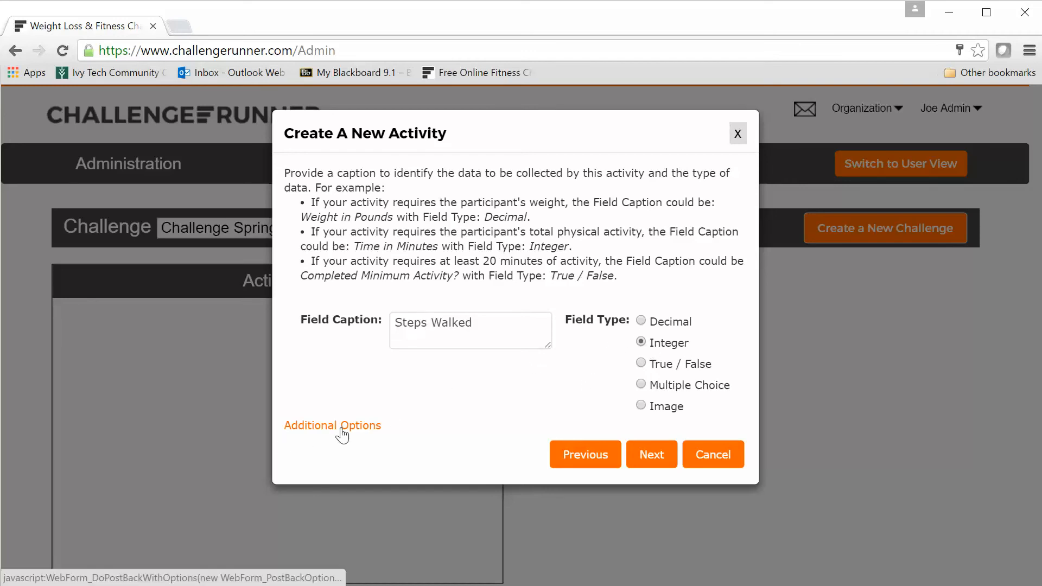
pyautogui.click(332, 426)
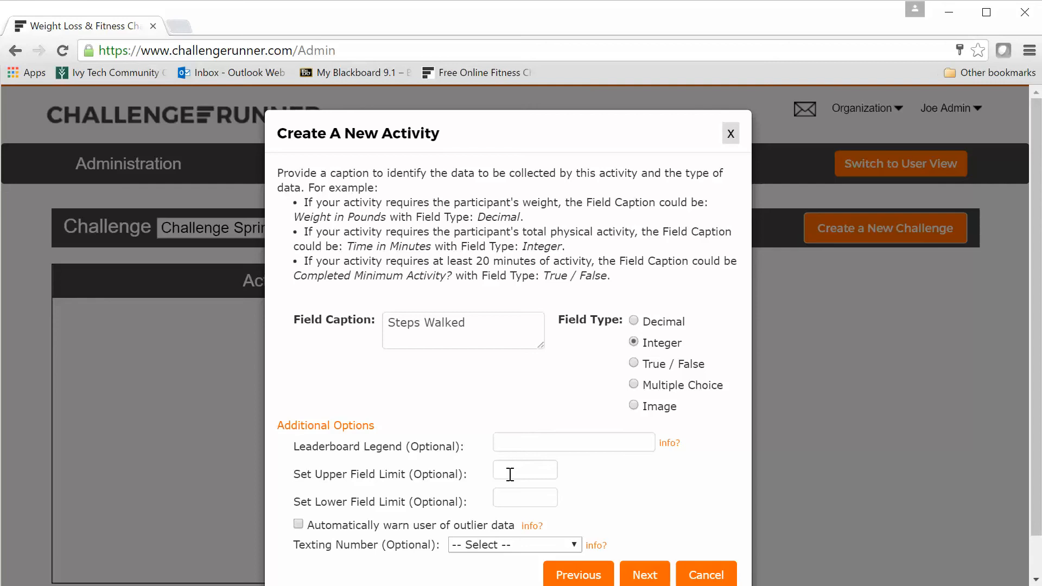
pyautogui.click(524, 468)
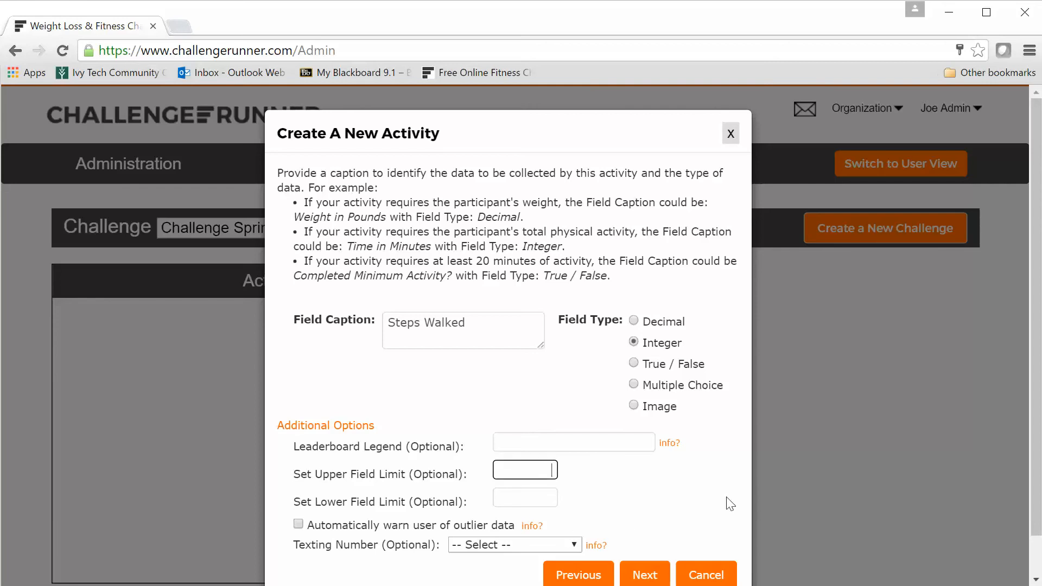
pyautogui.write('20000')
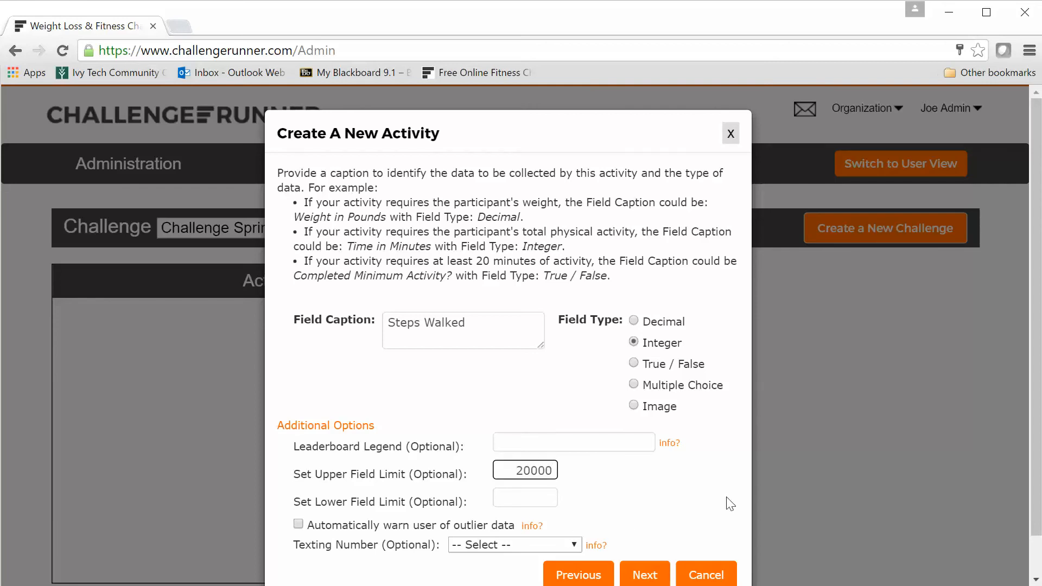
pyautogui.moveTo(528, 525)
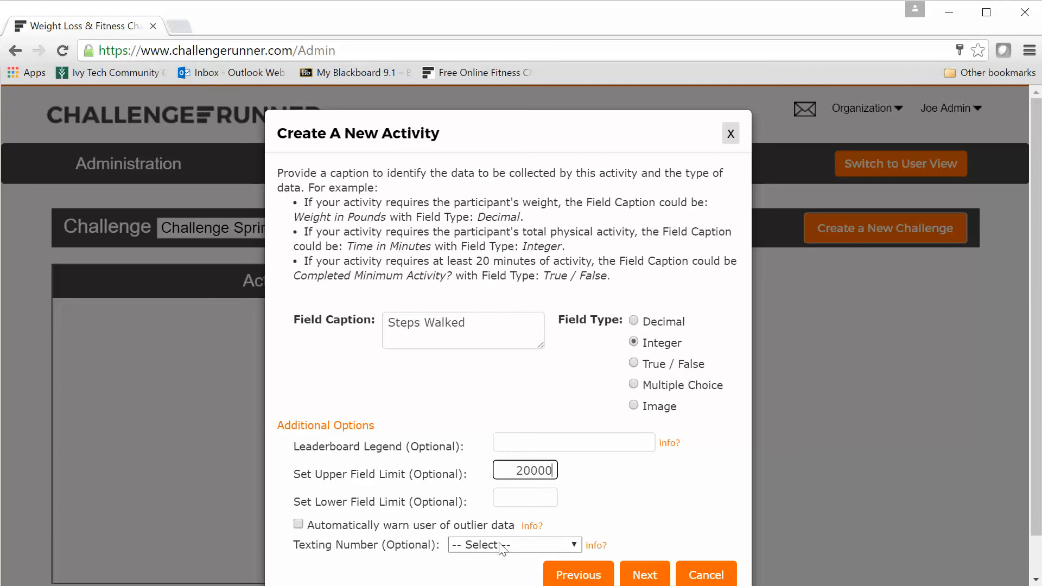
pyautogui.moveTo(560, 546)
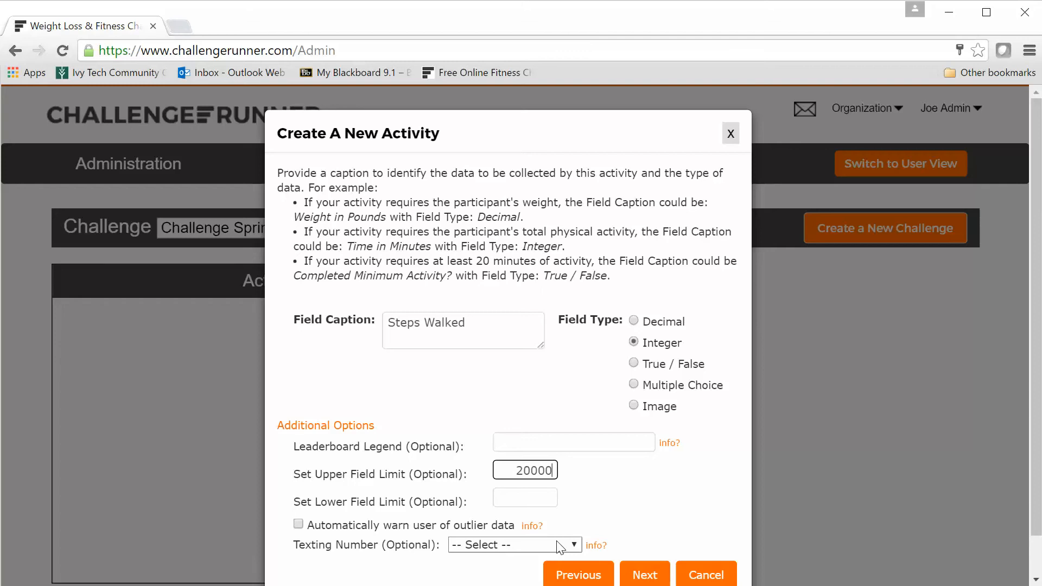
pyautogui.click(513, 545)
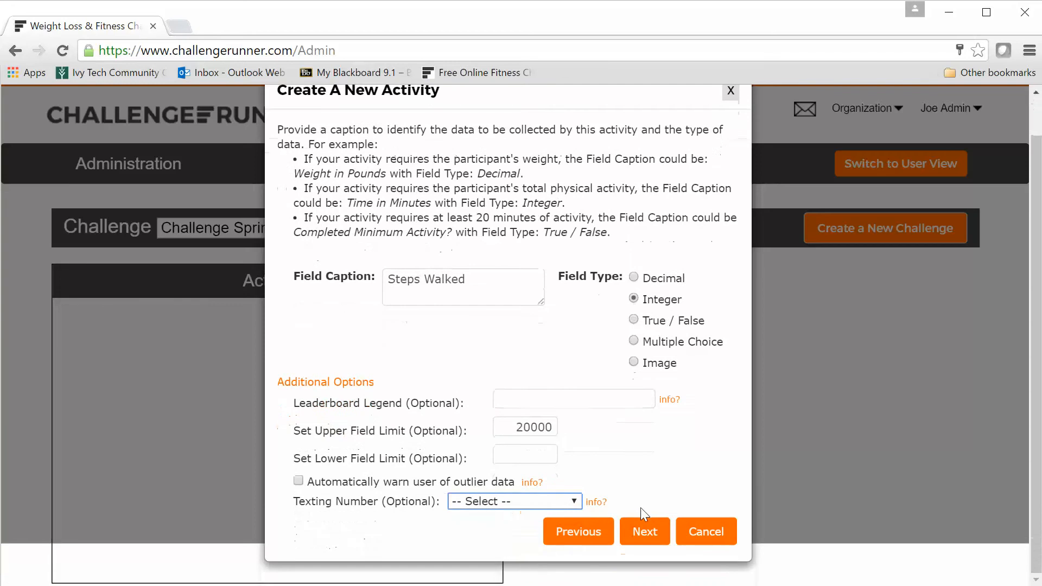
pyautogui.click(514, 501)
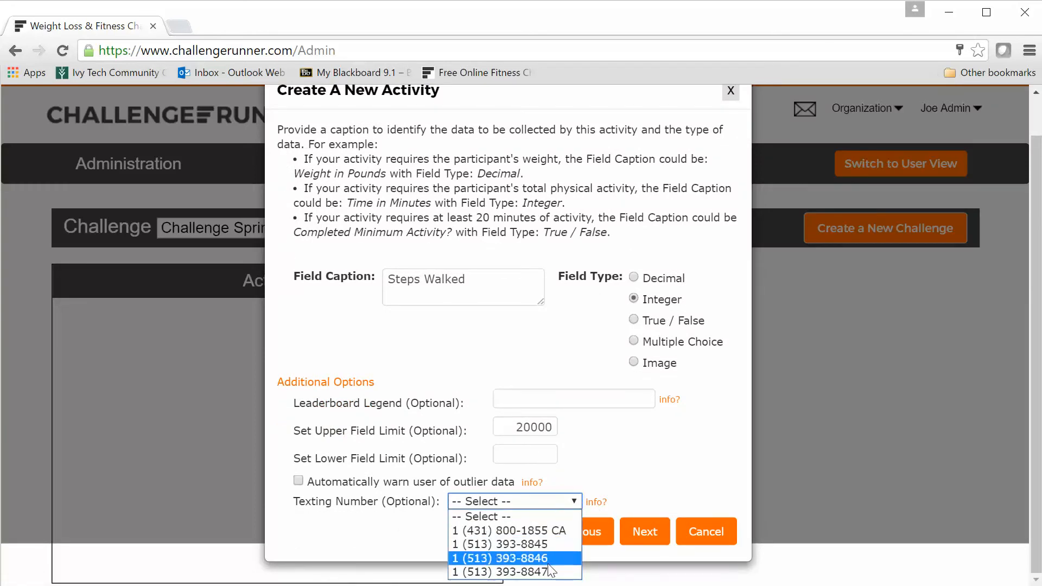
pyautogui.click(491, 543)
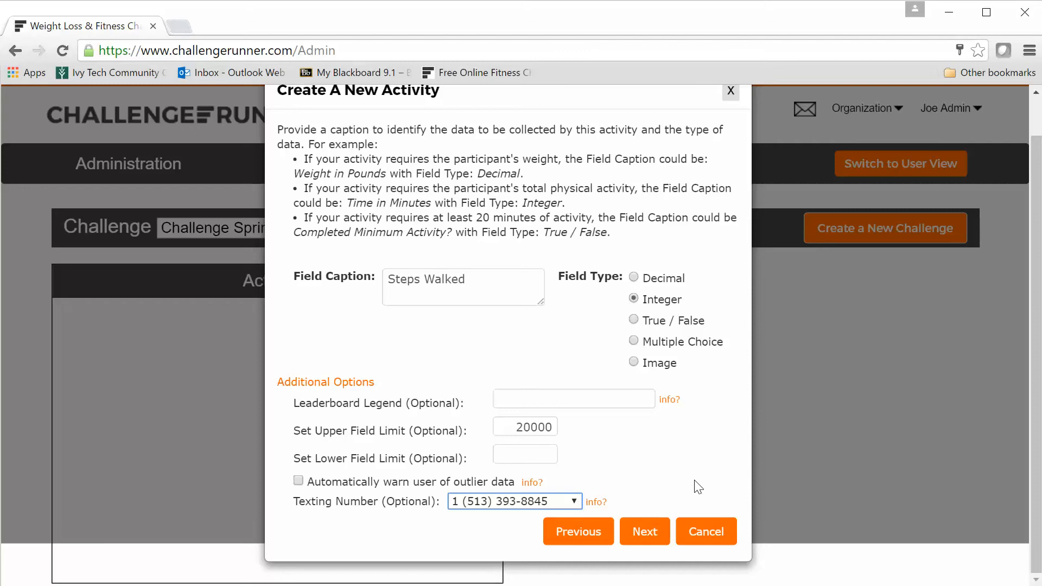
pyautogui.moveTo(633, 483)
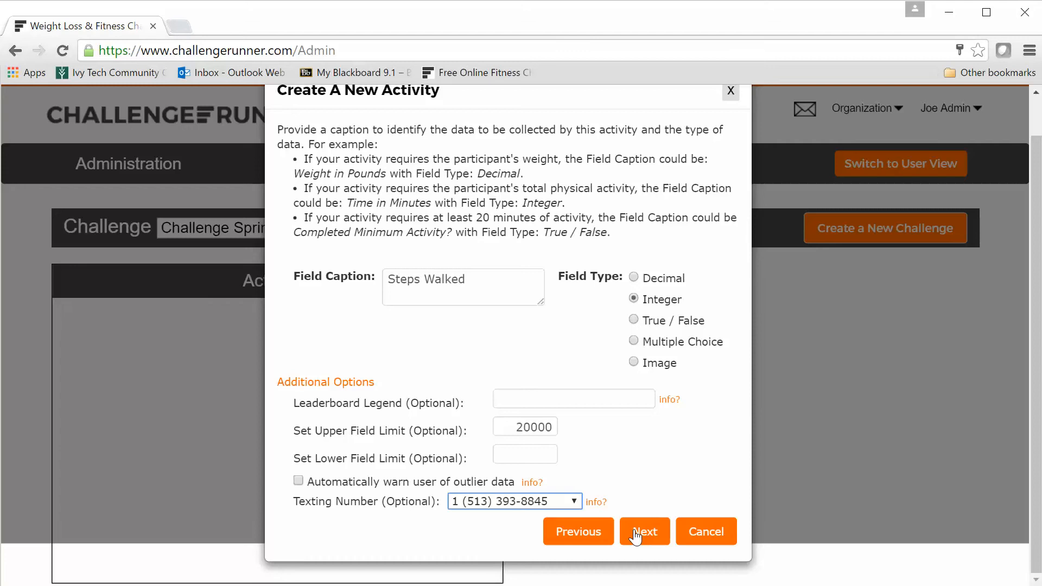
# Allow participants to enter their own data up to 5 days late.
pyautogui.click(643, 530)
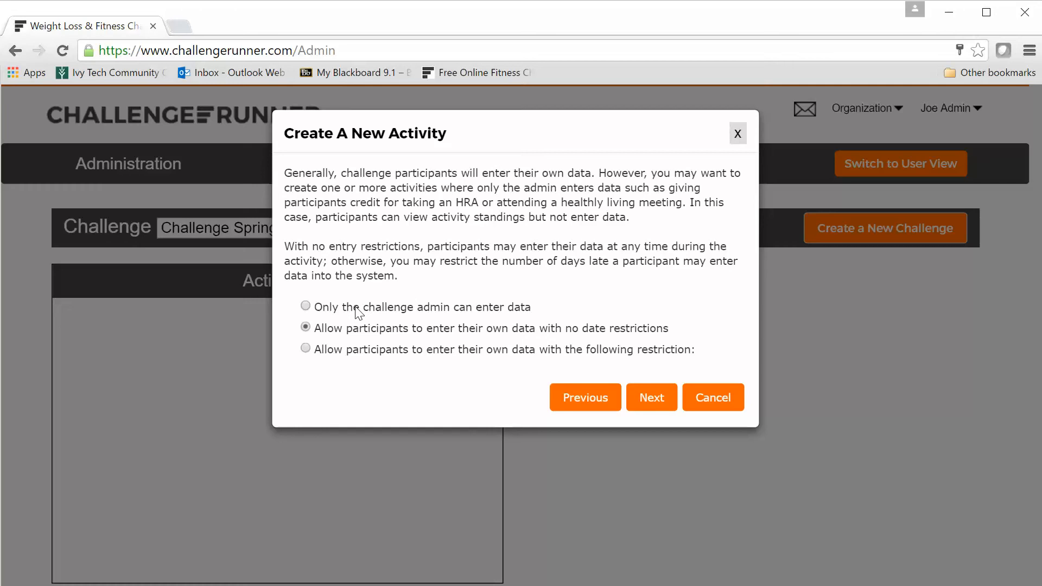
pyautogui.moveTo(537, 311)
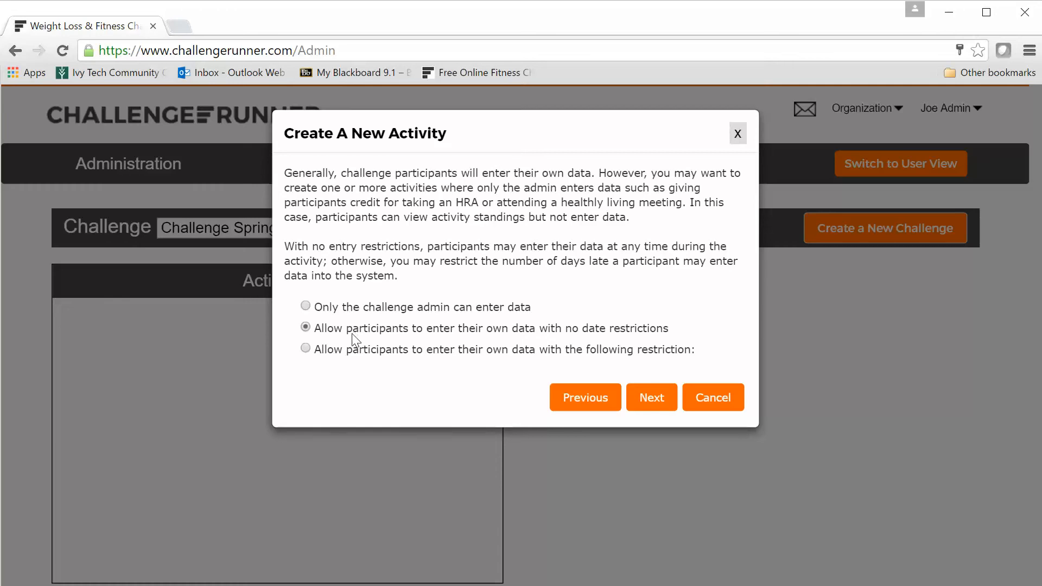
pyautogui.click(305, 348)
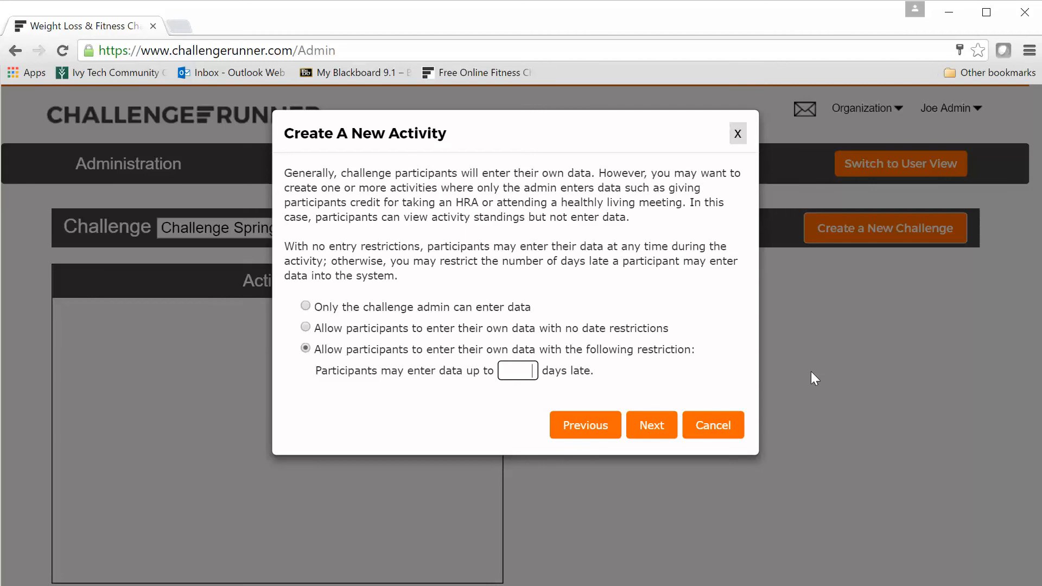
pyautogui.write('5')
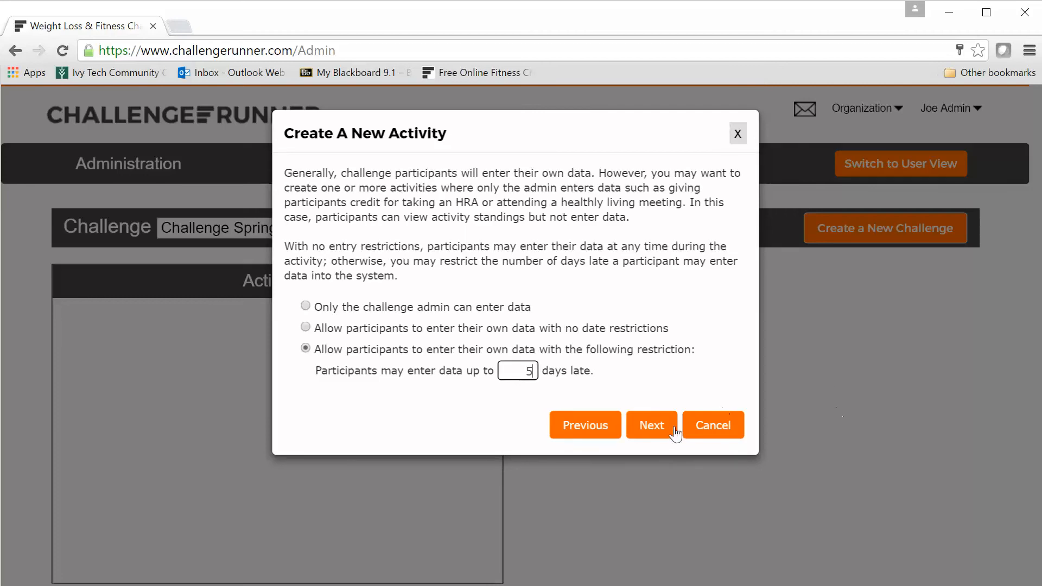
pyautogui.click(650, 424)
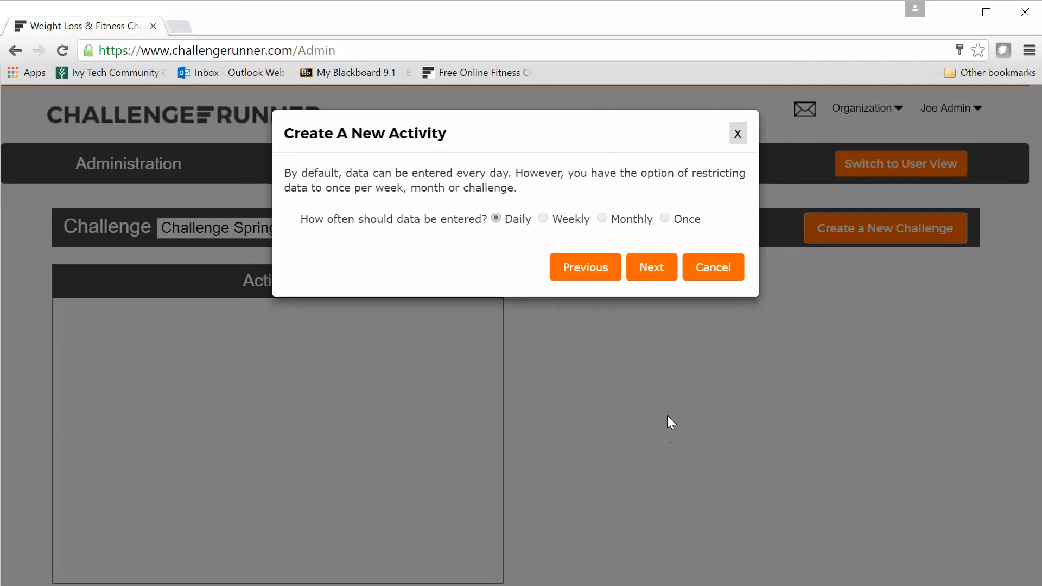
pyautogui.moveTo(514, 266)
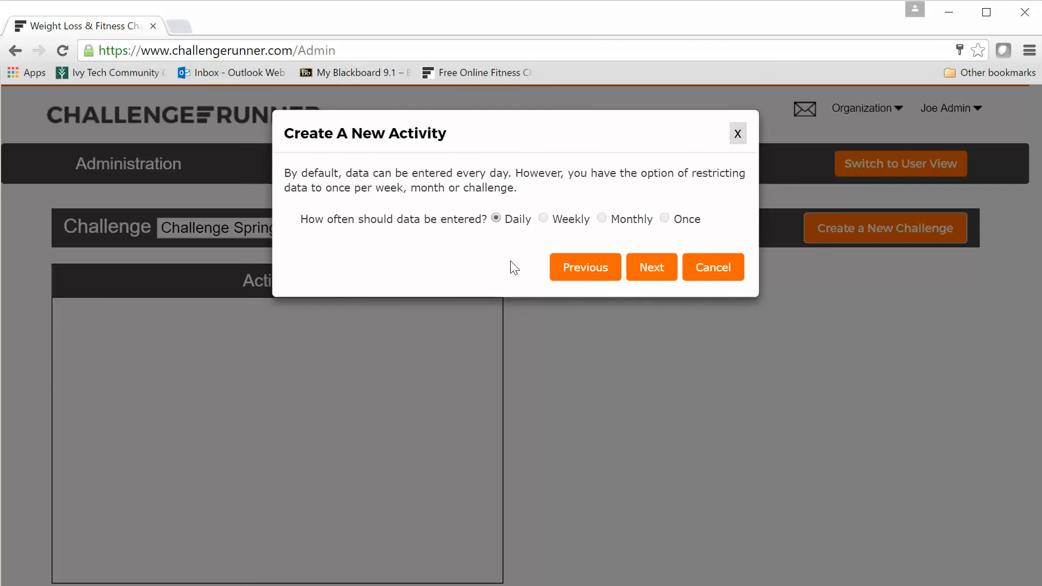
pyautogui.moveTo(597, 232)
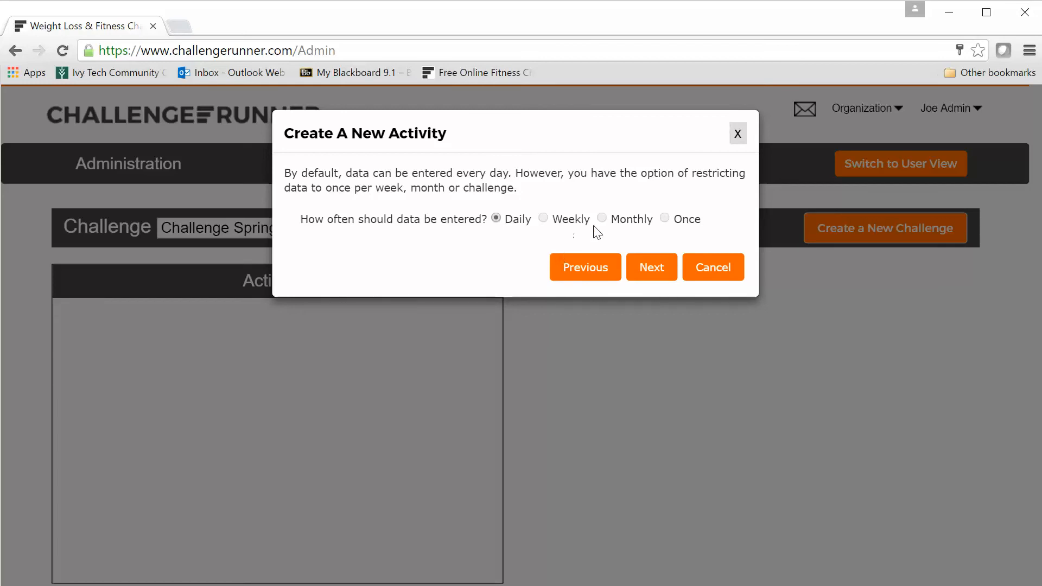
pyautogui.moveTo(590, 233)
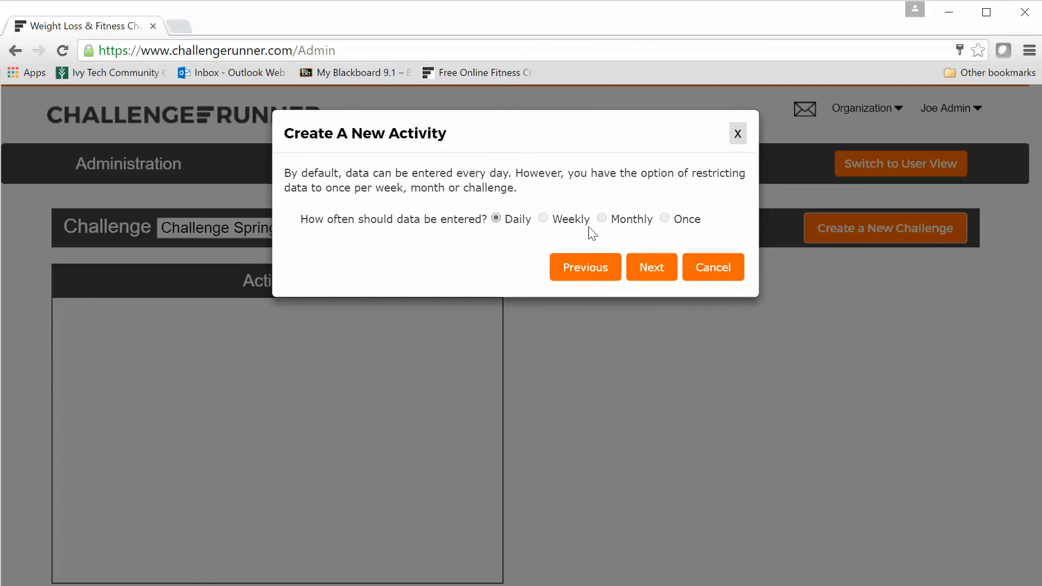
pyautogui.moveTo(707, 230)
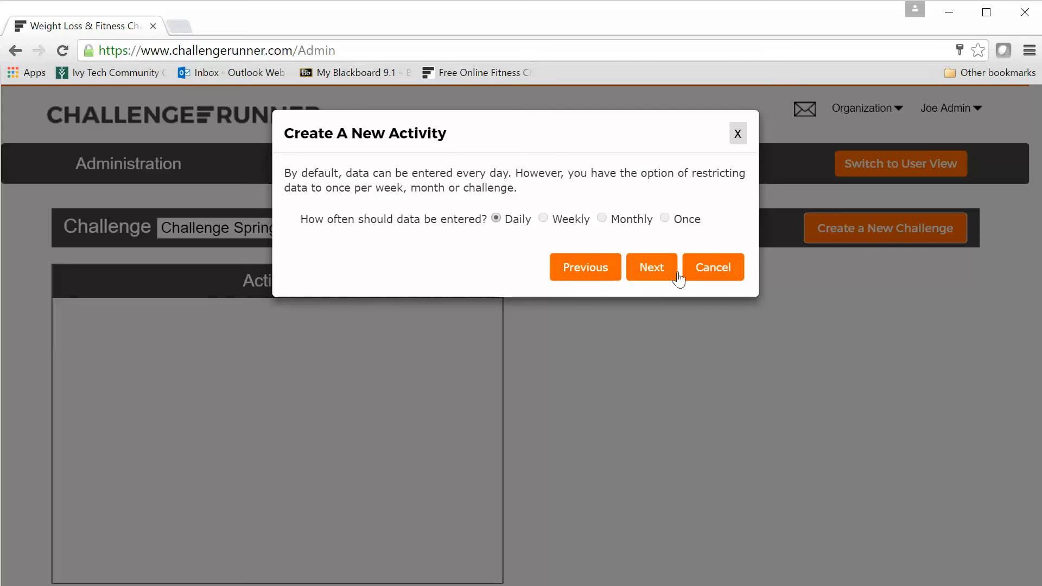
pyautogui.click(651, 267)
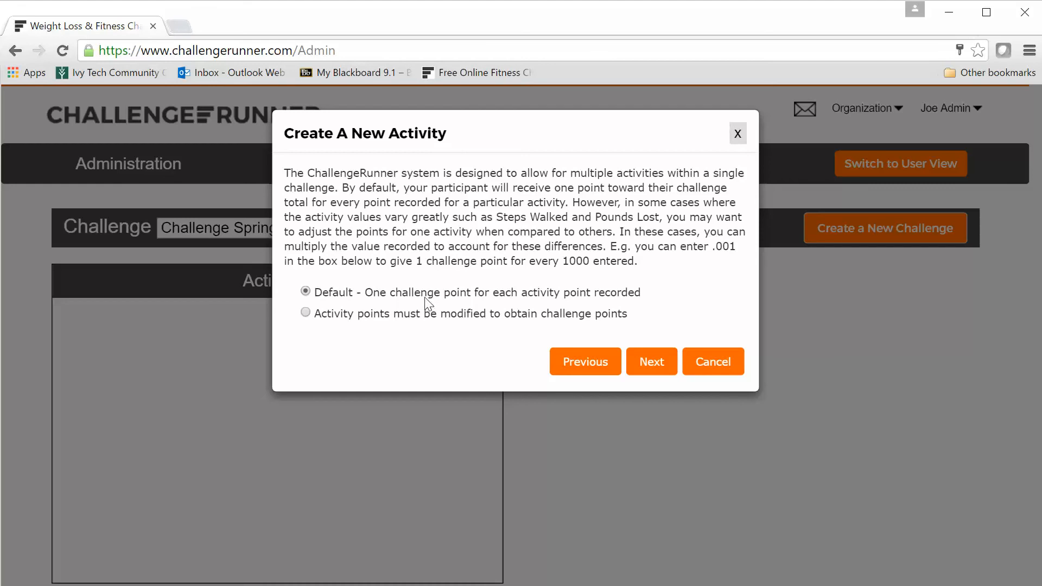
pyautogui.click(305, 313)
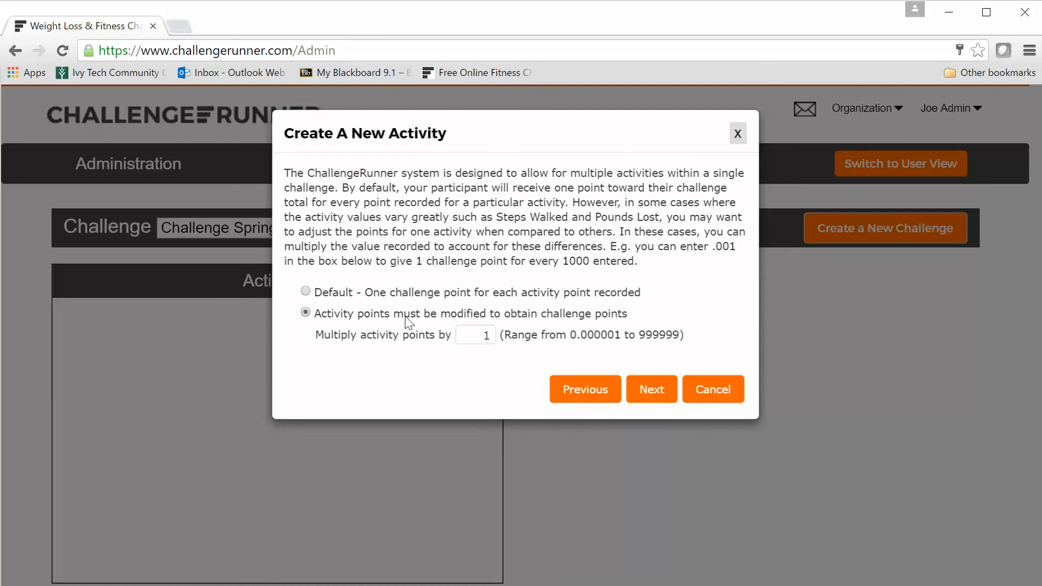
pyautogui.click(474, 334)
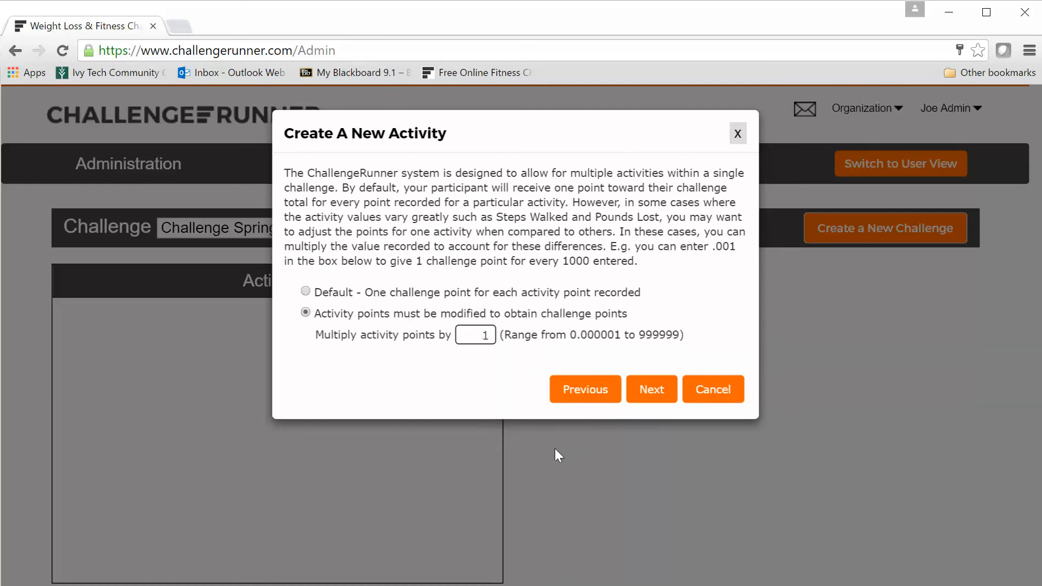
pyautogui.write('.0001')
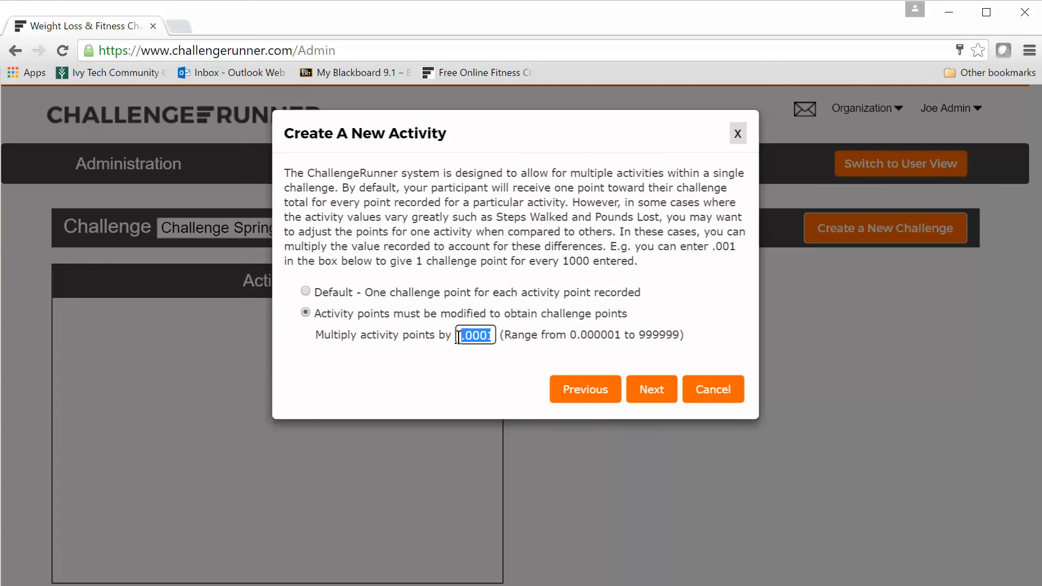
pyautogui.moveTo(523, 394)
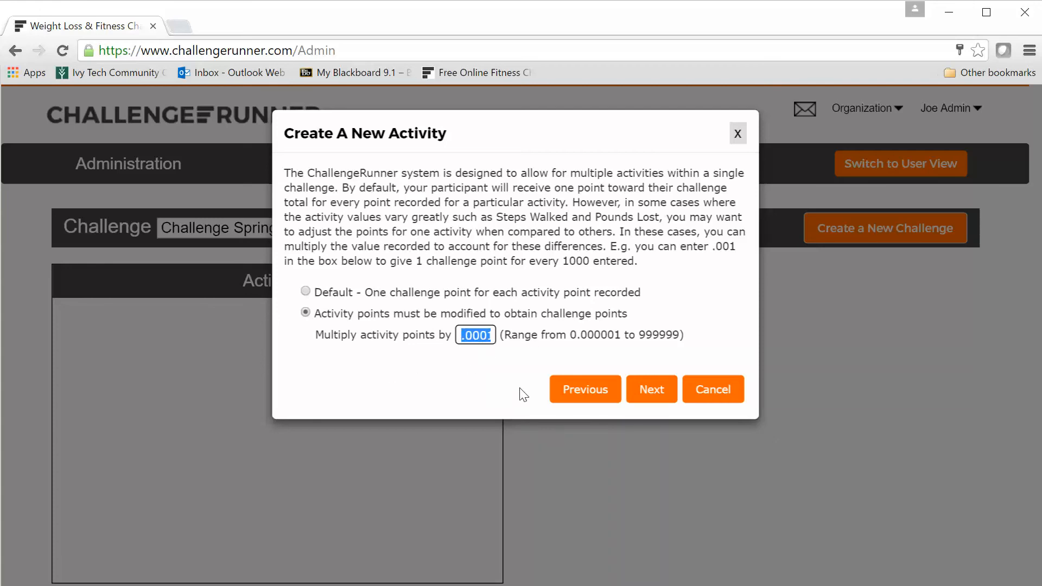
pyautogui.write('1000')
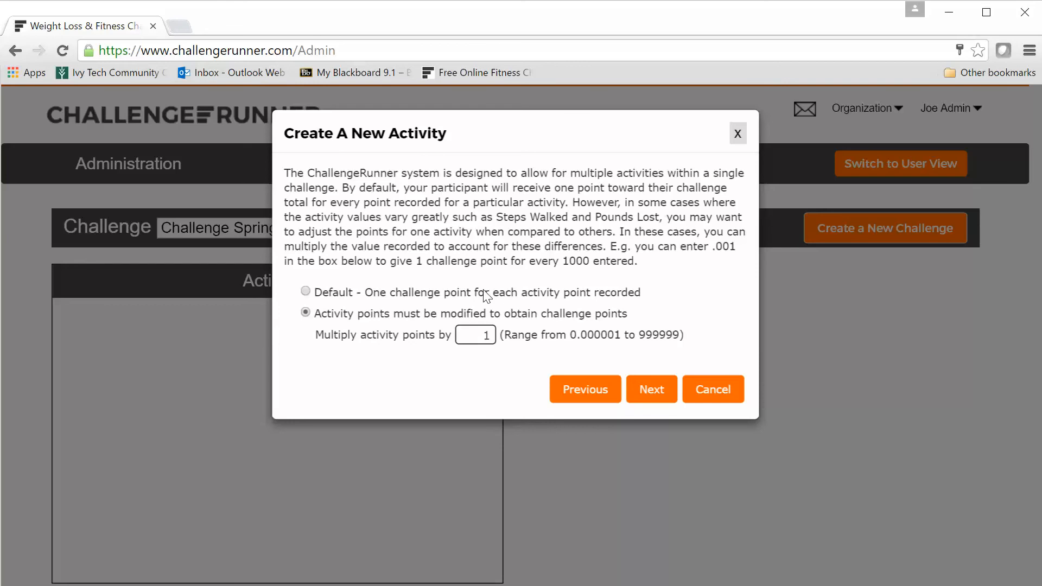
pyautogui.click(305, 292)
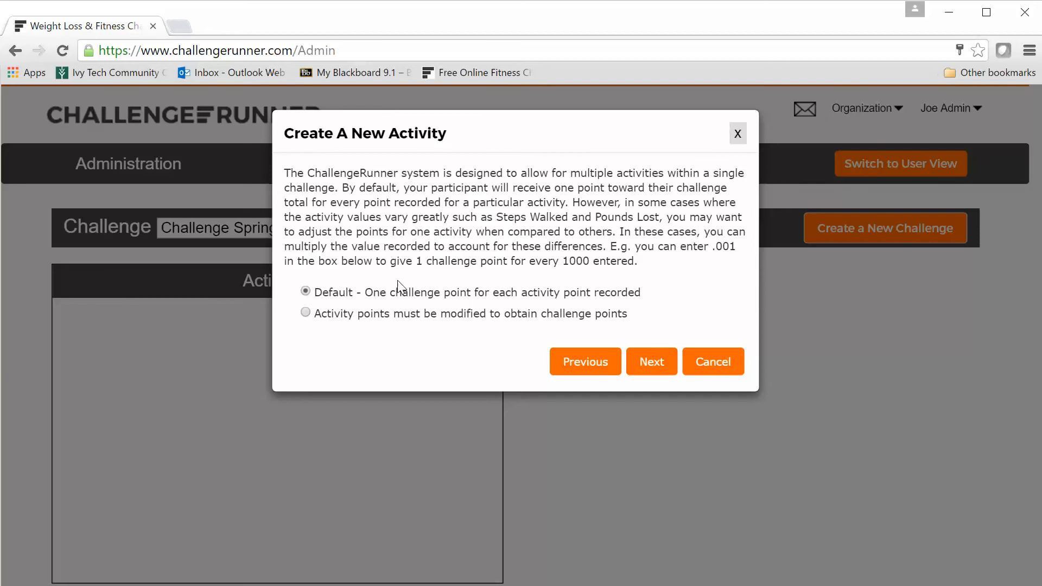
pyautogui.click(651, 361)
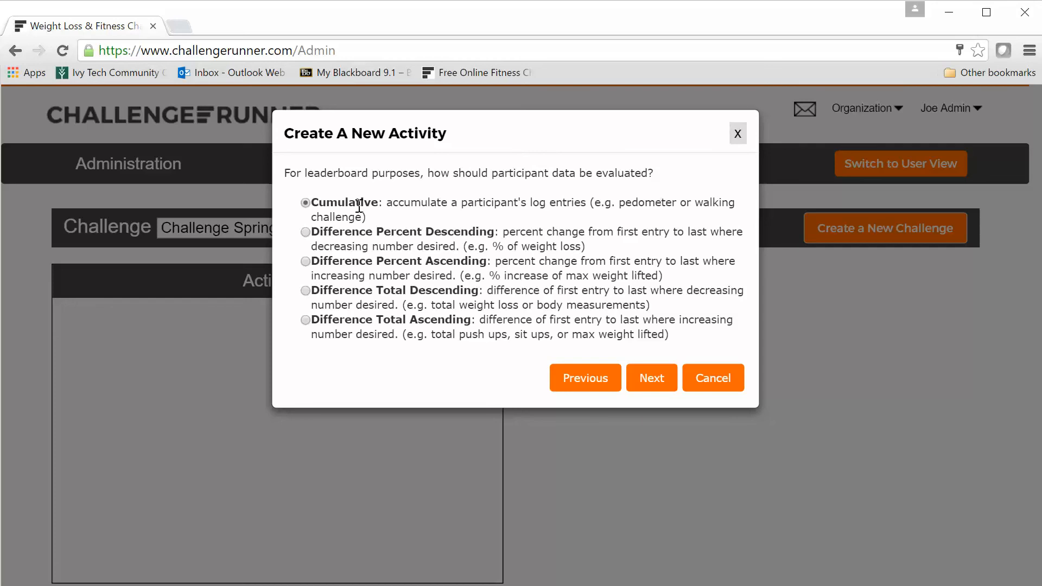
pyautogui.moveTo(346, 231)
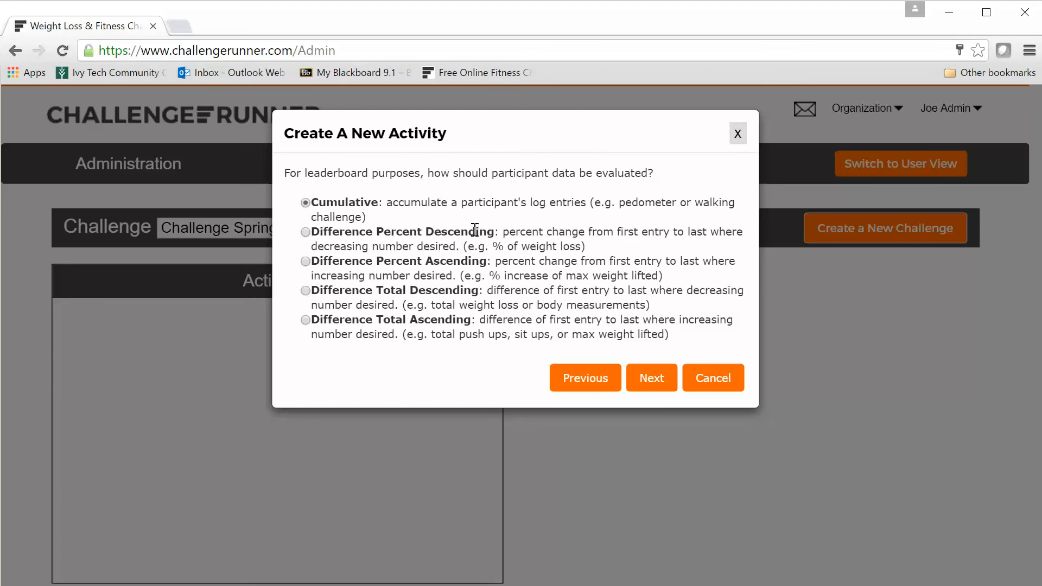
pyautogui.moveTo(429, 193)
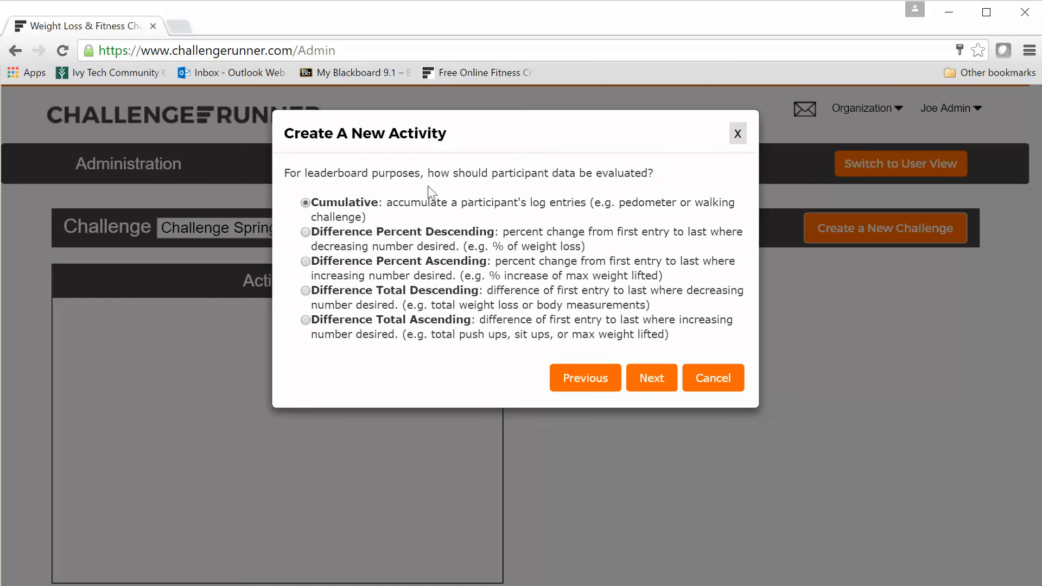
# Set Steps Walked to run 05/01/2016 to 05/31/2016 and finish the activity.
pyautogui.click(651, 378)
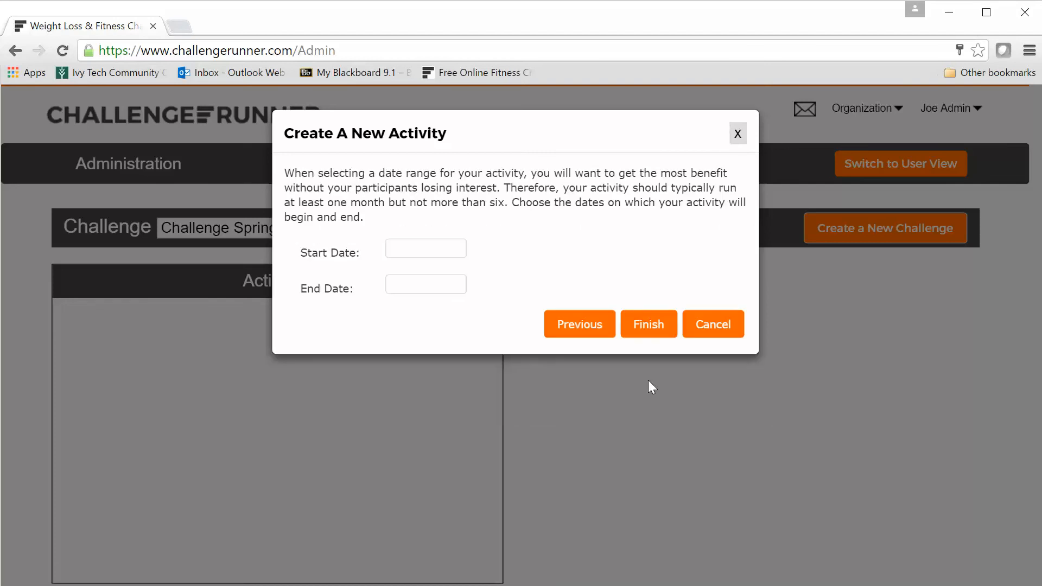
pyautogui.click(426, 249)
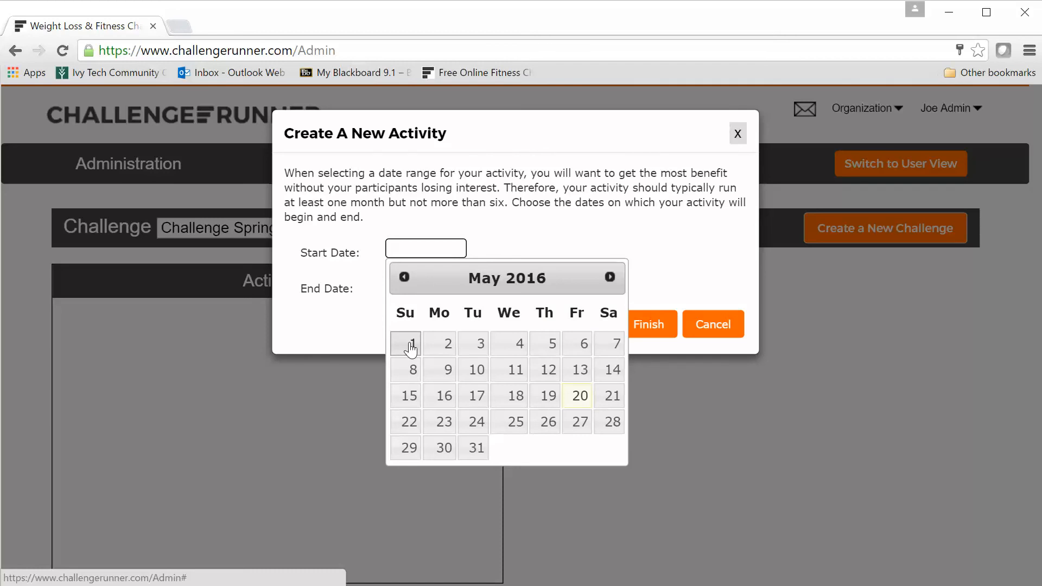
pyautogui.click(405, 343)
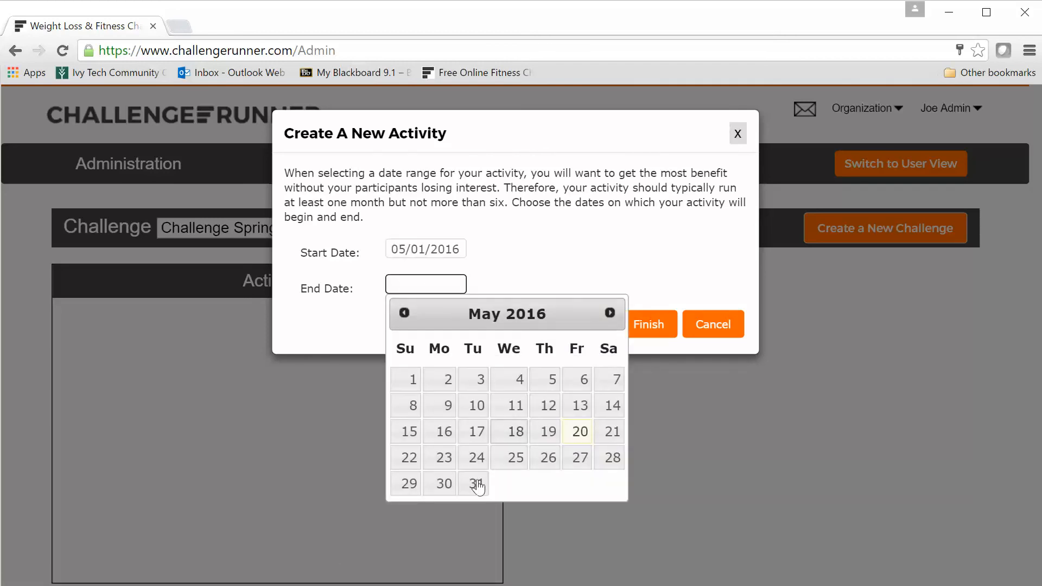
pyautogui.click(474, 483)
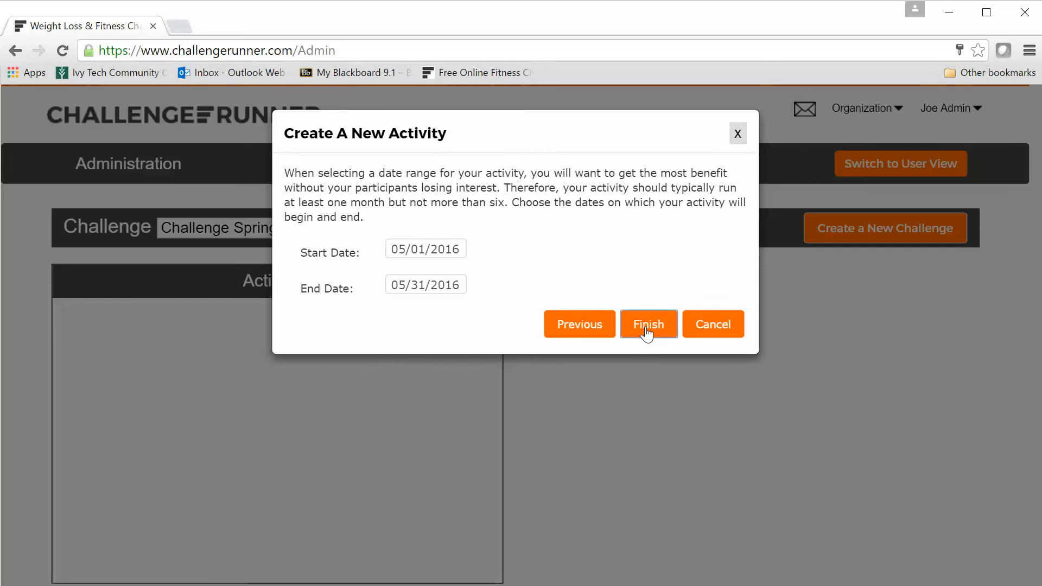
pyautogui.click(648, 324)
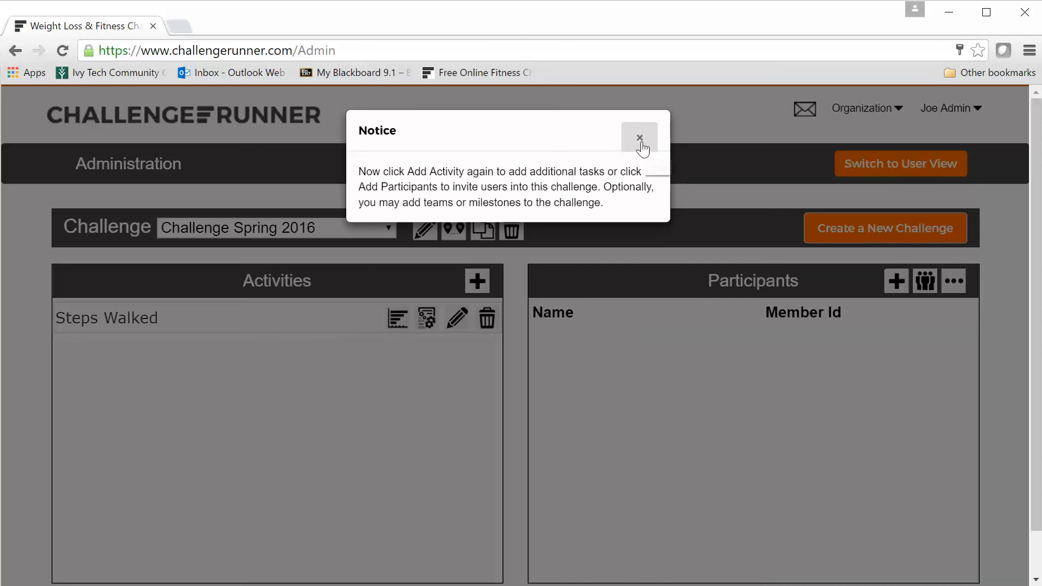
pyautogui.moveTo(638, 139)
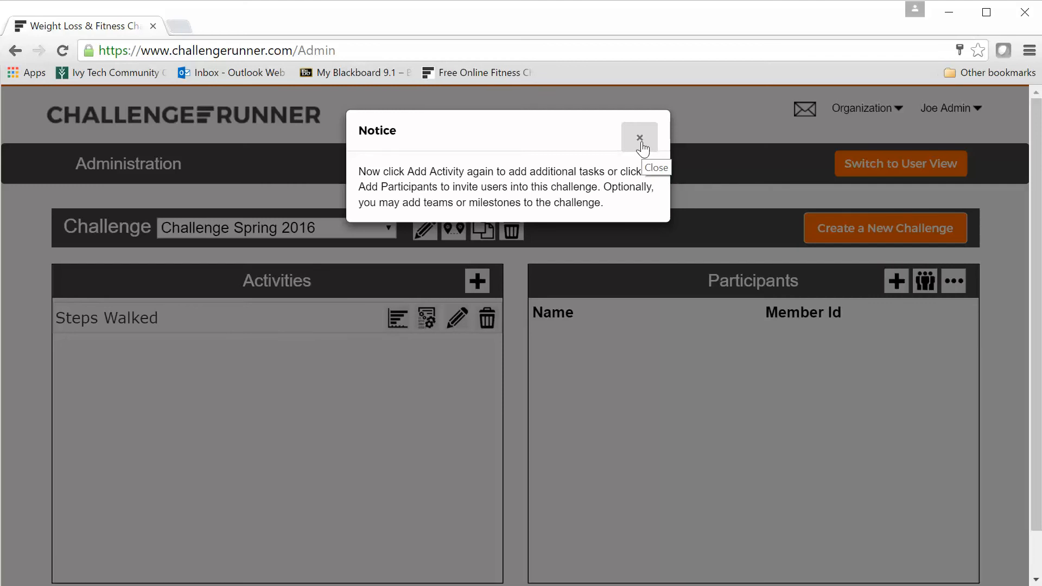
# Dismiss the next-steps notice about the new activity.
pyautogui.click(638, 130)
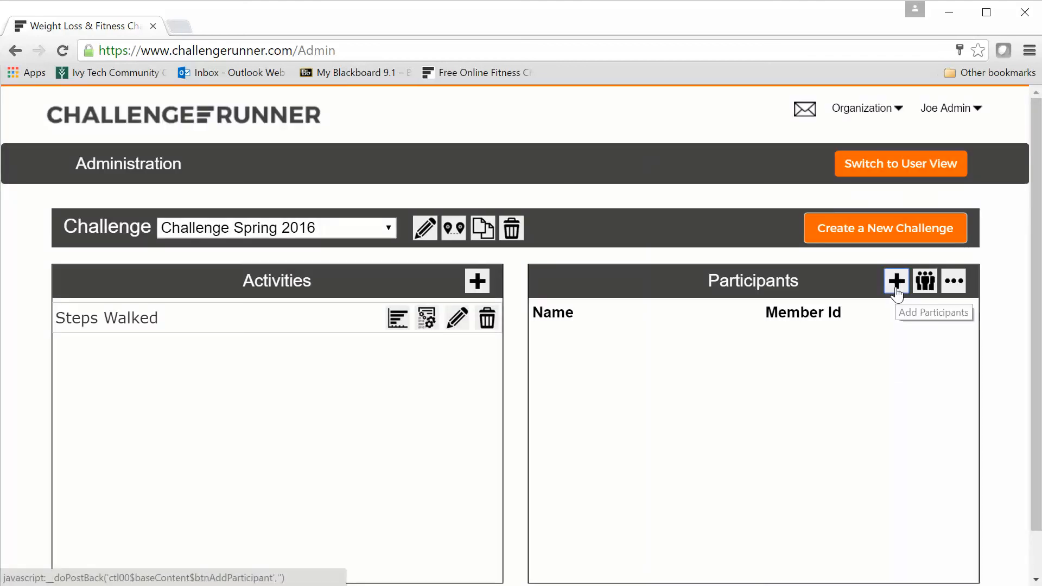
# Open the Invite Participants dialog from the Participants panel.
pyautogui.click(896, 280)
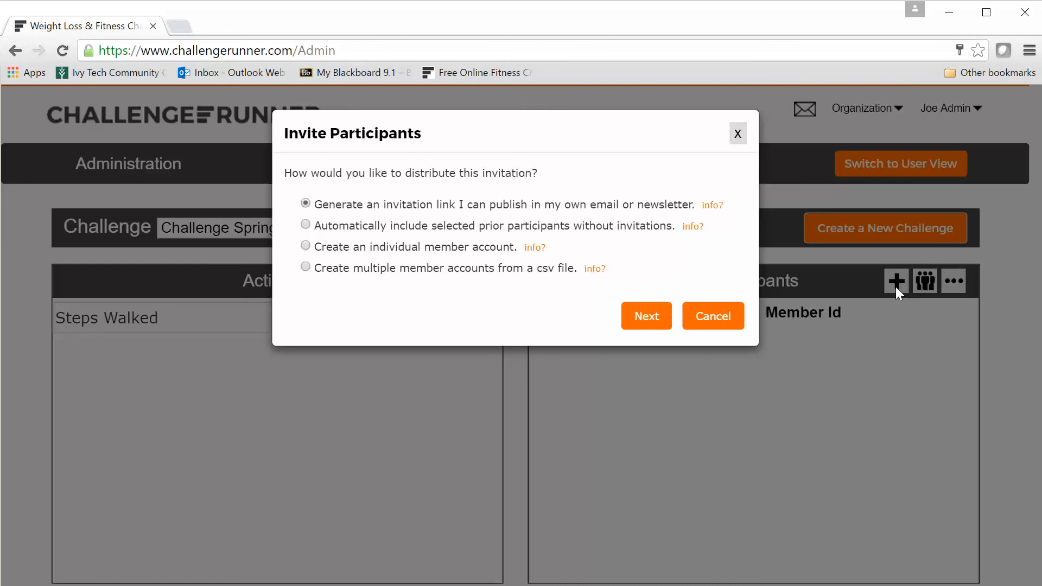
pyautogui.moveTo(427, 217)
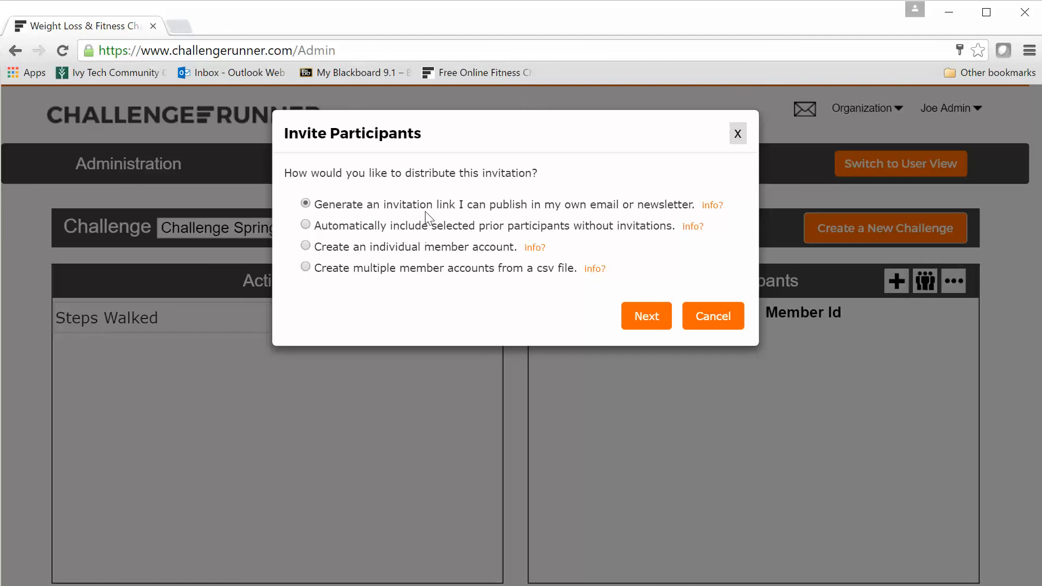
pyautogui.moveTo(545, 211)
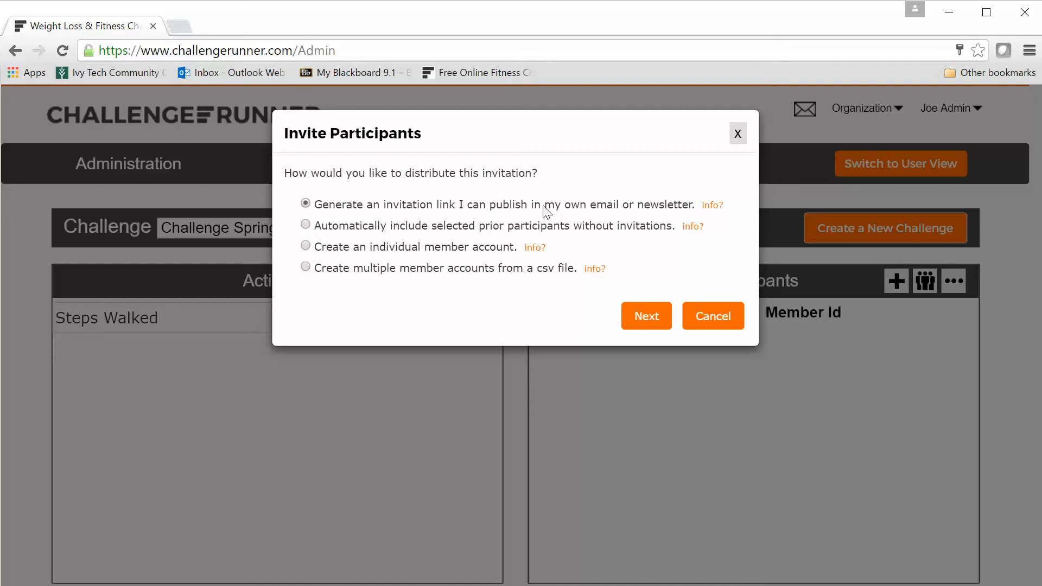
pyautogui.moveTo(442, 231)
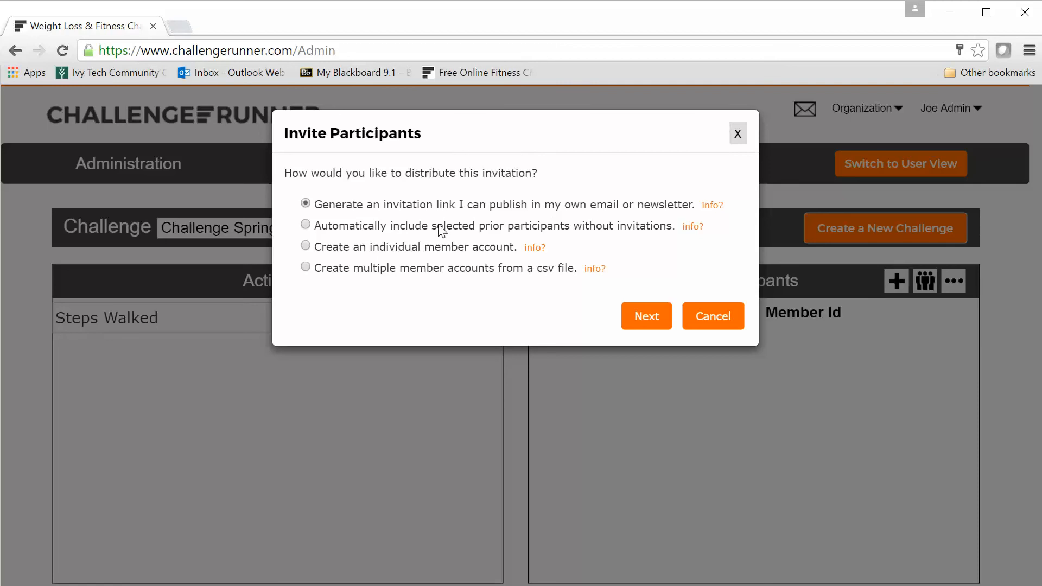
pyautogui.moveTo(497, 231)
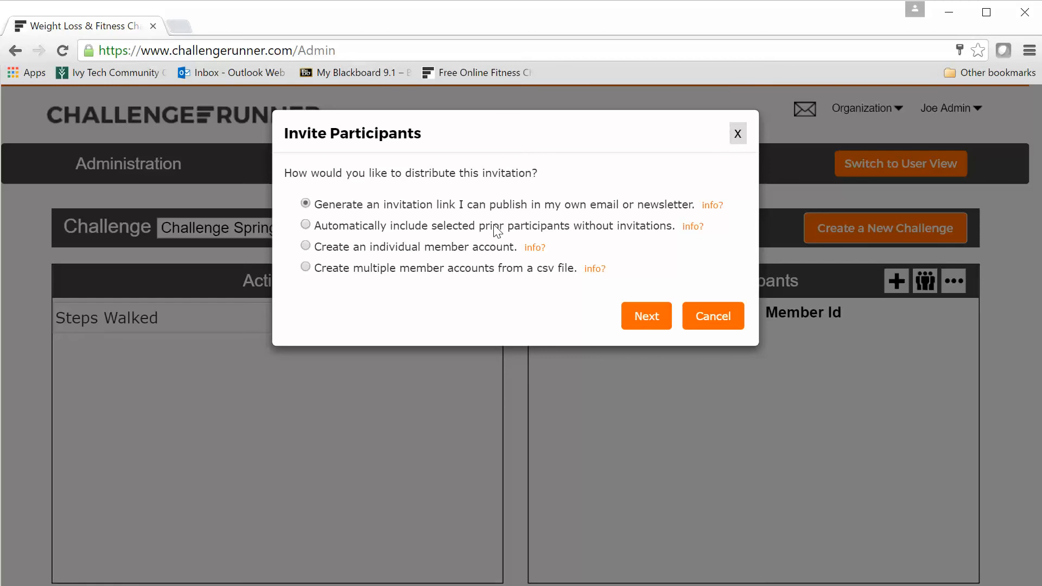
pyautogui.moveTo(465, 252)
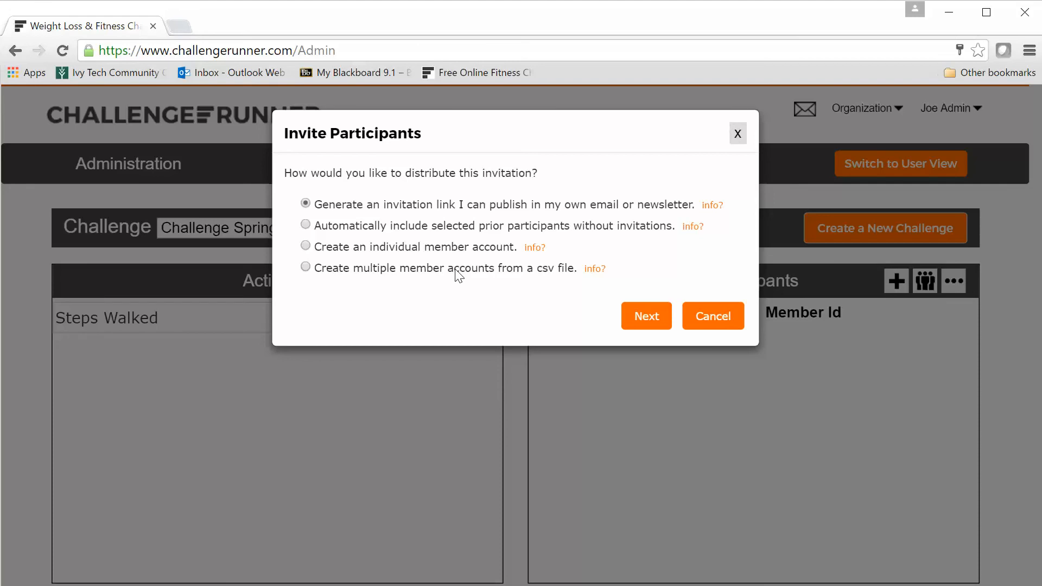
pyautogui.moveTo(405, 213)
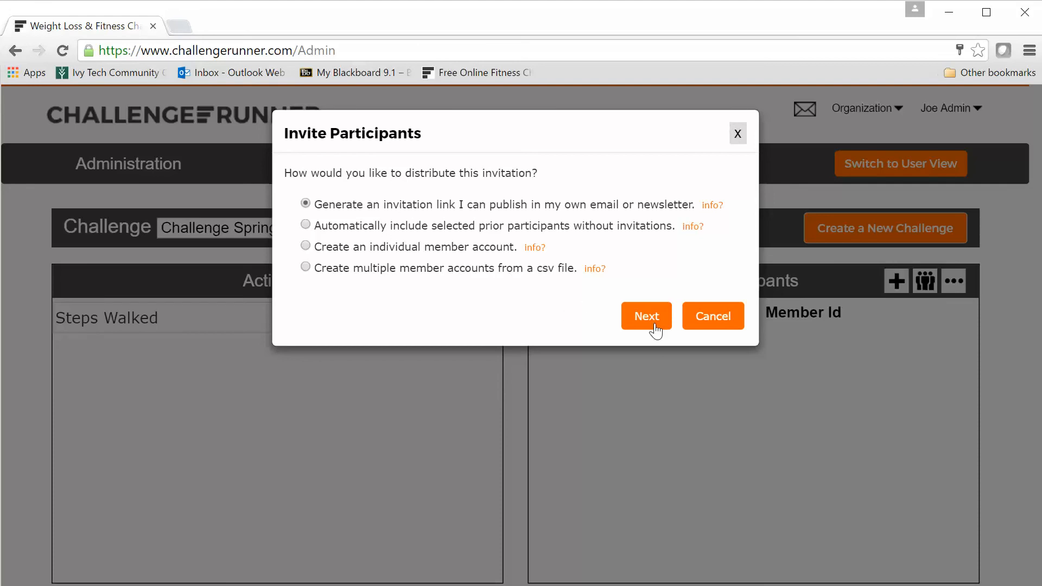
# Generate the group sign-up and direct challenge invitation URLs.
pyautogui.click(645, 315)
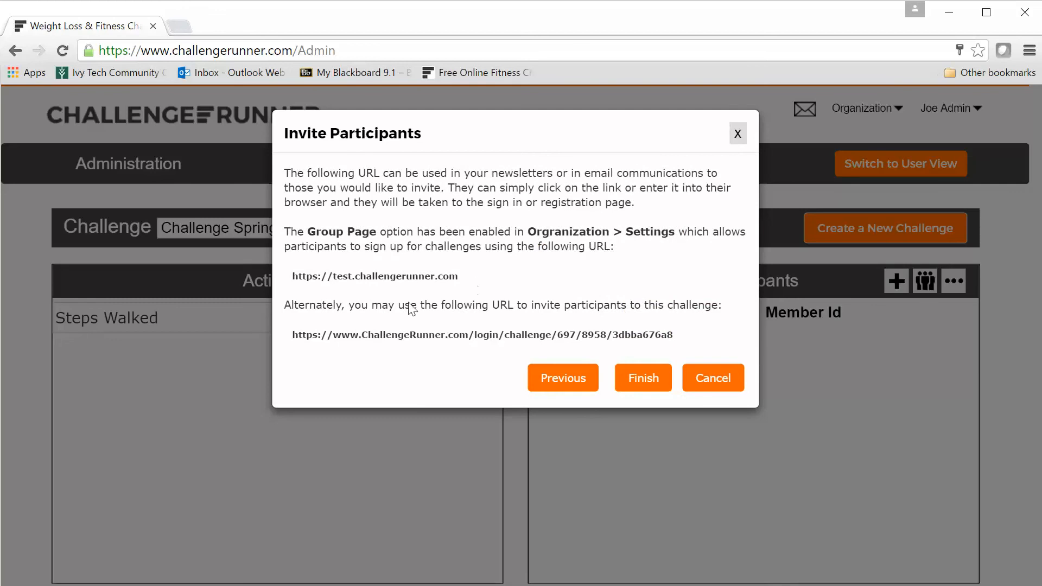
pyautogui.moveTo(684, 343)
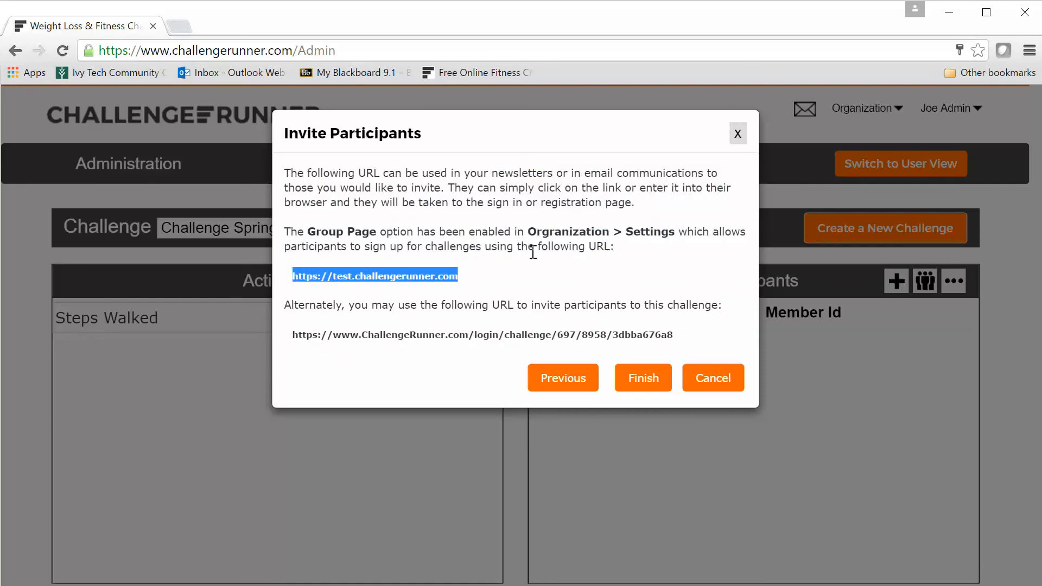
pyautogui.moveTo(555, 290)
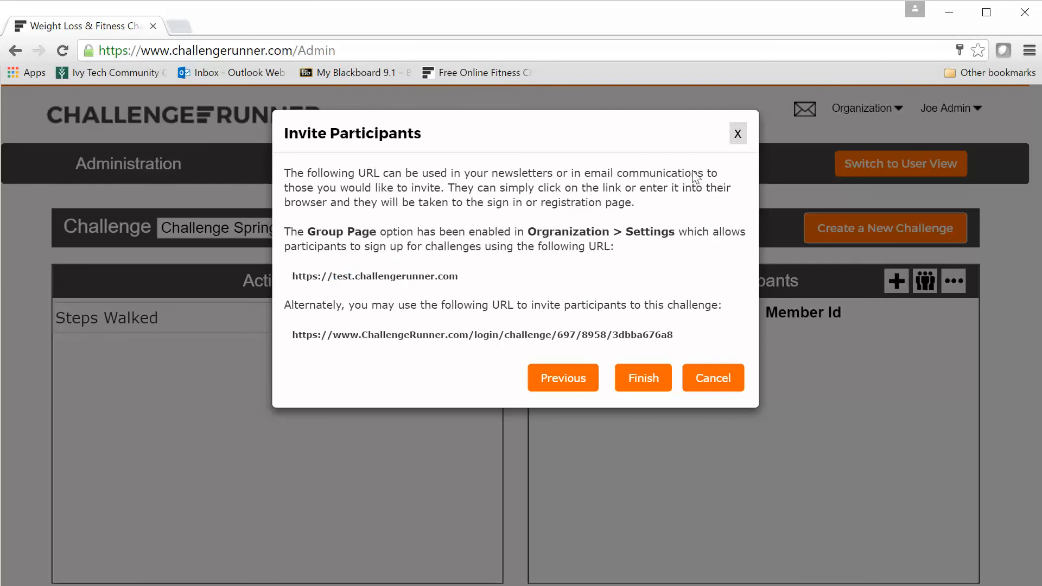
# Switch to inviting prior participants and select Jane Doe, John Doe, Bob Johnson, Jill Smith, John Smith.
pyautogui.click(562, 378)
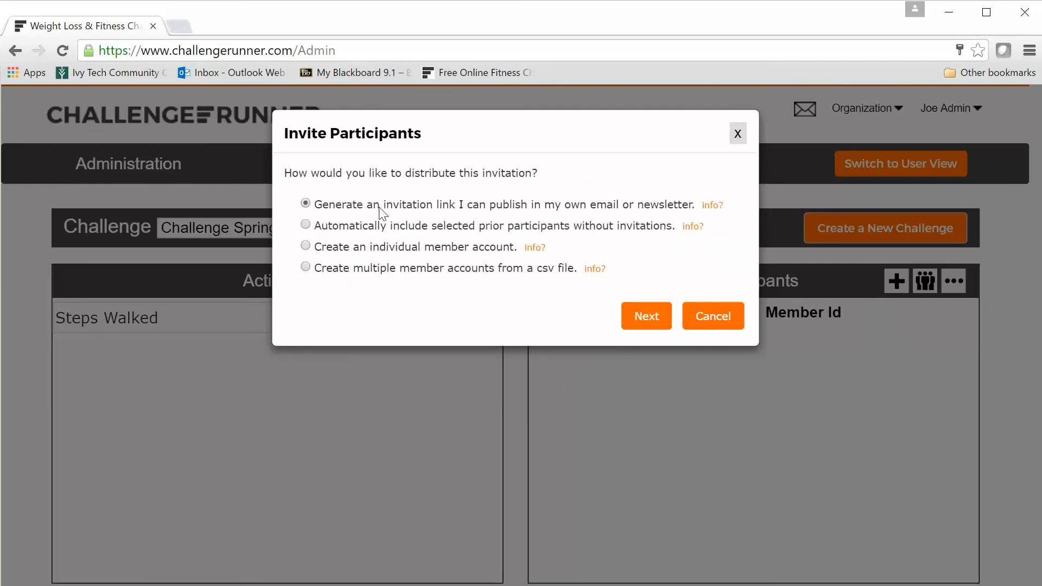
pyautogui.click(305, 225)
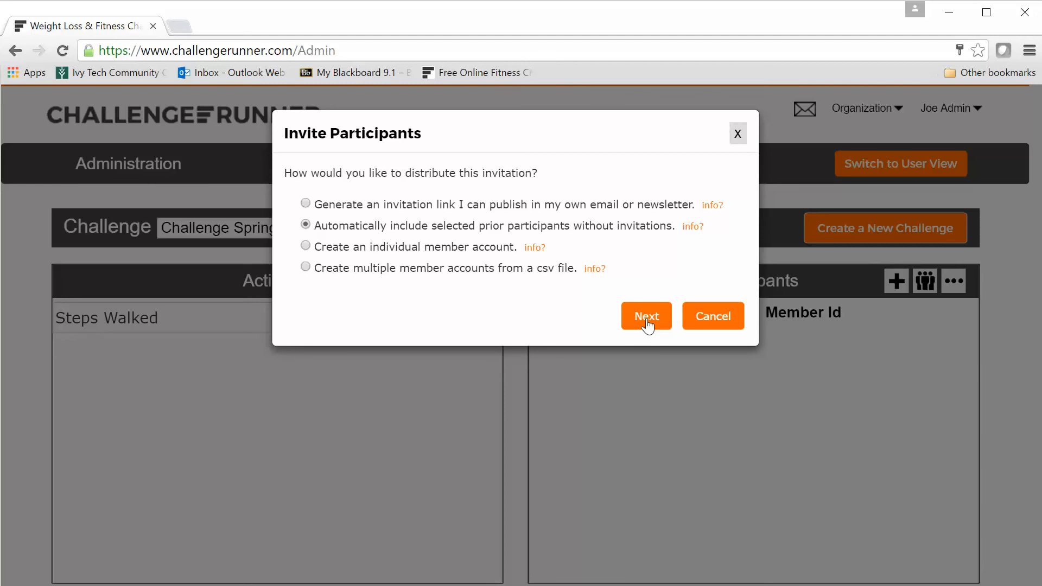
pyautogui.click(645, 316)
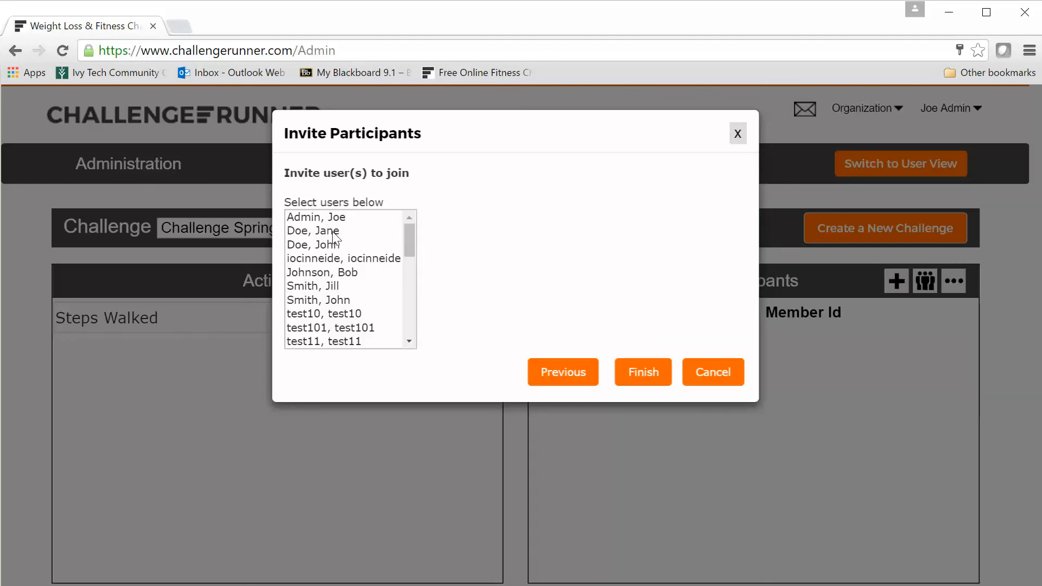
pyautogui.click(313, 231)
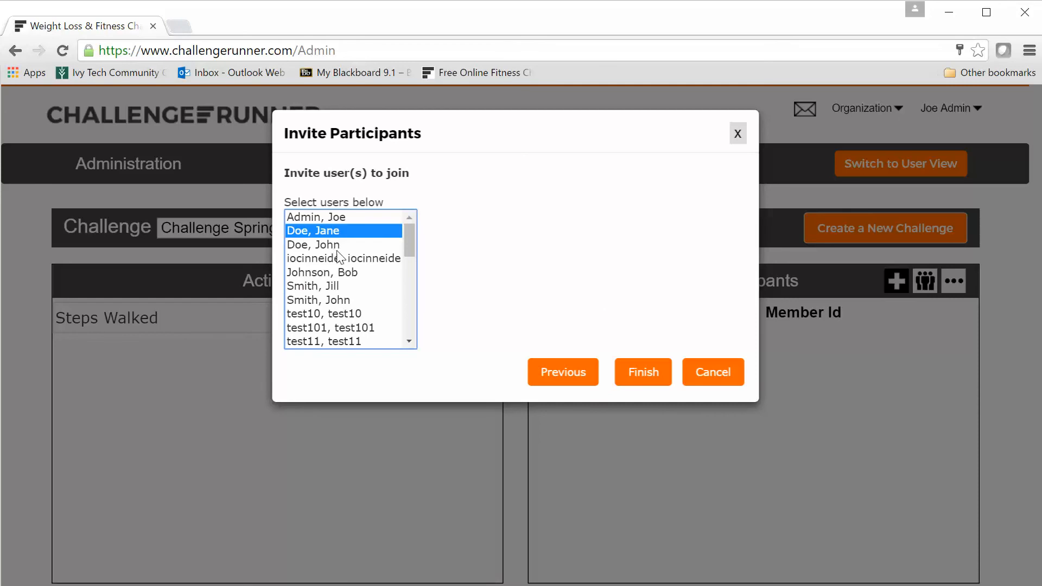
pyautogui.click(313, 245)
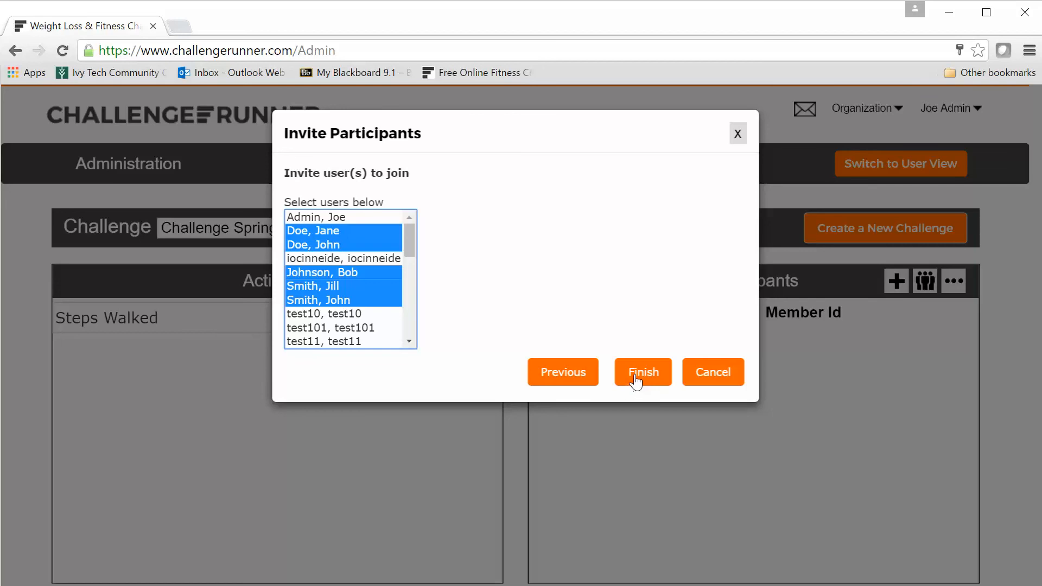
# Finish the invitation, adding the five selected users as participants.
pyautogui.click(641, 371)
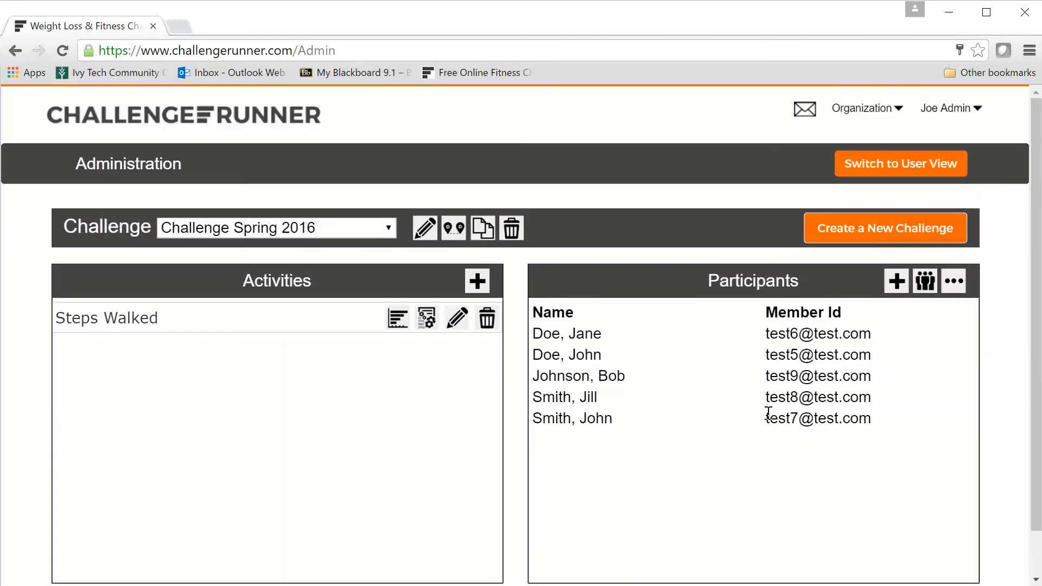
pyautogui.moveTo(607, 370)
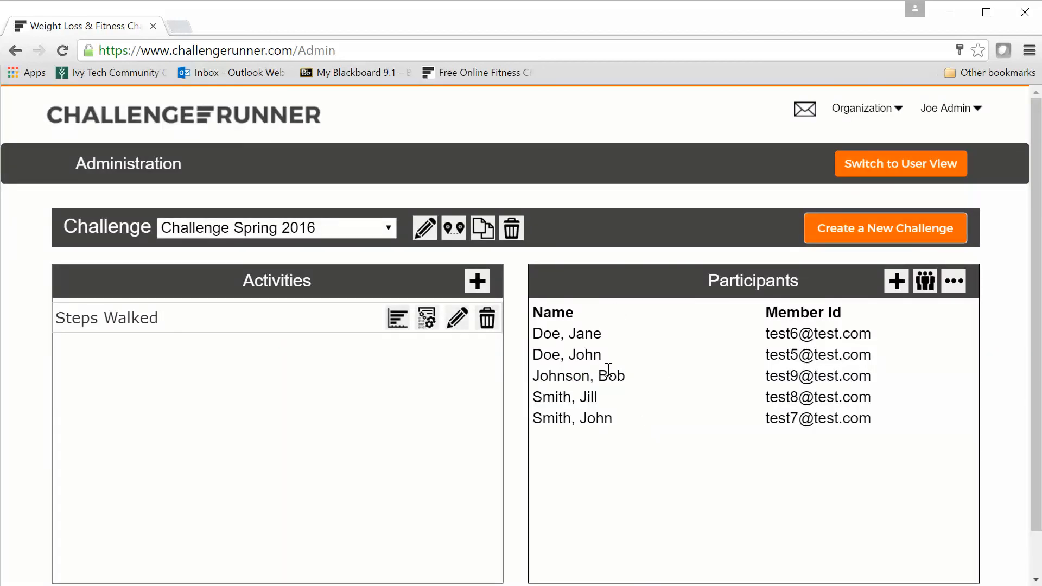
pyautogui.moveTo(655, 399)
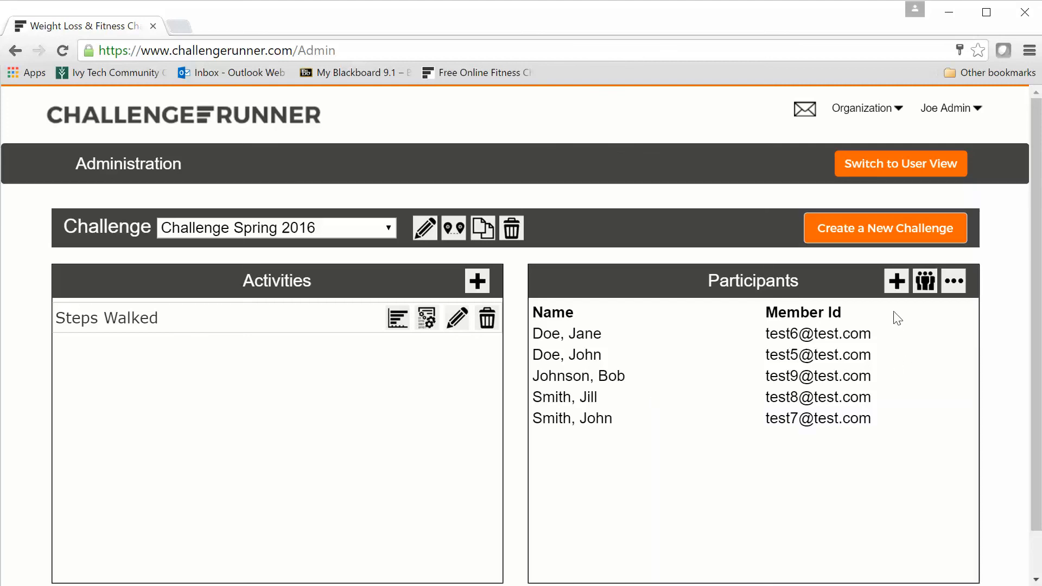
pyautogui.moveTo(924, 280)
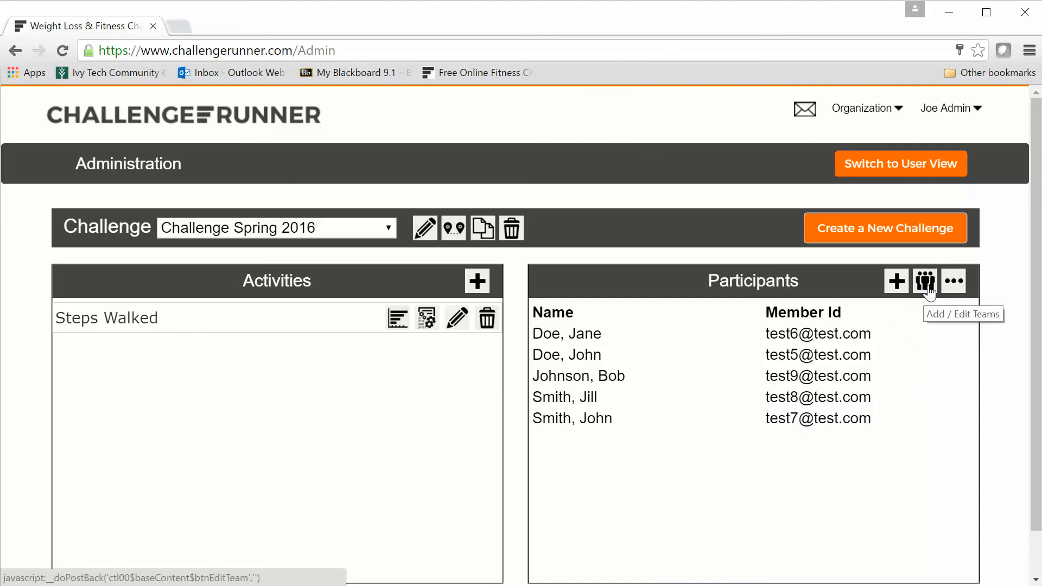
pyautogui.moveTo(908, 313)
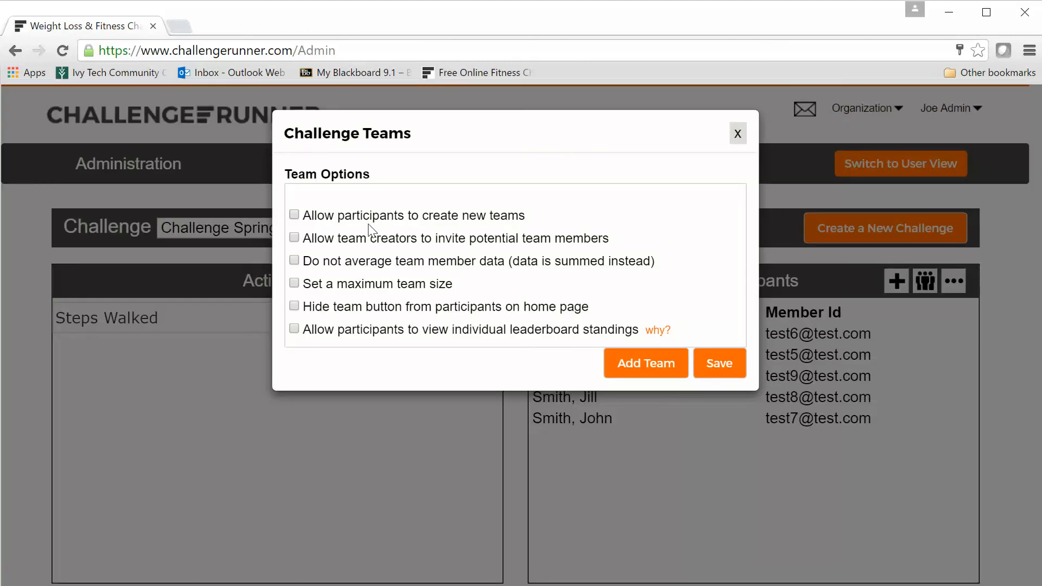
pyautogui.moveTo(511, 244)
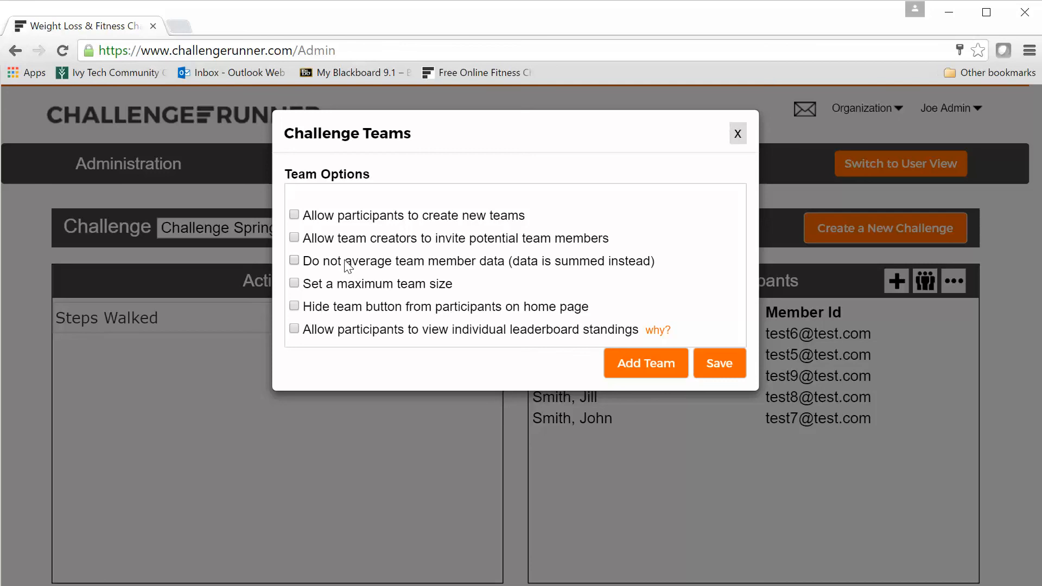
# Tick and then untick 'Do not average team member data' in Challenge Teams.
pyautogui.click(294, 260)
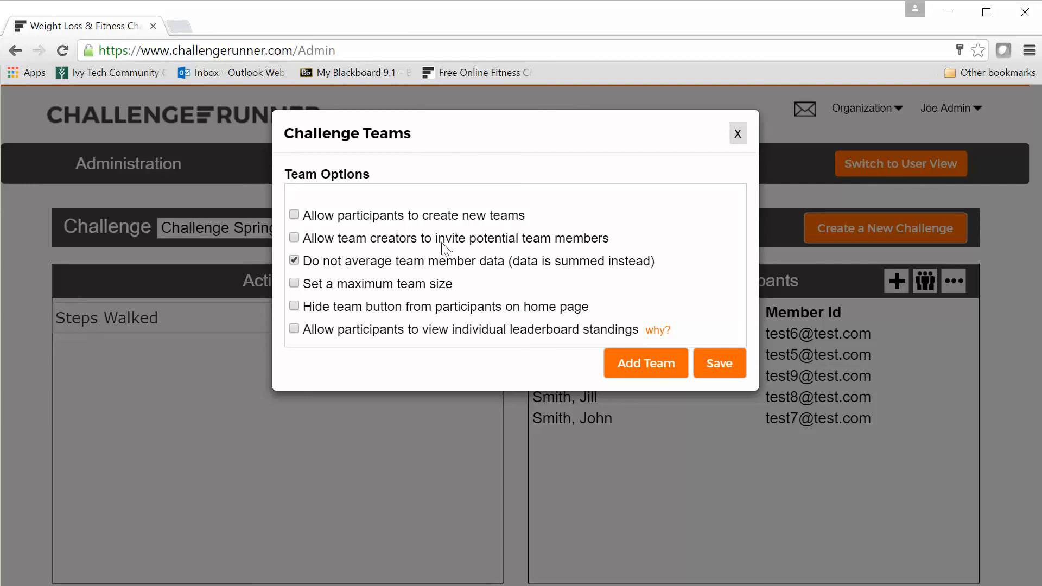
pyautogui.click(294, 260)
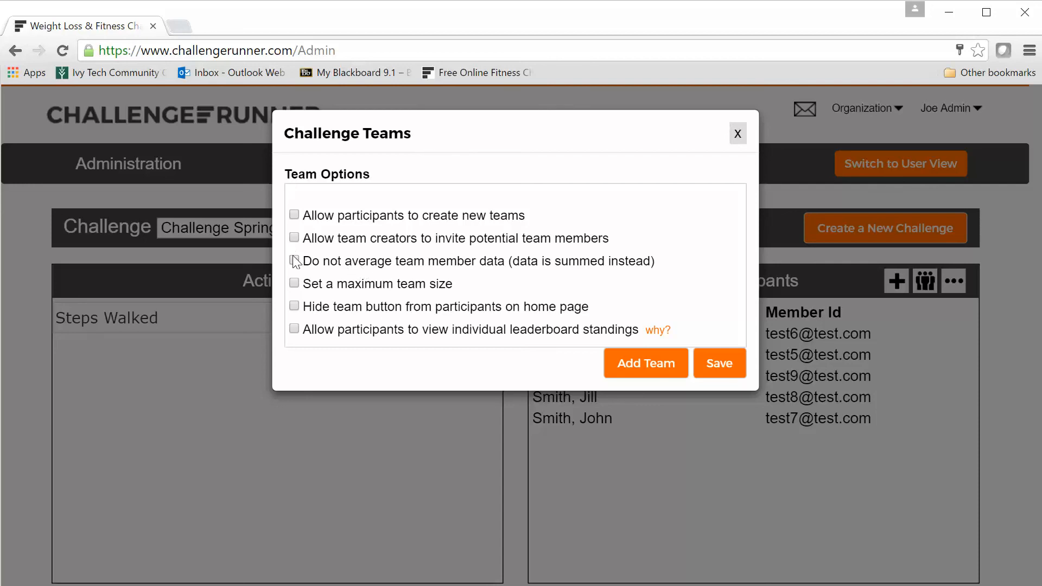
pyautogui.moveTo(300, 264)
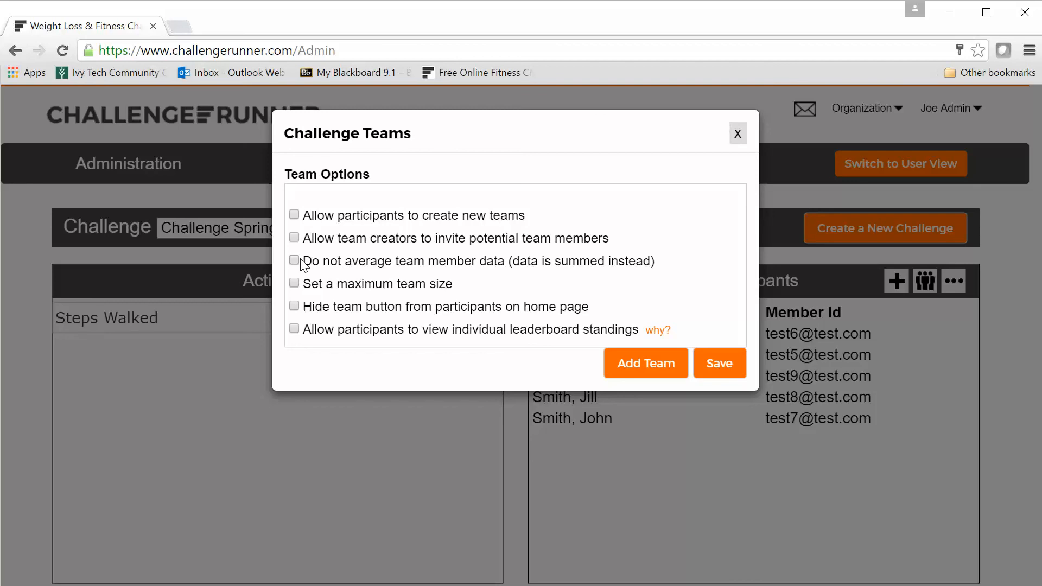
pyautogui.moveTo(326, 284)
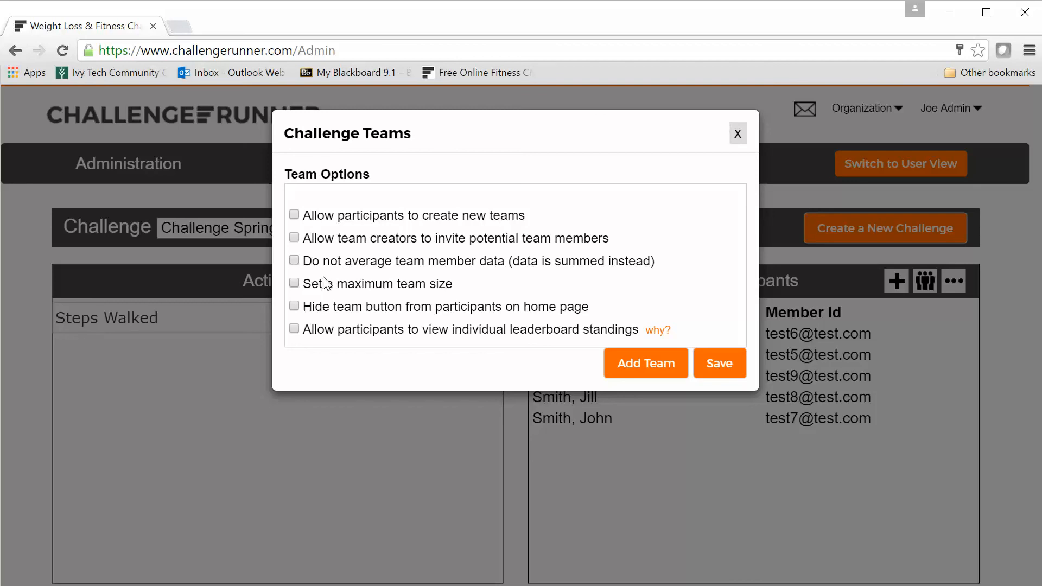
pyautogui.moveTo(324, 287)
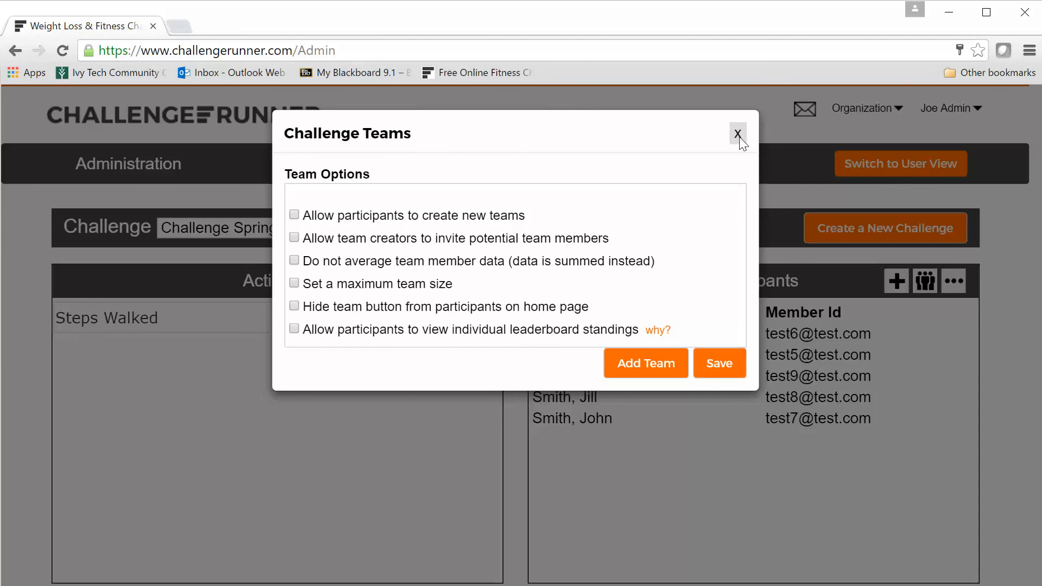
# Close Challenge Teams unchanged and switch to the user view's Challenge Log.
pyautogui.click(737, 133)
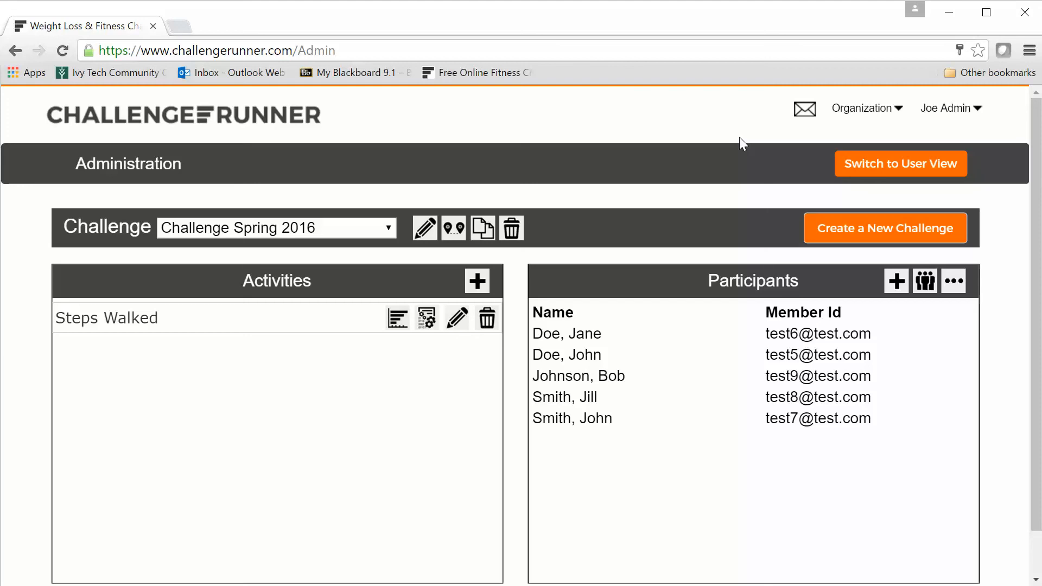
pyautogui.moveTo(711, 212)
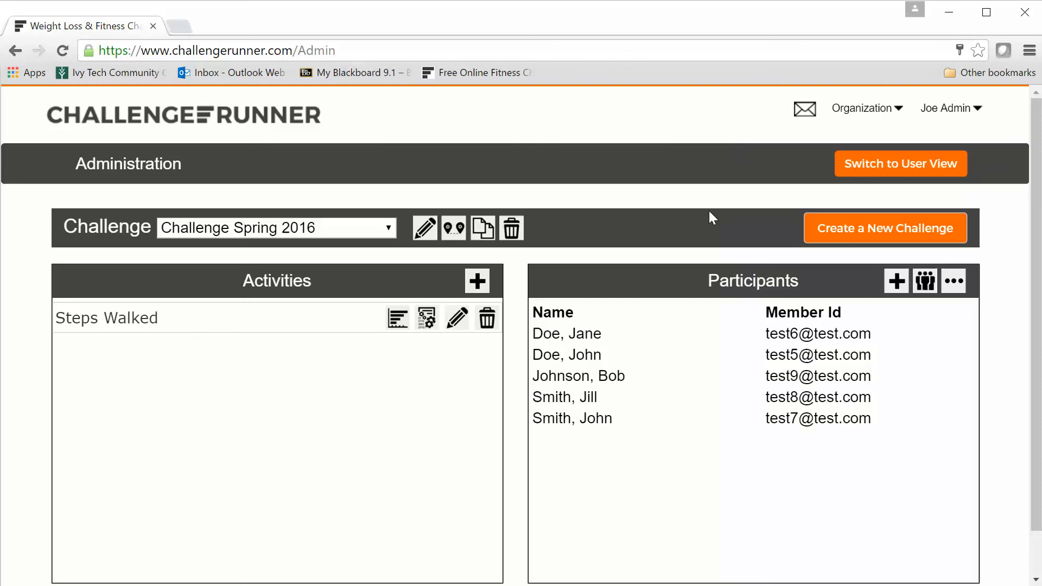
pyautogui.moveTo(903, 227)
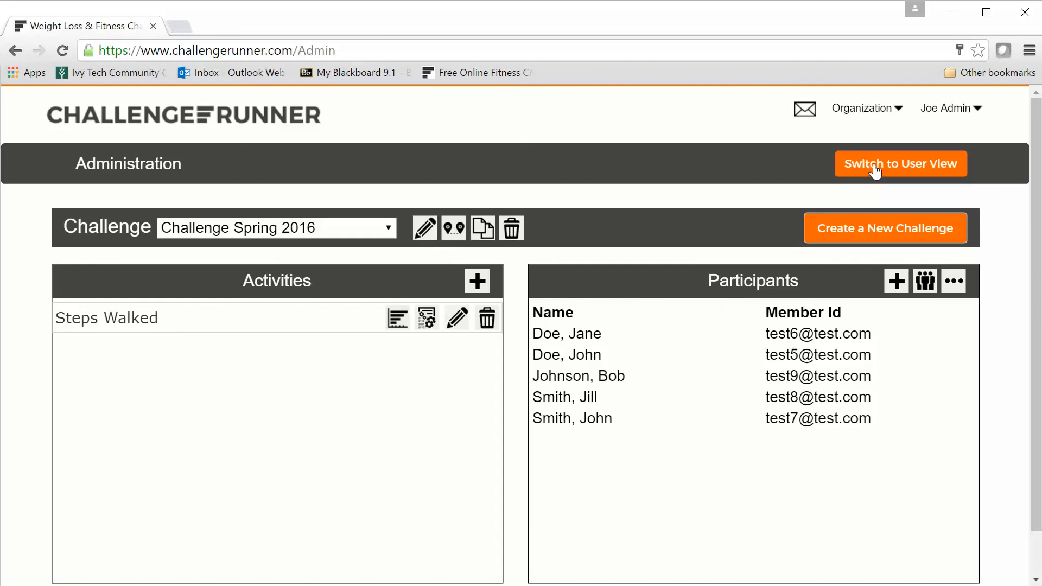
pyautogui.moveTo(900, 164)
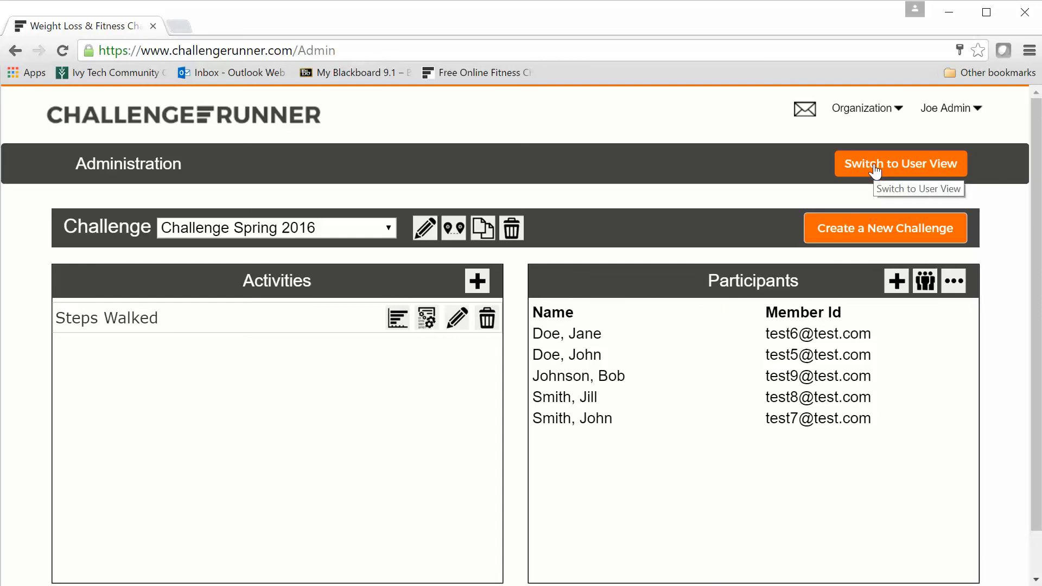
pyautogui.click(900, 163)
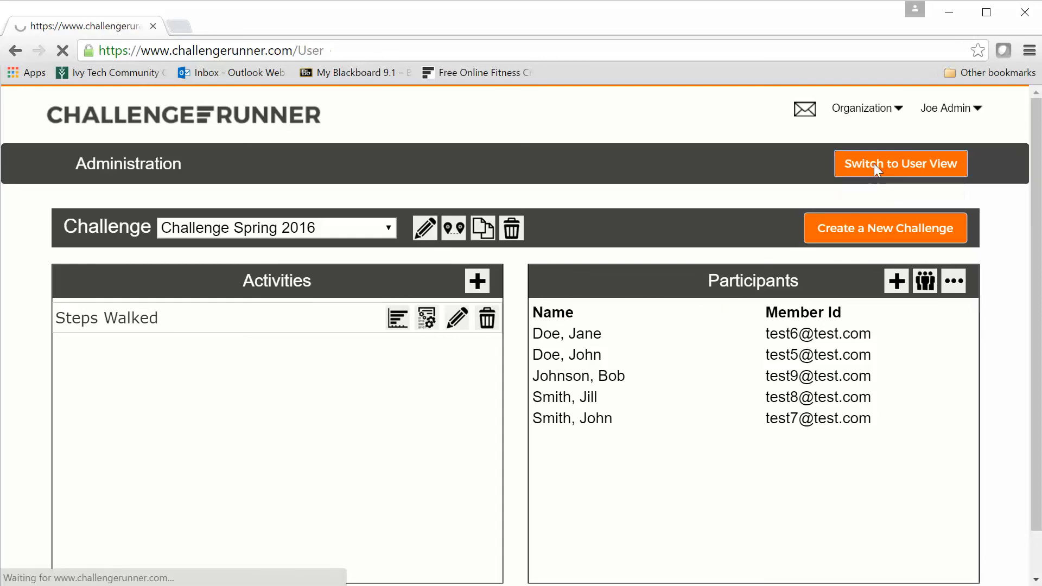
pyautogui.click(899, 163)
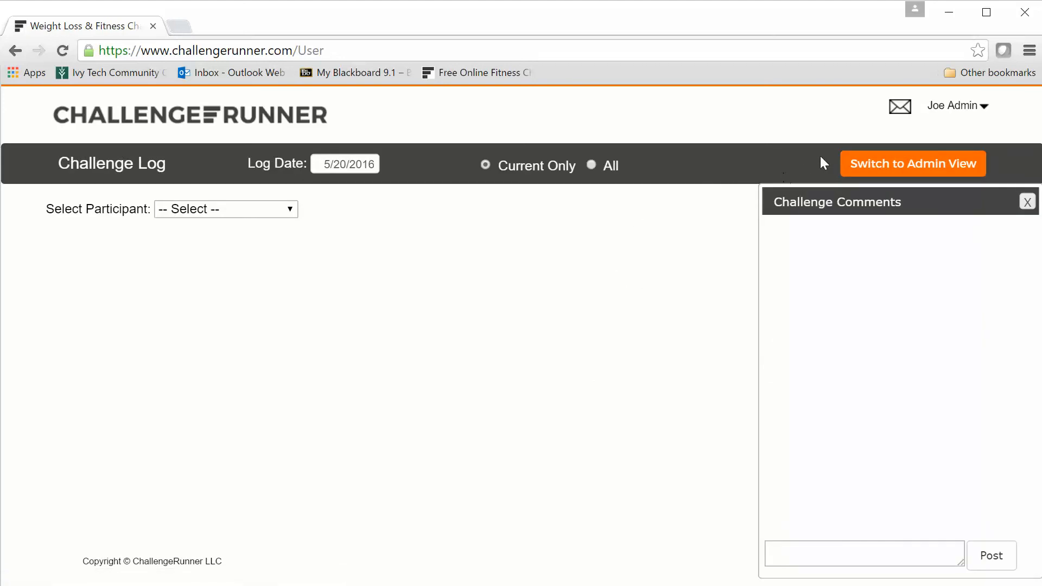
pyautogui.moveTo(696, 174)
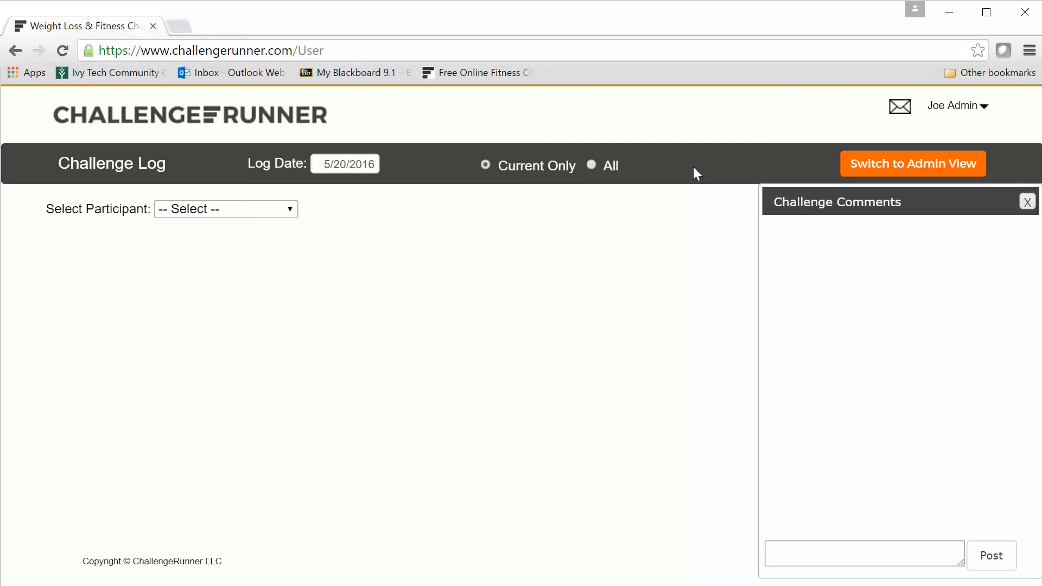
pyautogui.moveTo(733, 172)
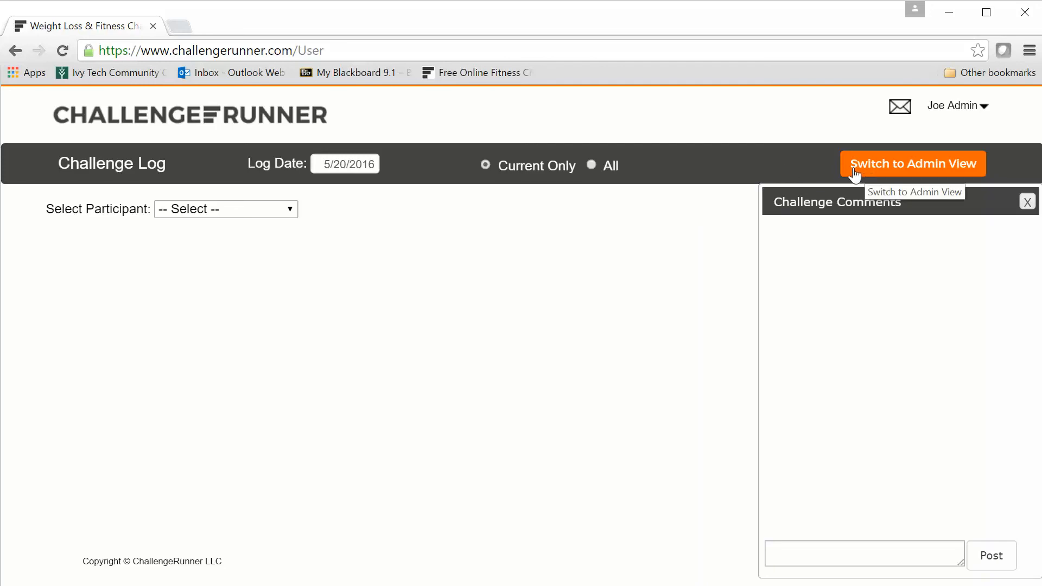
pyautogui.moveTo(969, 180)
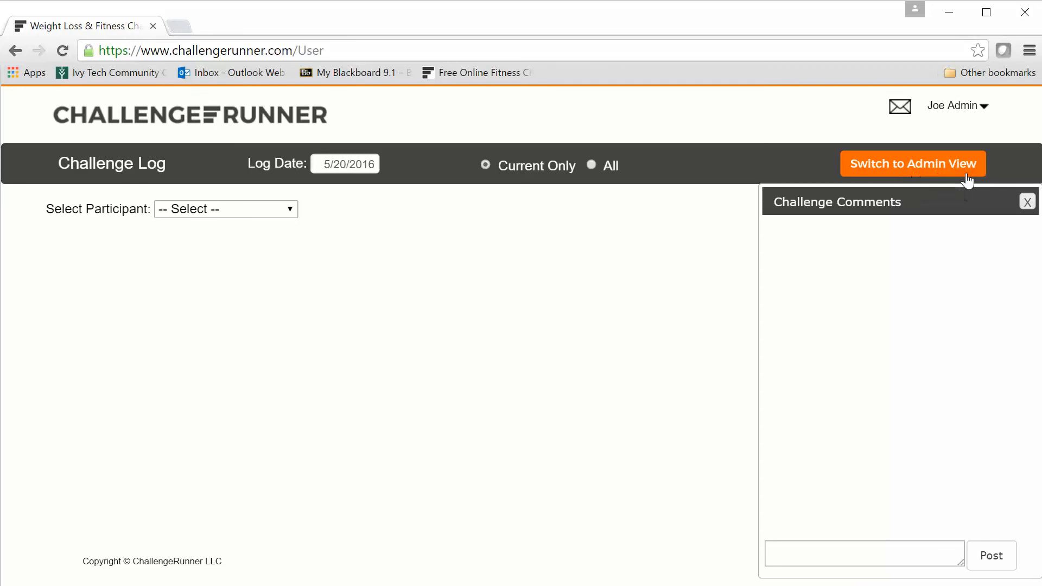
pyautogui.moveTo(211, 202)
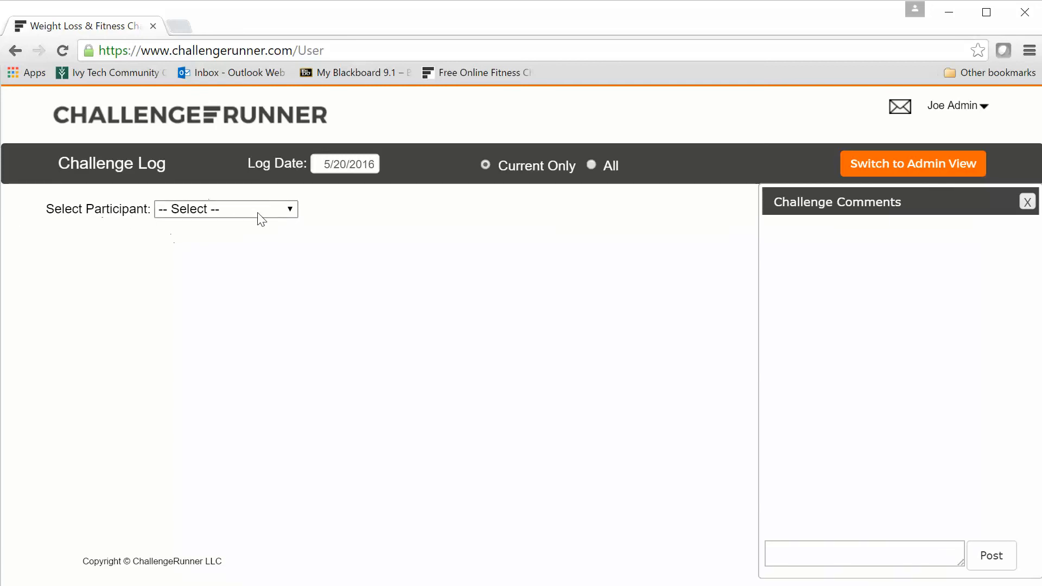
# Select Jane Doe's challenge log and enter 9000 Steps Walked.
pyautogui.click(225, 208)
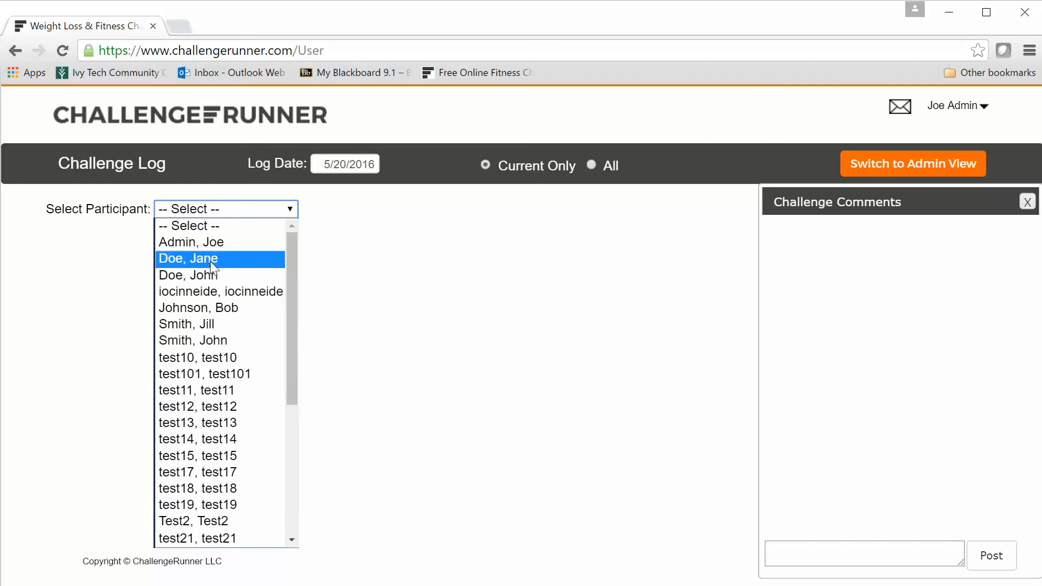
pyautogui.click(188, 258)
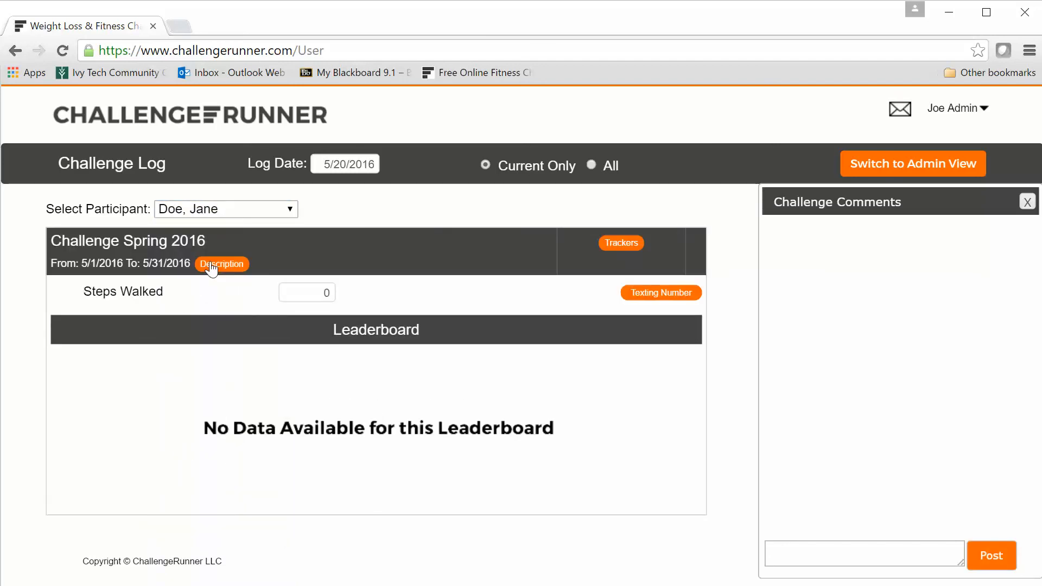
pyautogui.moveTo(307, 293)
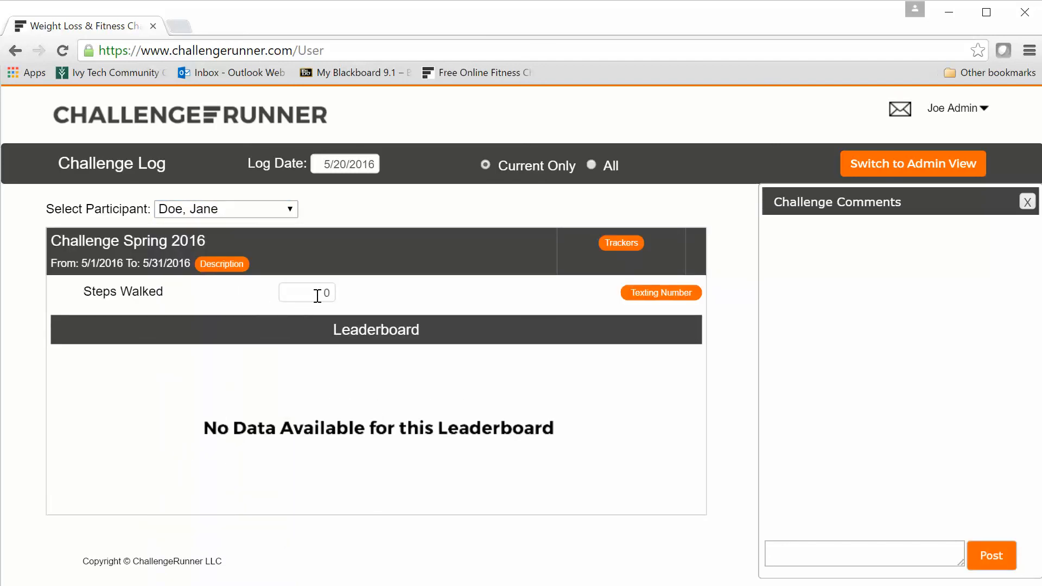
pyautogui.click(306, 292)
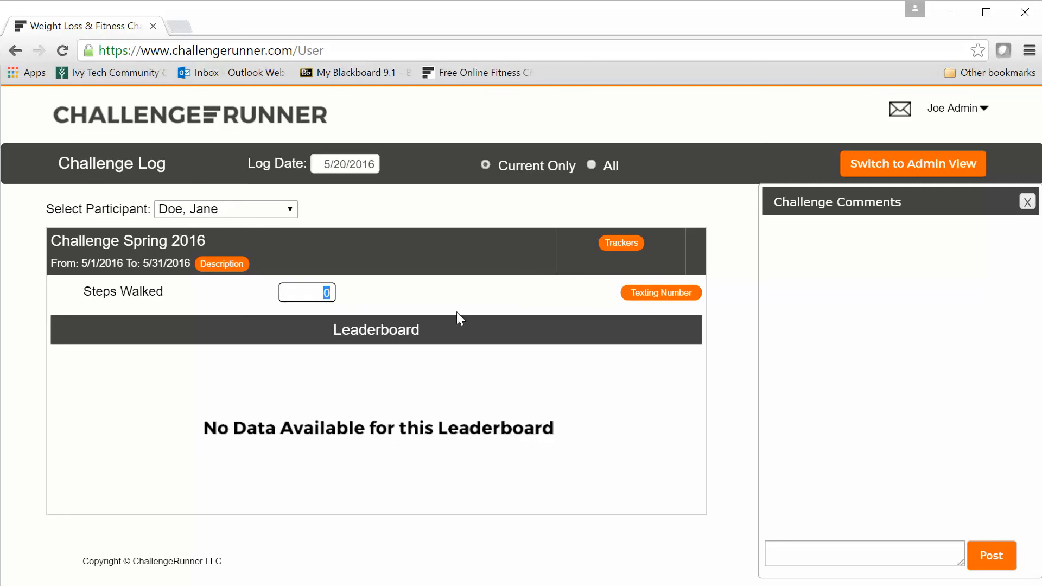
pyautogui.write('9')
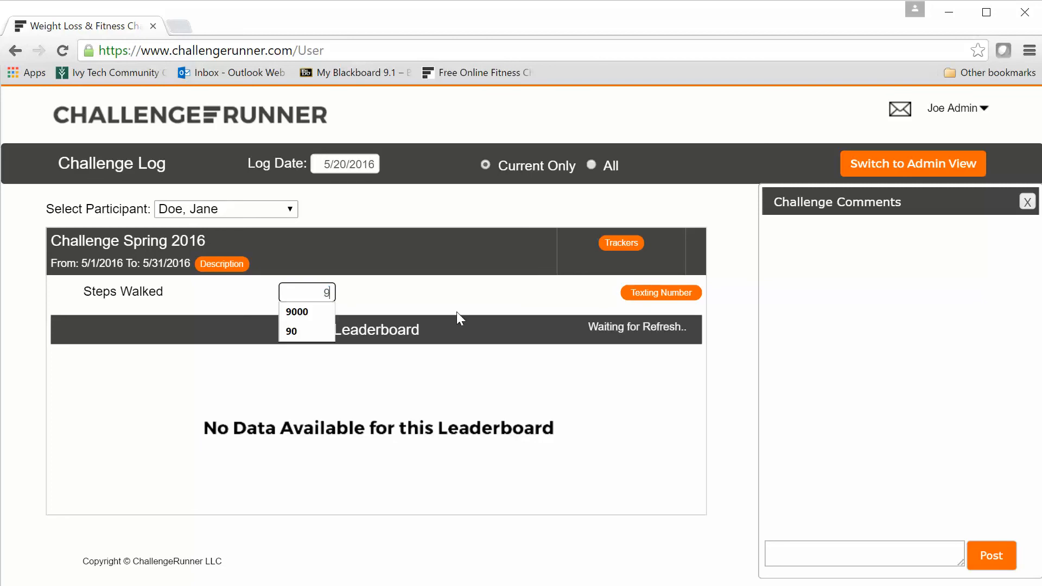
pyautogui.click(297, 311)
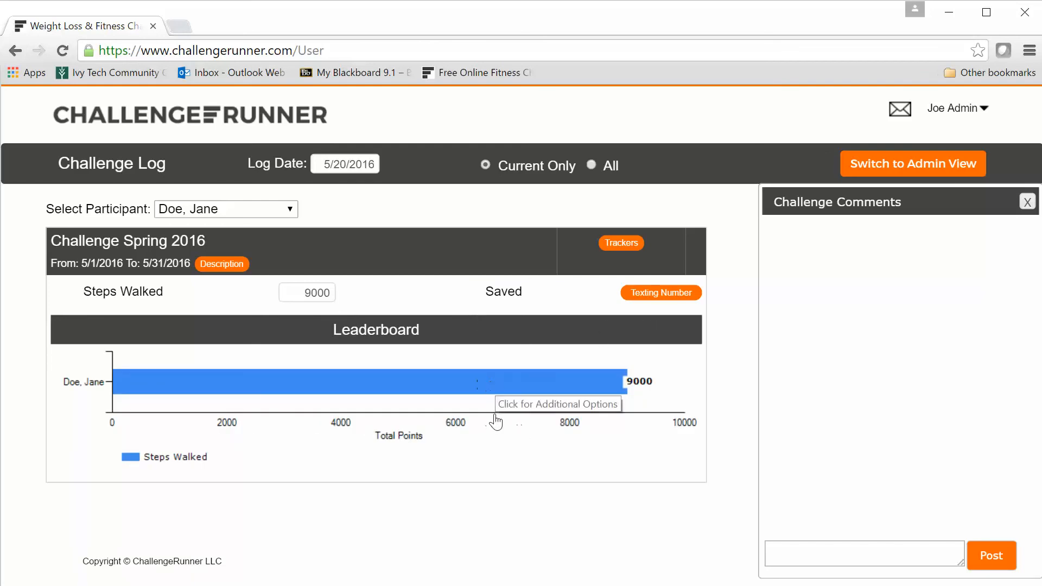
pyautogui.moveTo(635, 459)
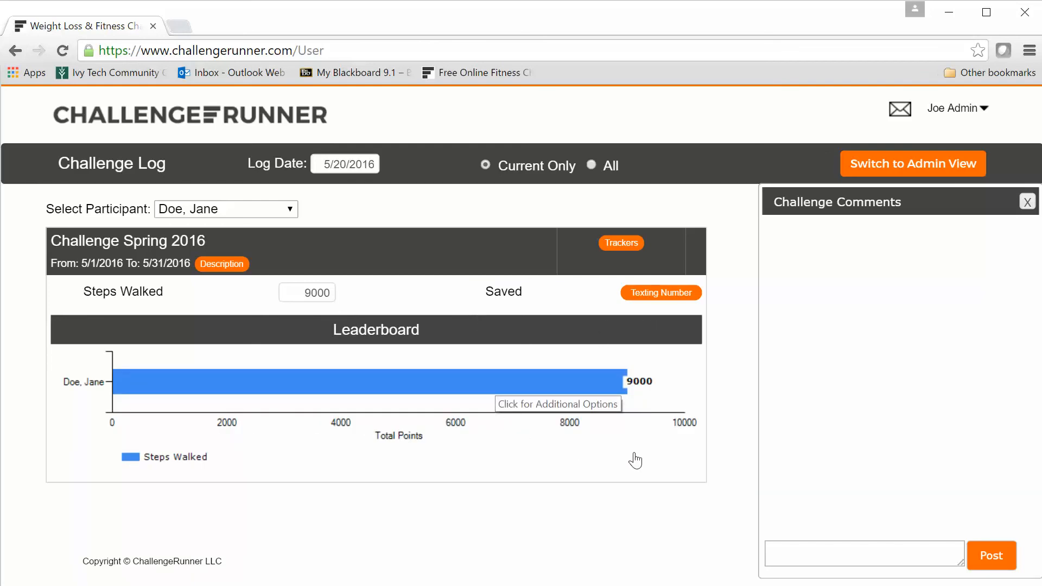
pyautogui.moveTo(636, 397)
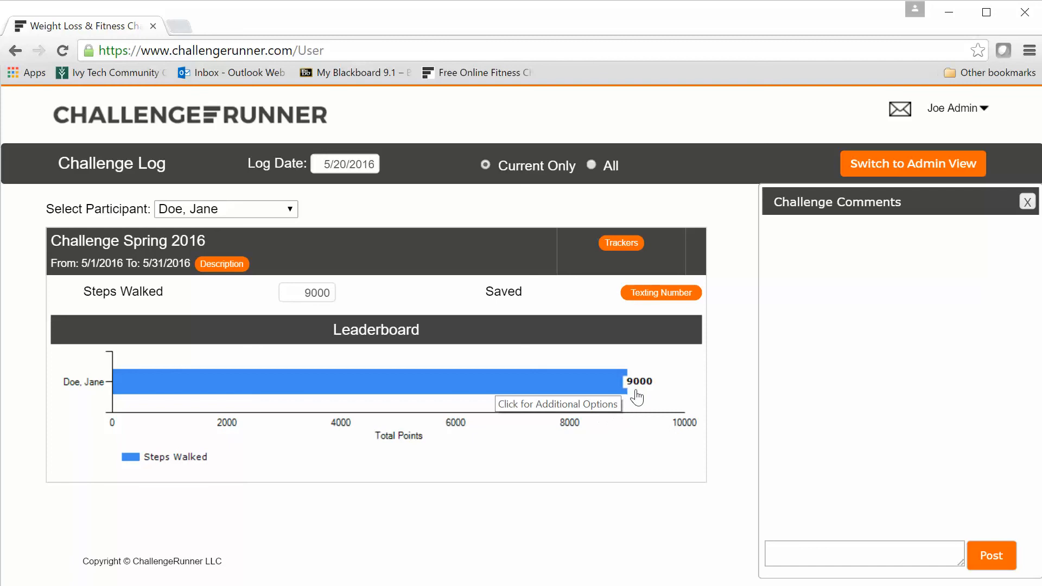
pyautogui.moveTo(396, 446)
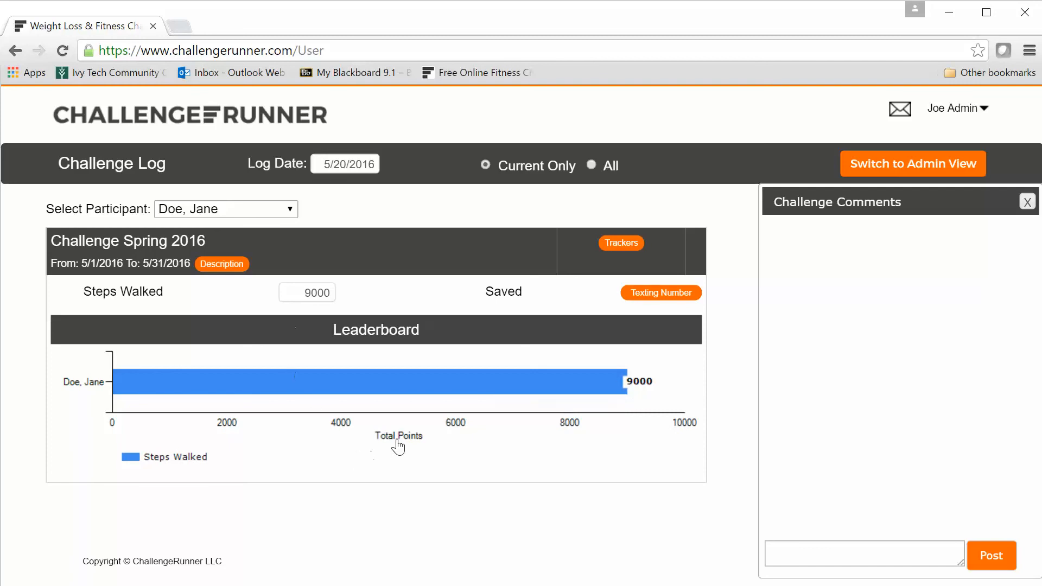
pyautogui.moveTo(399, 441)
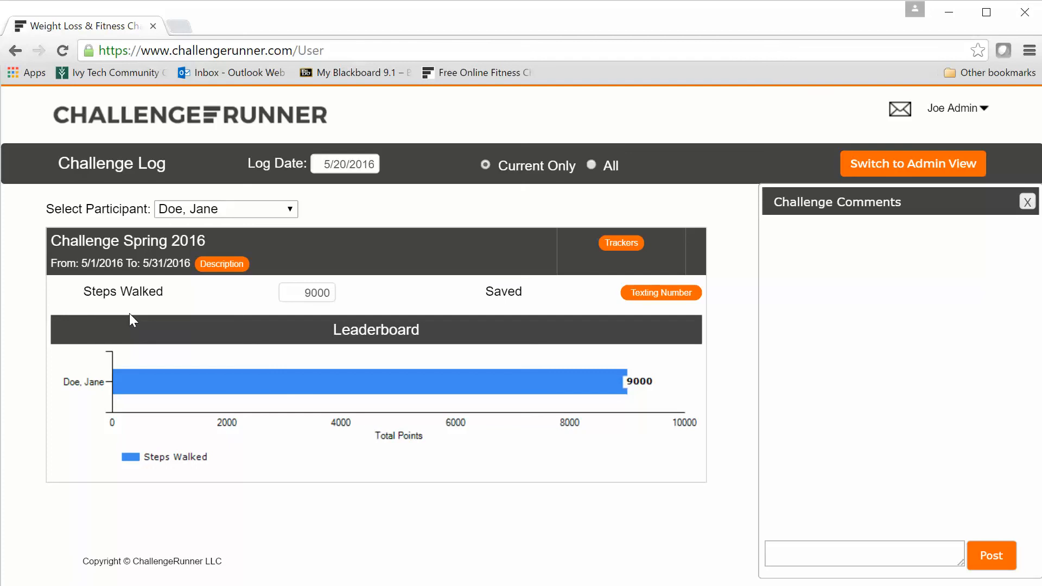
pyautogui.moveTo(557, 271)
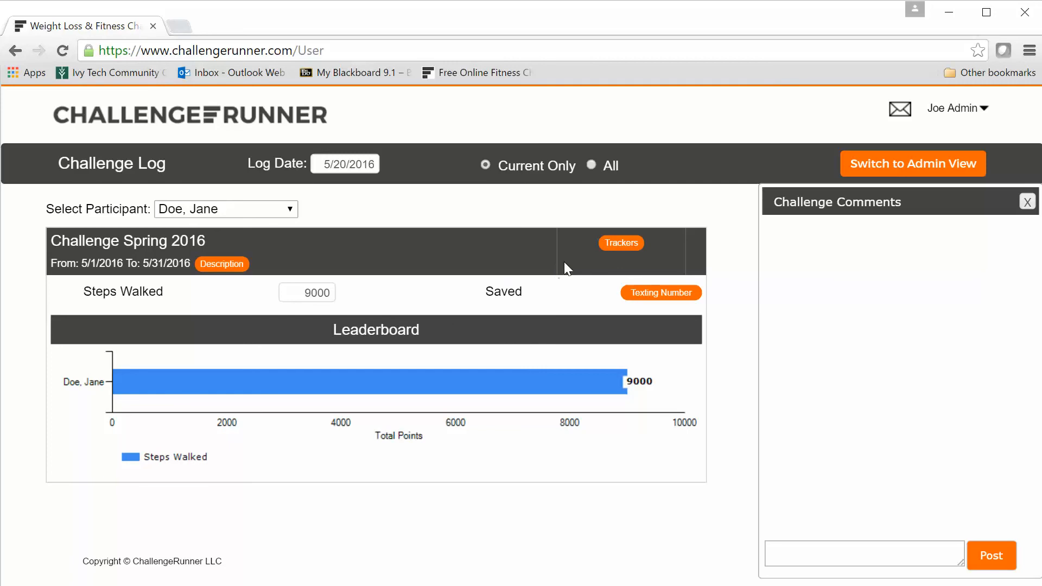
pyautogui.moveTo(623, 253)
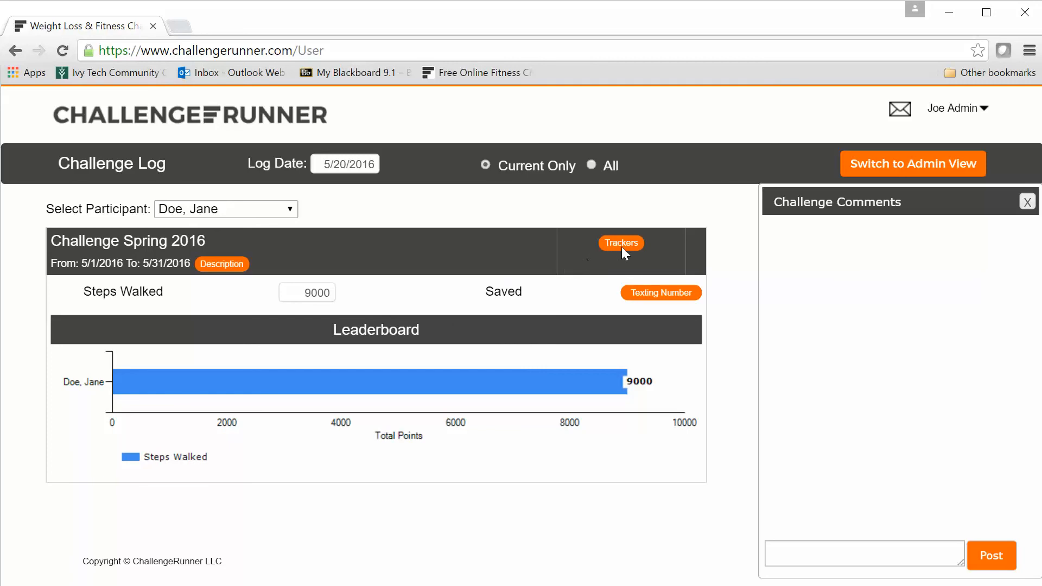
pyautogui.click(620, 243)
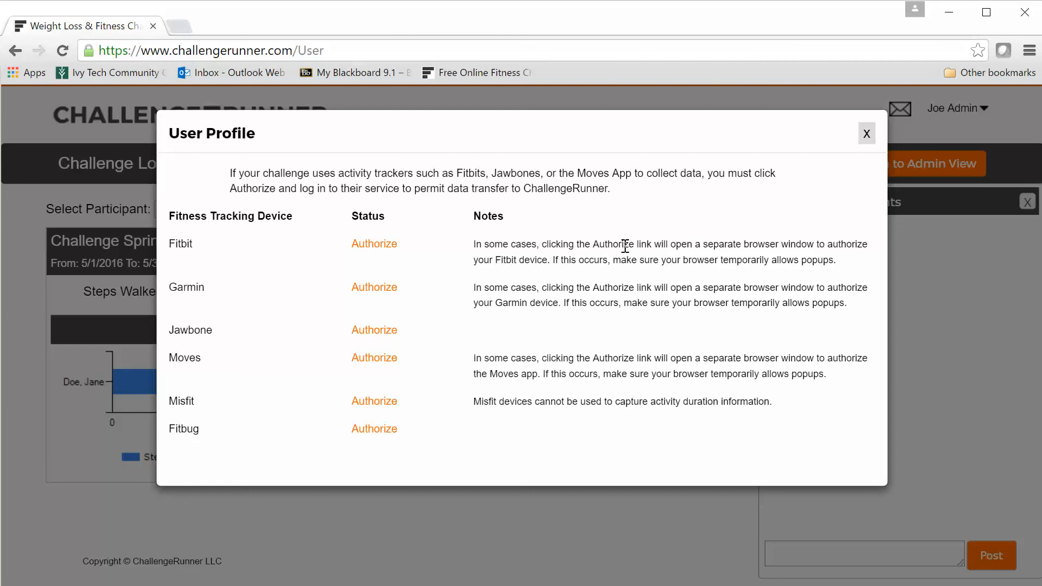
pyautogui.moveTo(510, 261)
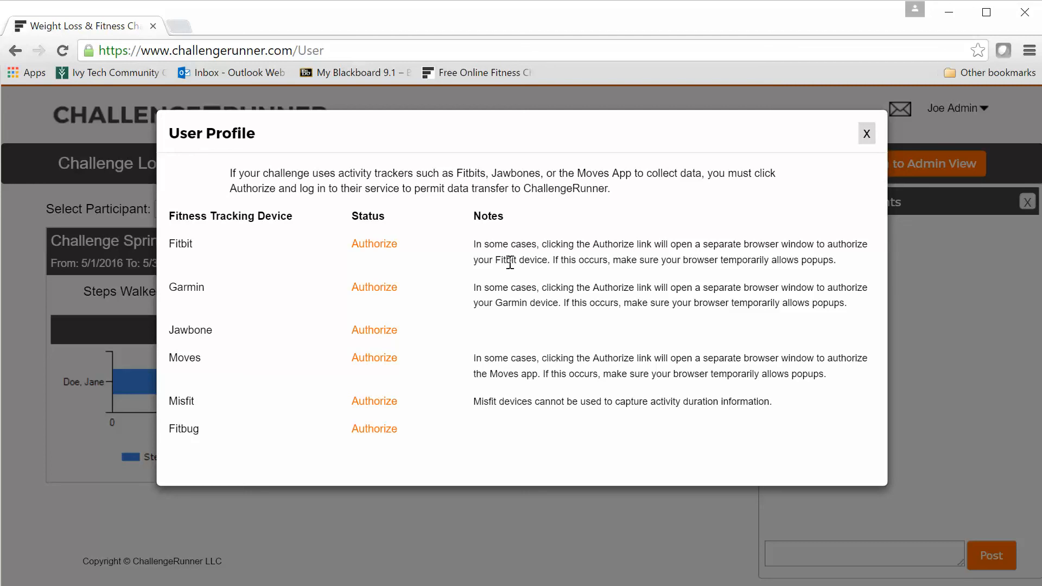
pyautogui.moveTo(183, 249)
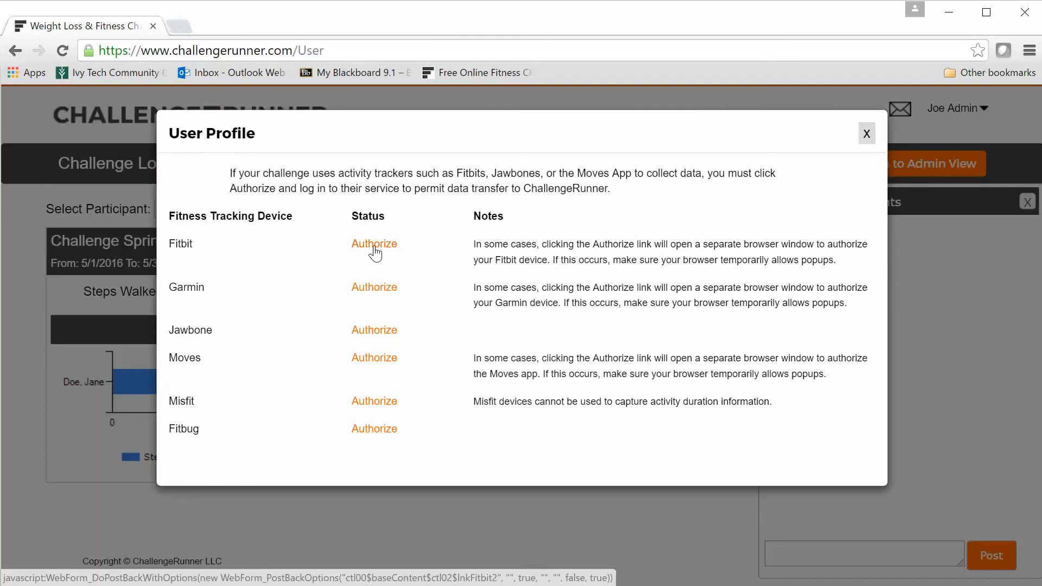
pyautogui.moveTo(369, 258)
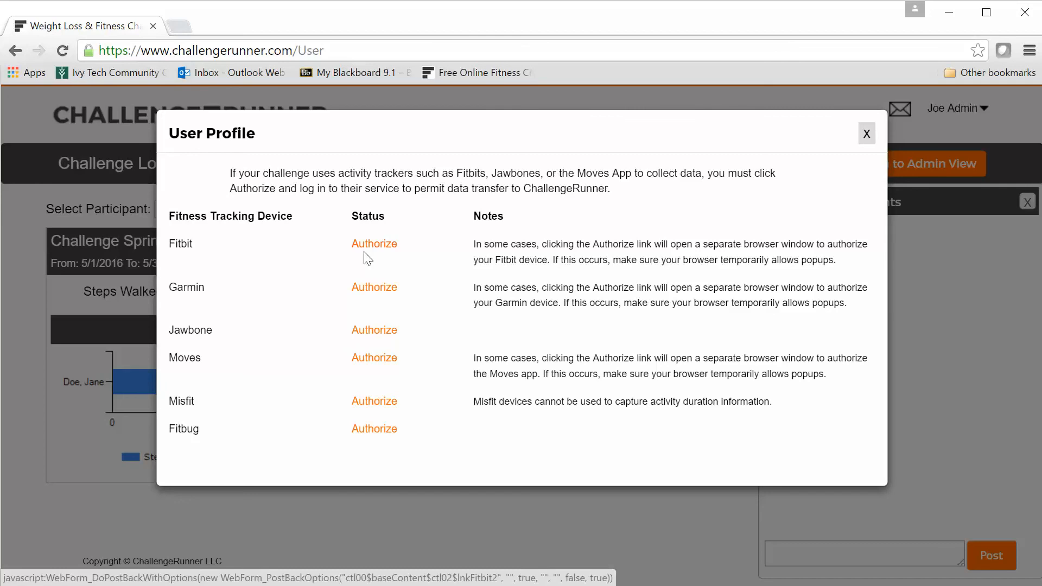
pyautogui.moveTo(878, 139)
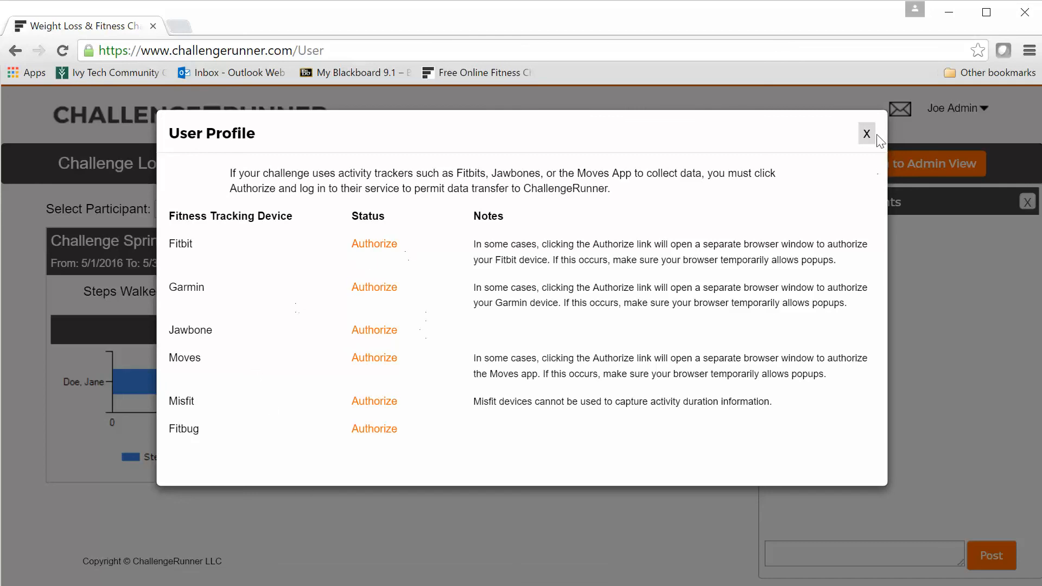
pyautogui.click(866, 133)
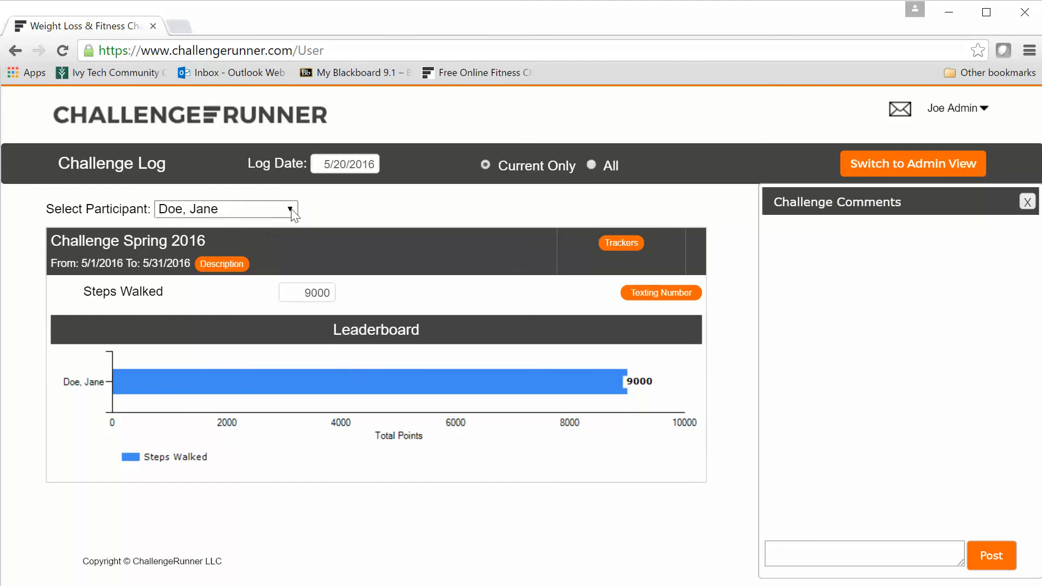
# Enter 7000 Steps Walked for John Doe.
pyautogui.click(225, 208)
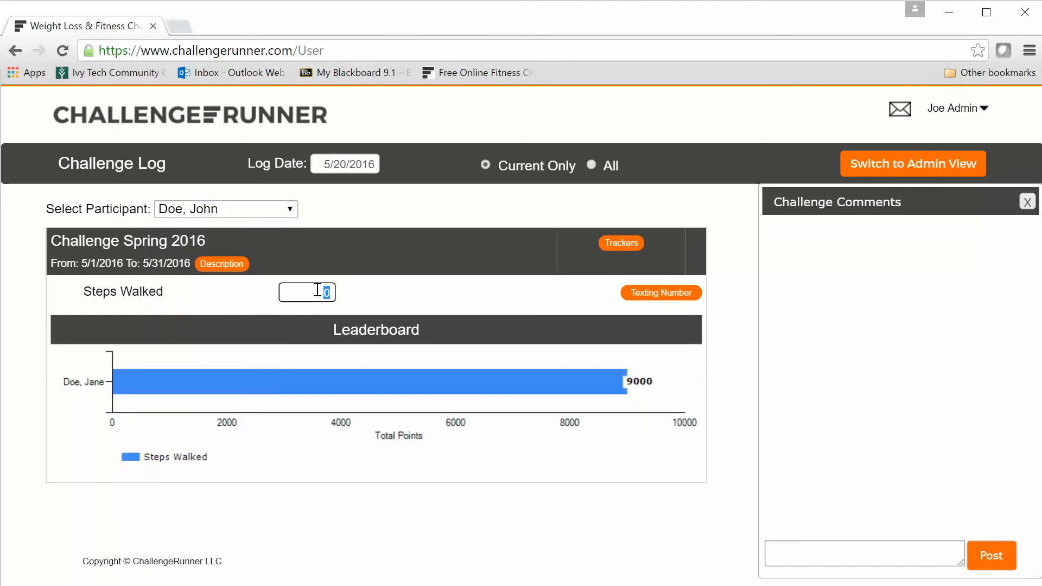
pyautogui.write('7000')
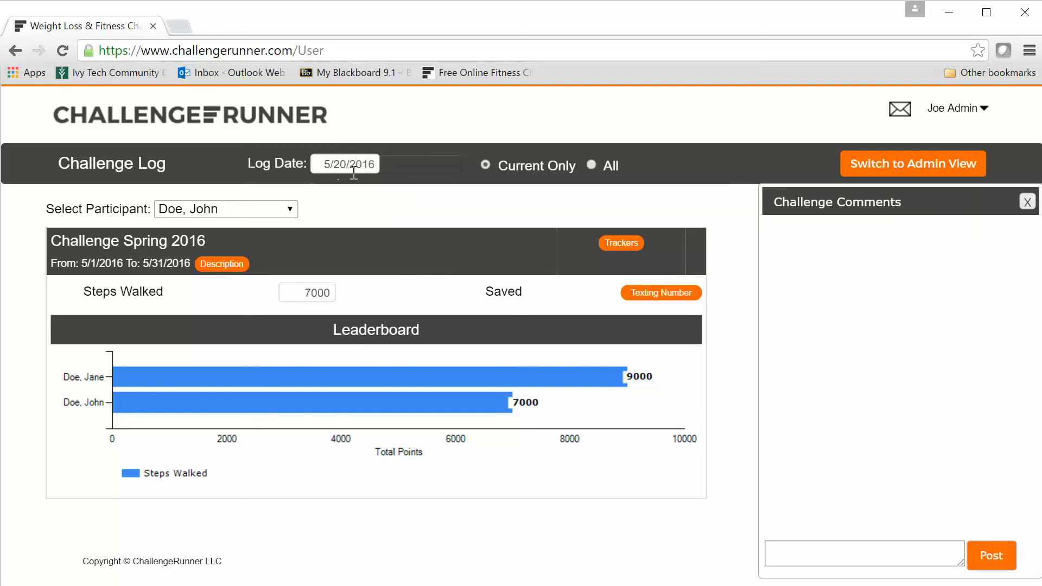
pyautogui.moveTo(369, 200)
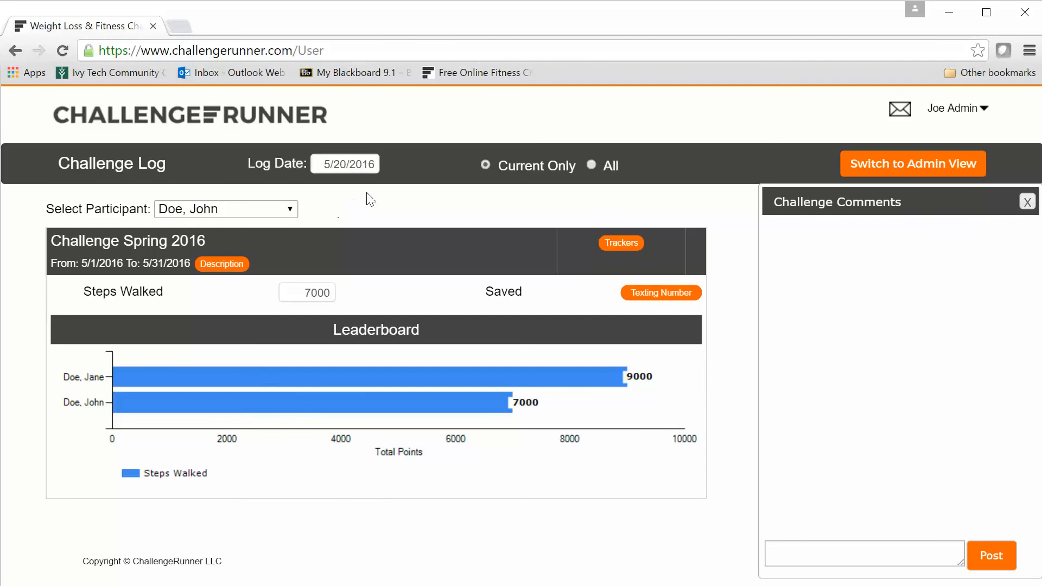
pyautogui.moveTo(345, 163)
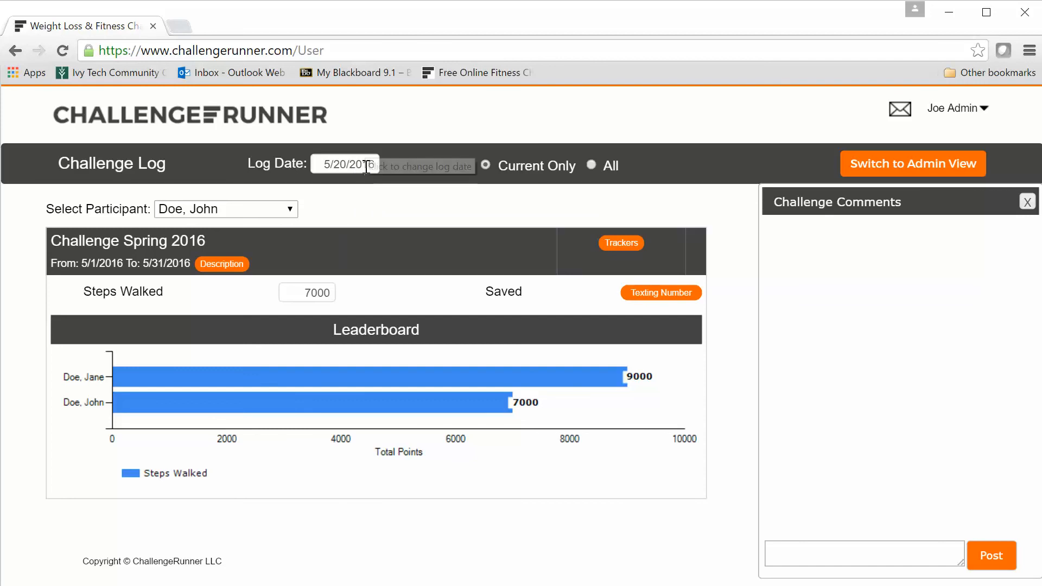
pyautogui.moveTo(365, 166)
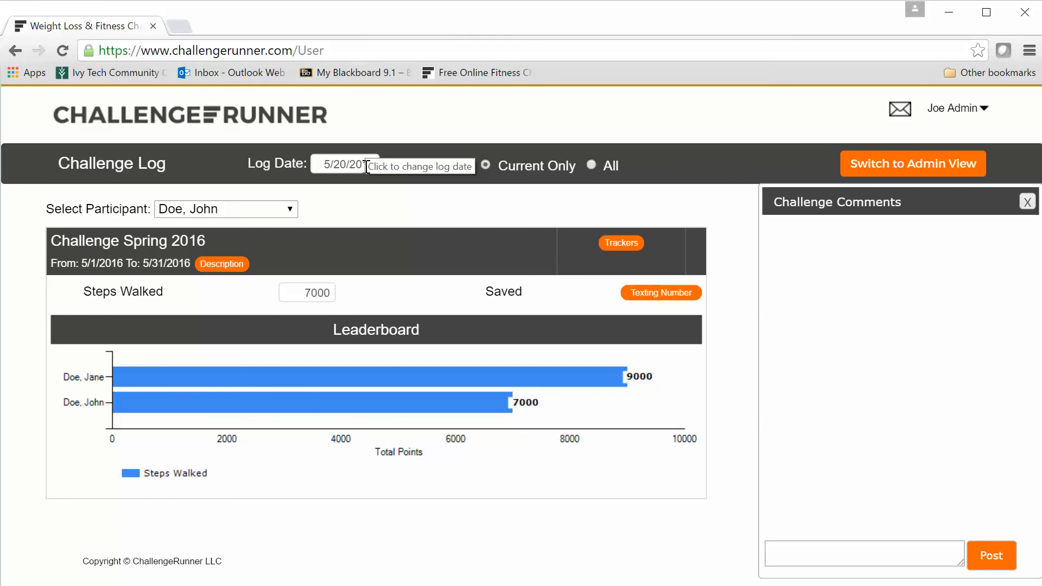
pyautogui.click(344, 164)
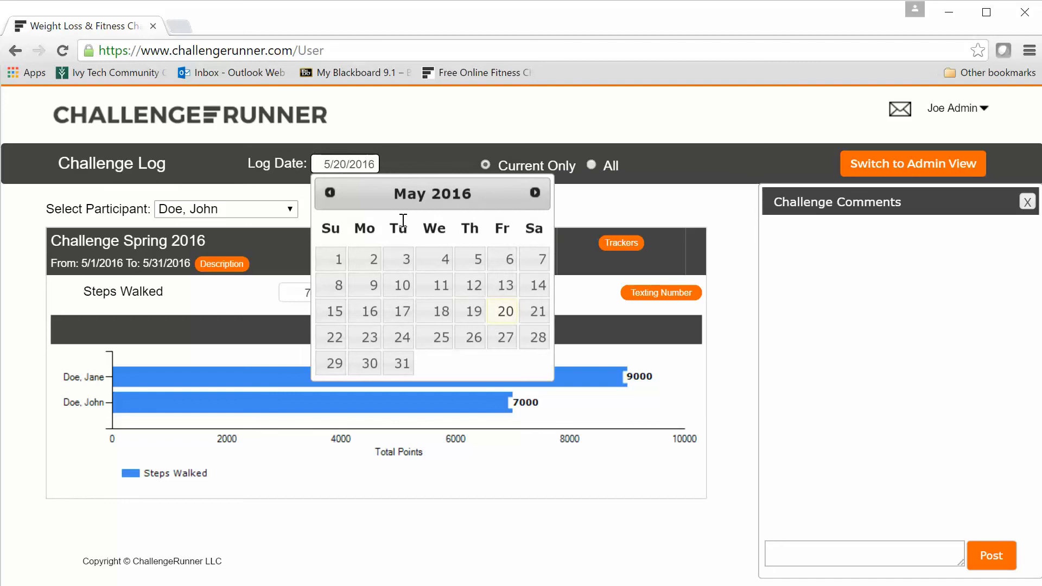
pyautogui.click(505, 311)
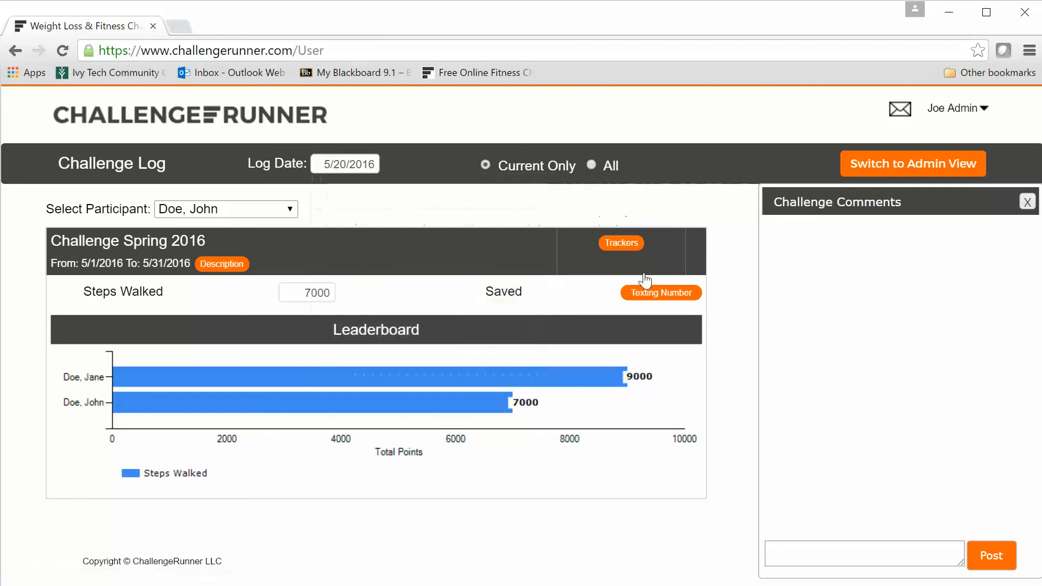
pyautogui.moveTo(951, 355)
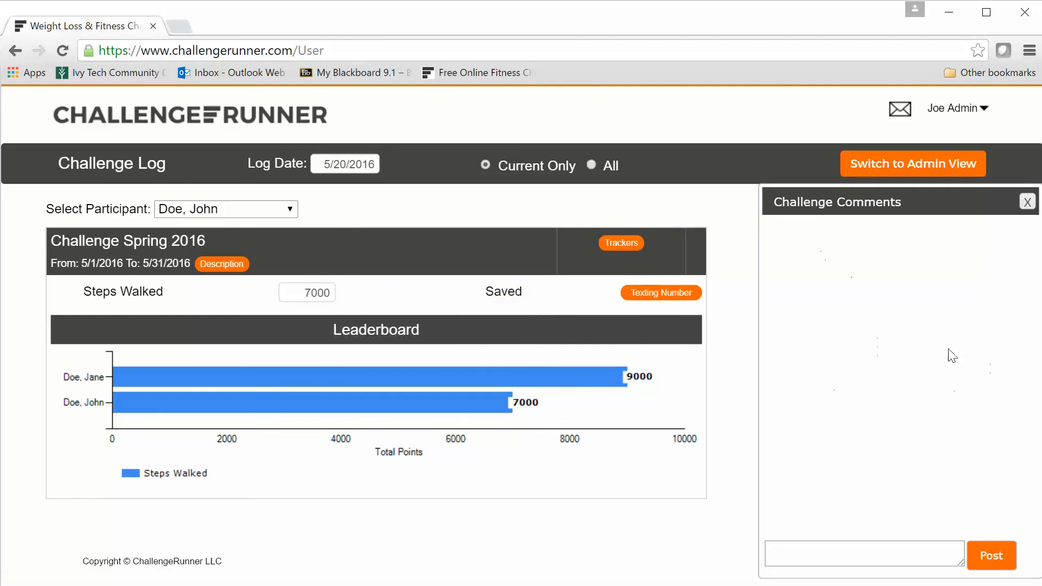
pyautogui.moveTo(964, 340)
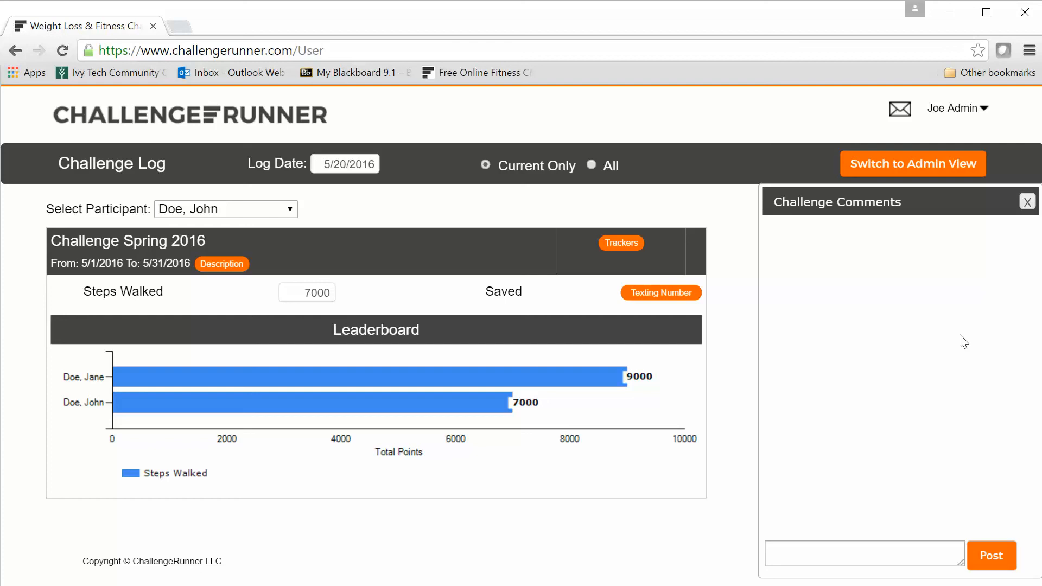